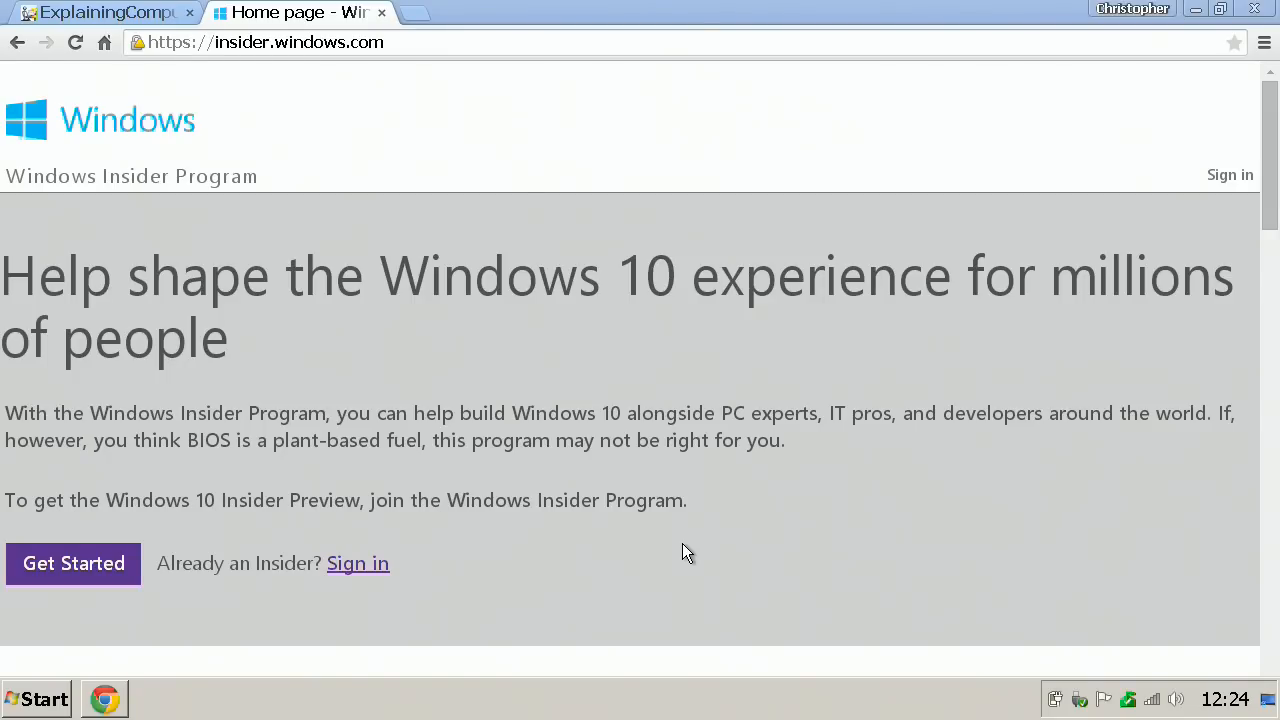
- Choose Get Started on insider.windows.com and sign in with a Microsoft account
{"action": "left_click", "coordinate": [73, 563]}
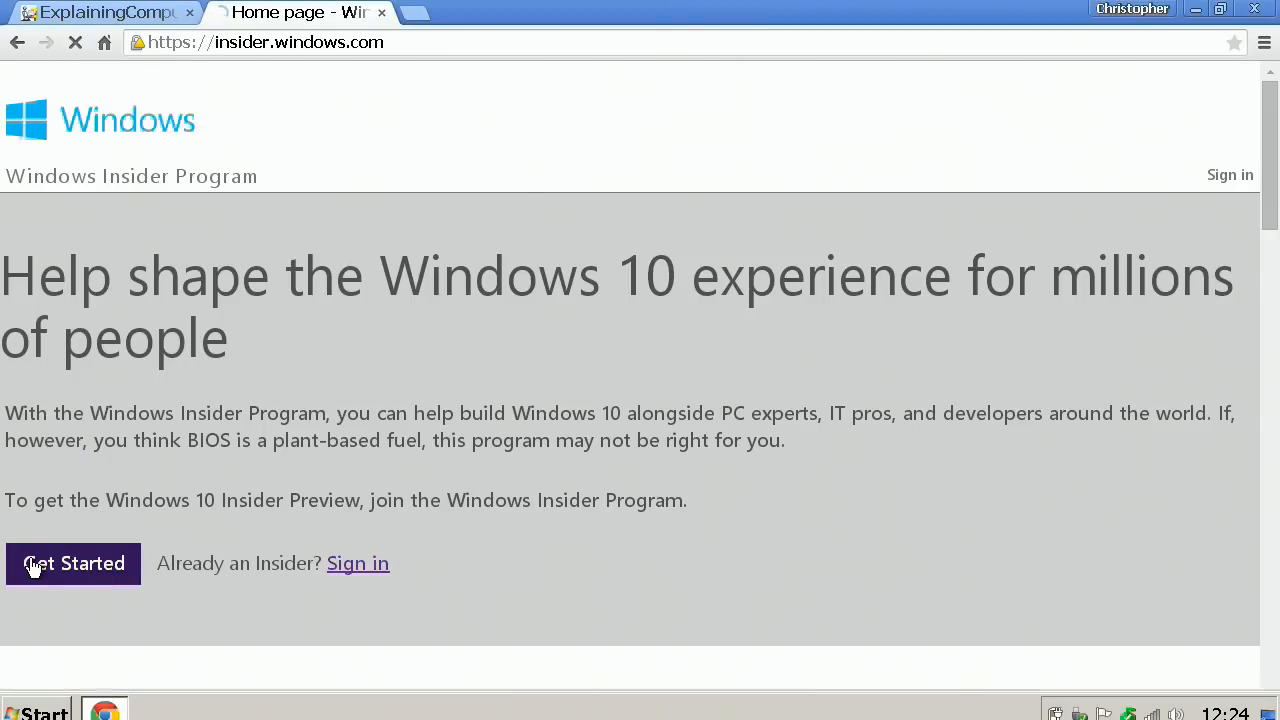
{"action": "left_click", "coordinate": [72, 563]}
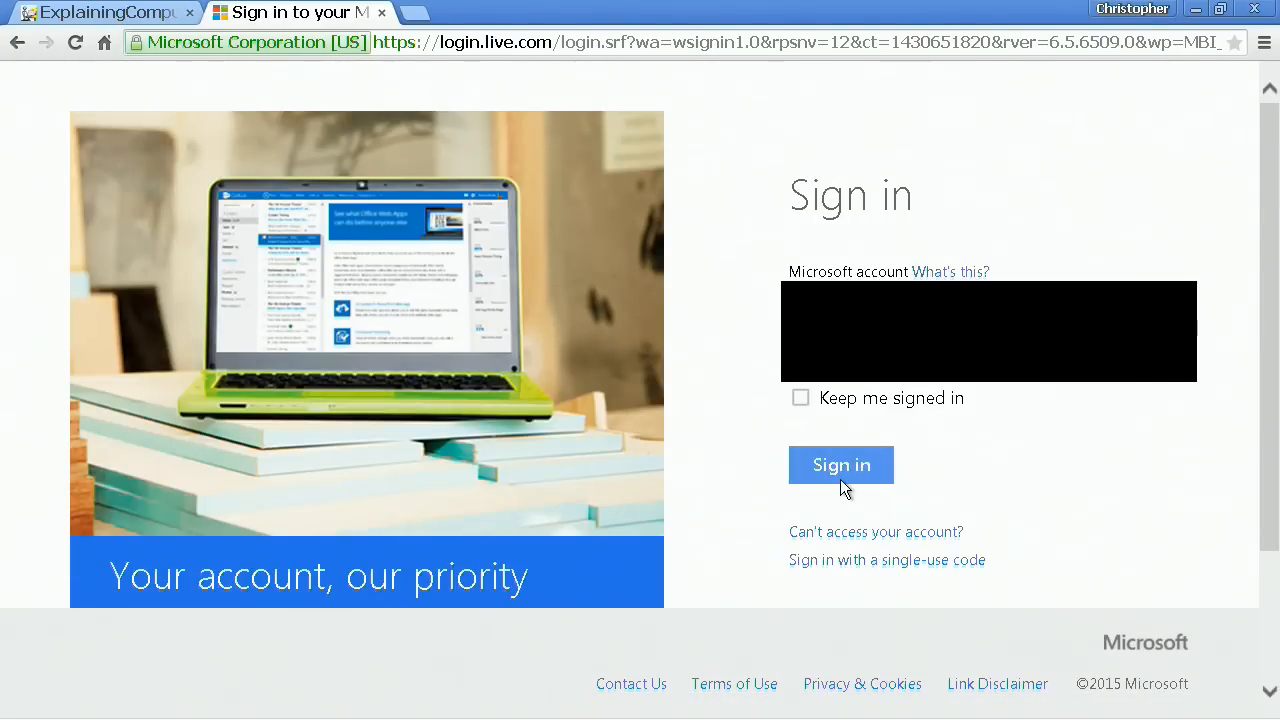
{"action": "left_click", "coordinate": [841, 465]}
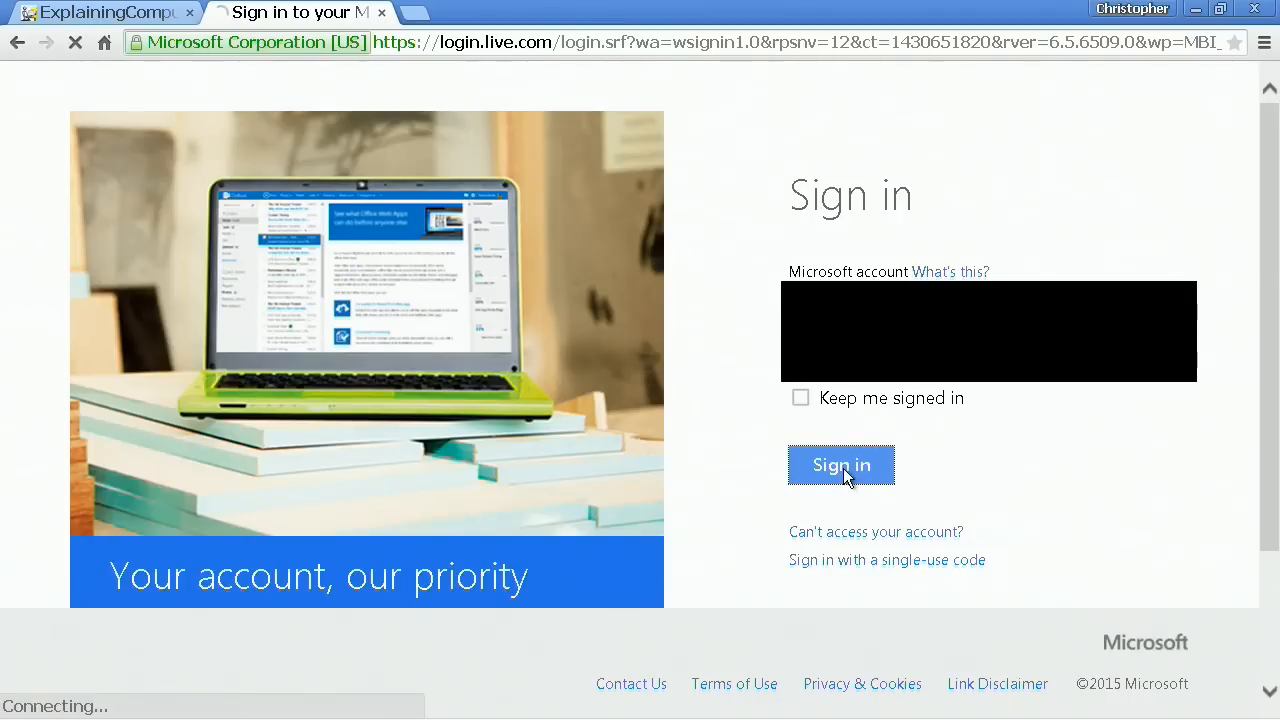
{"action": "left_click", "coordinate": [841, 465]}
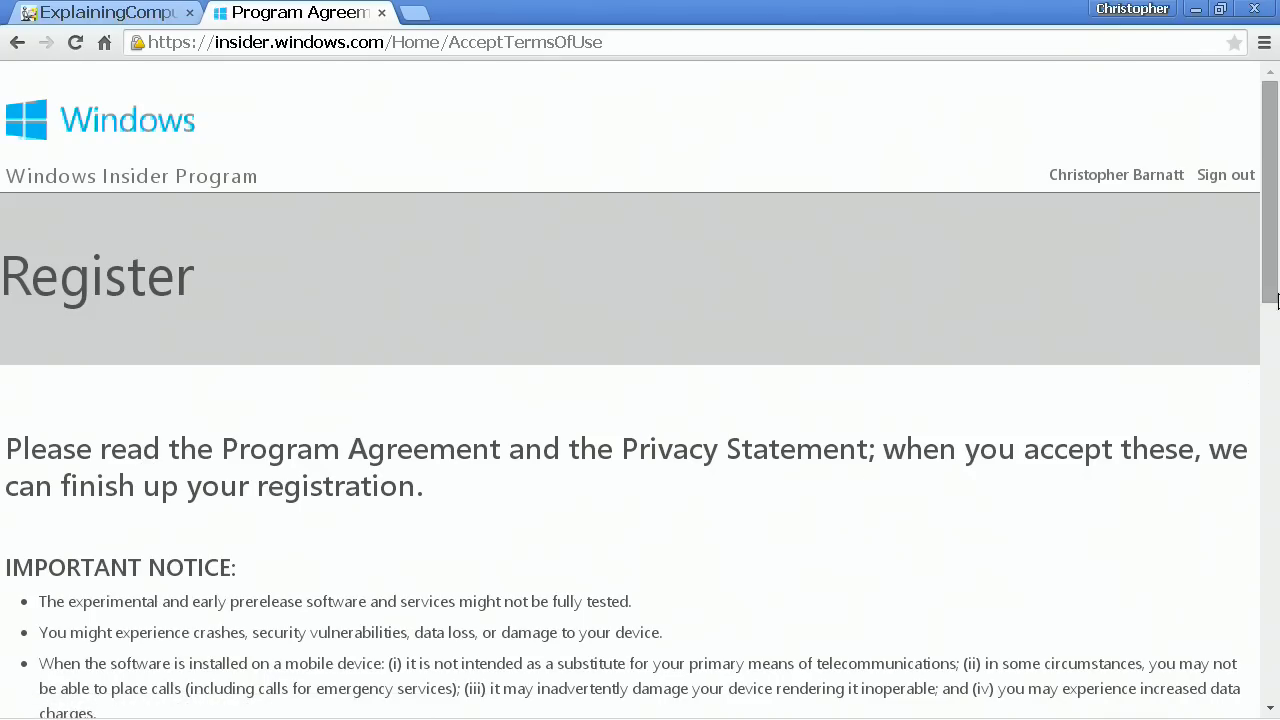
- Tick the agreement and 'Using Windows for your company' boxes, then submit the Register form
{"action": "scroll", "scroll_direction": "down", "scroll_amount": 3}
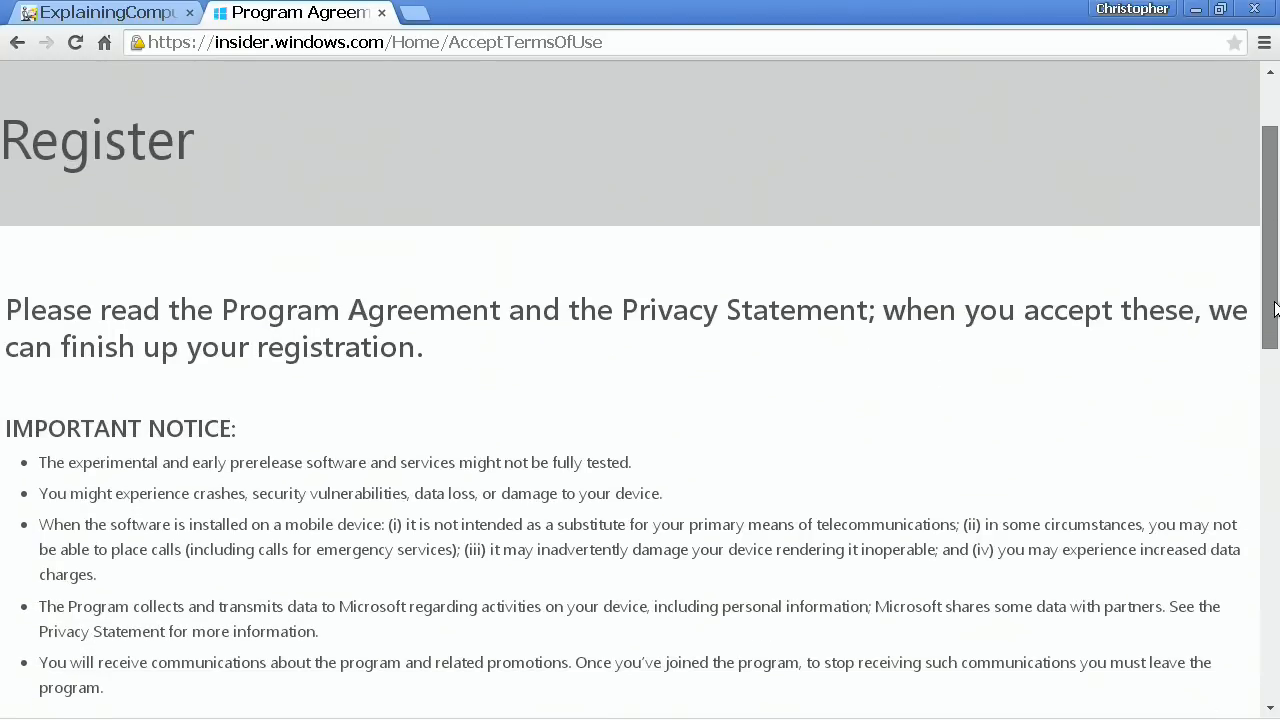
{"action": "scroll", "scroll_direction": "down", "scroll_amount": 3}
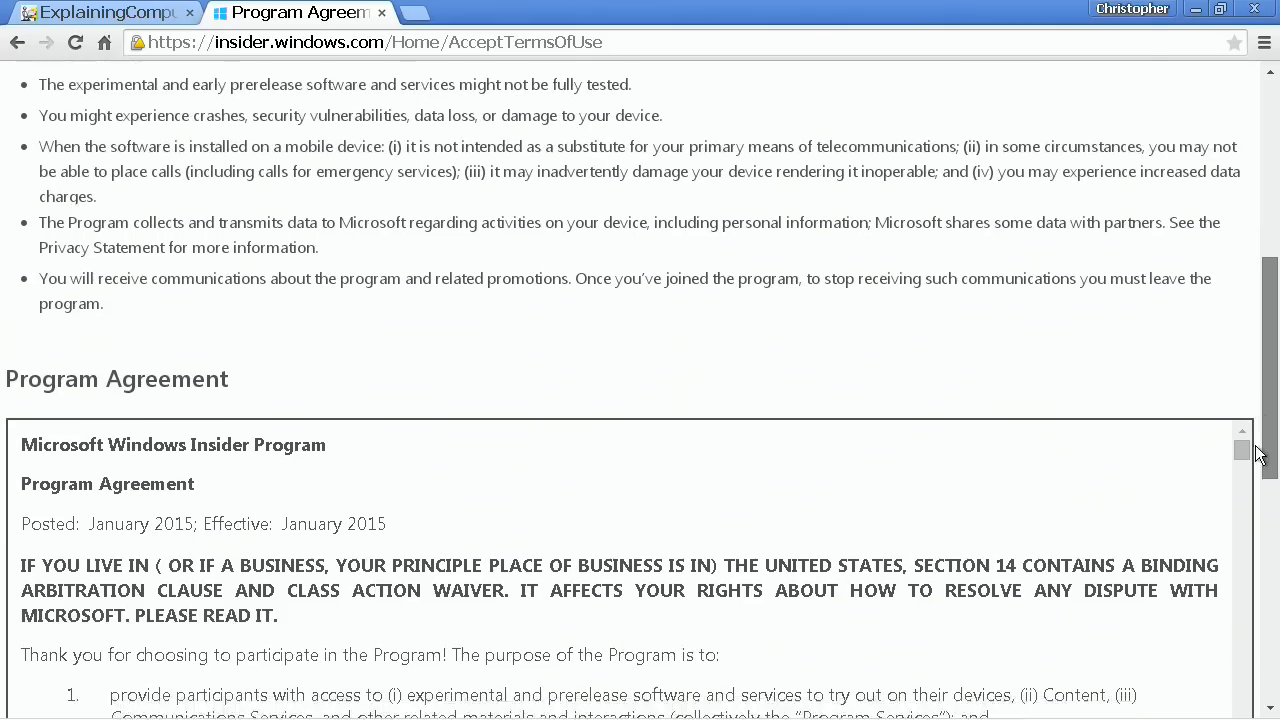
{"action": "scroll", "scroll_direction": "down", "scroll_amount": 3}
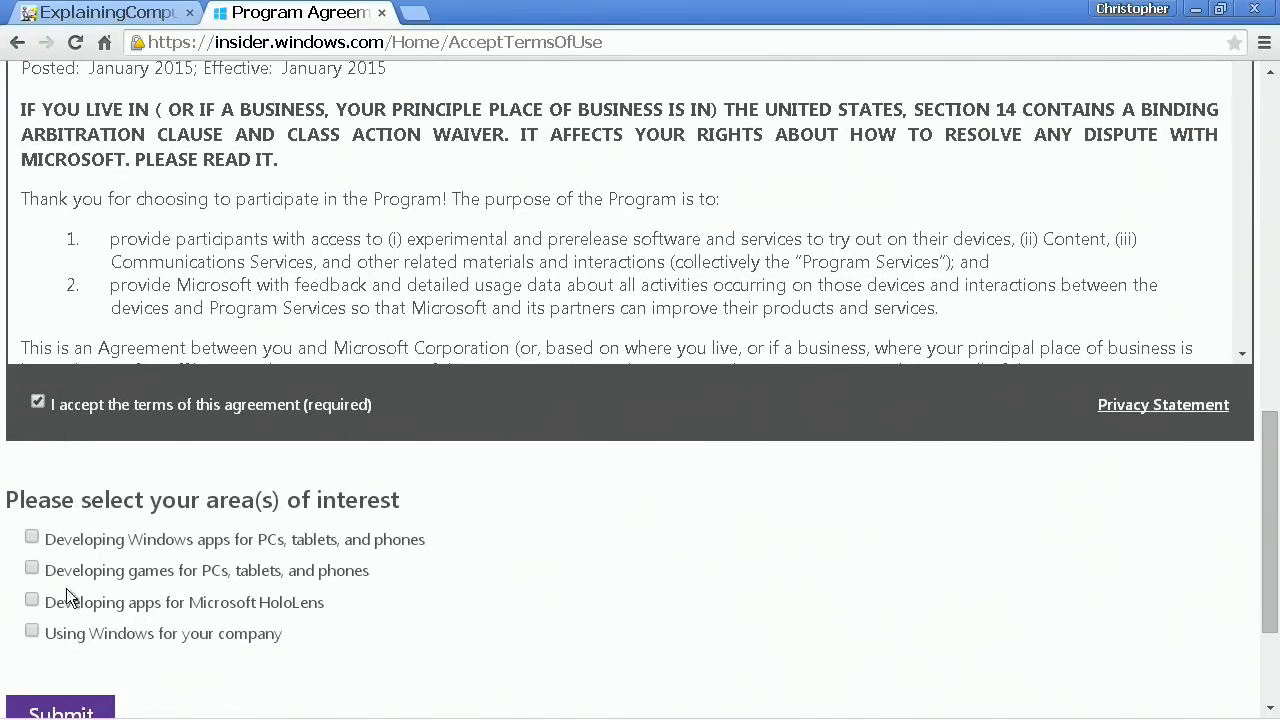
{"action": "left_click", "coordinate": [31, 631]}
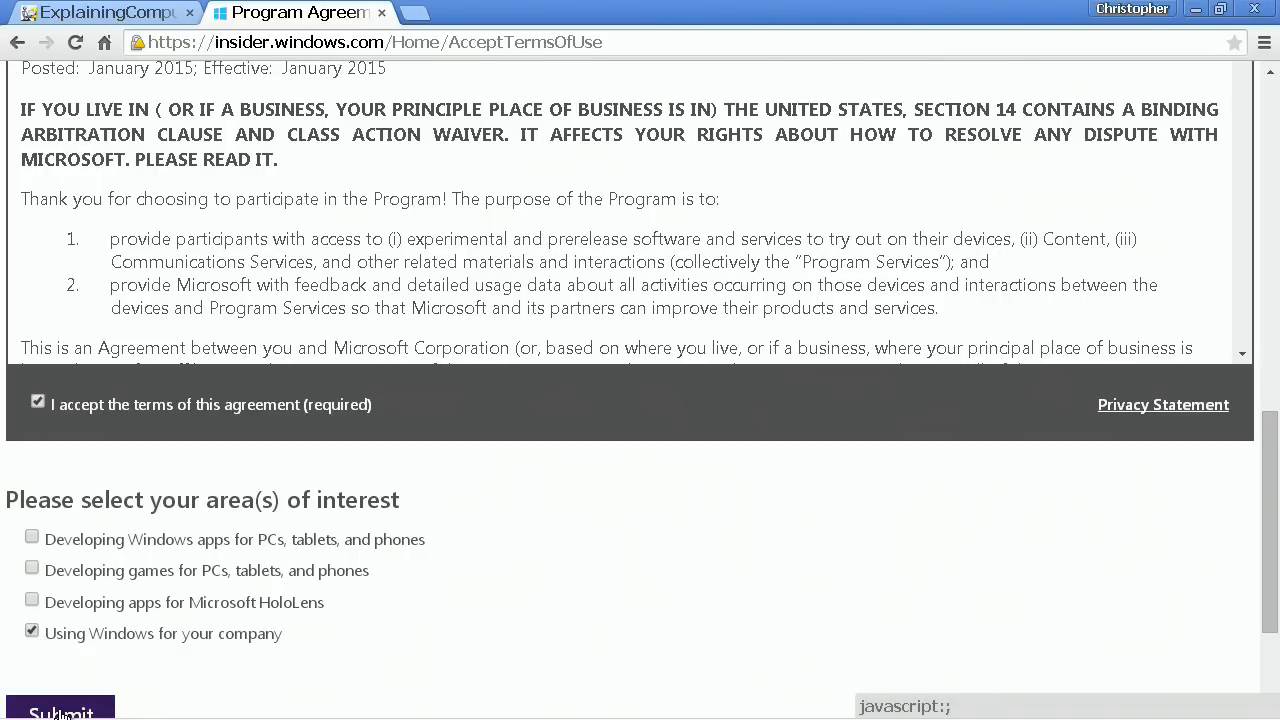
{"action": "left_click", "coordinate": [60, 710]}
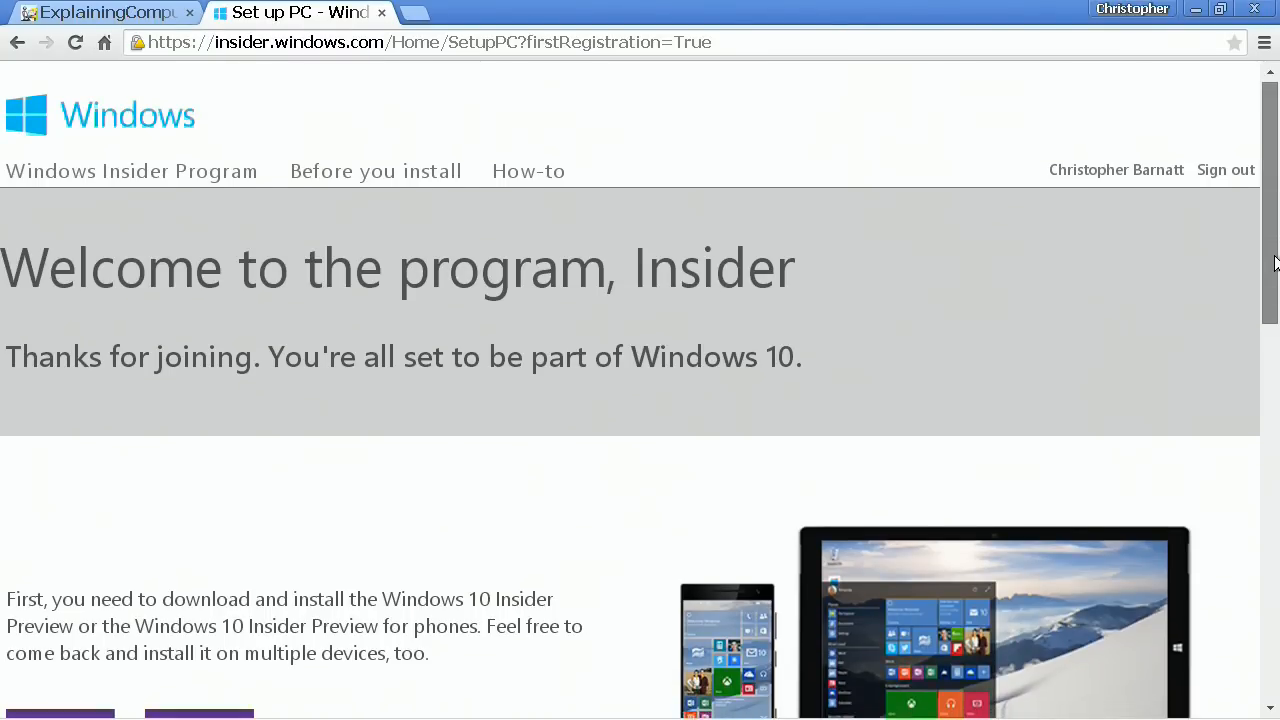
- Scroll the welcome page and choose the PC preview information
{"action": "scroll", "scroll_direction": "down", "scroll_amount": 3}
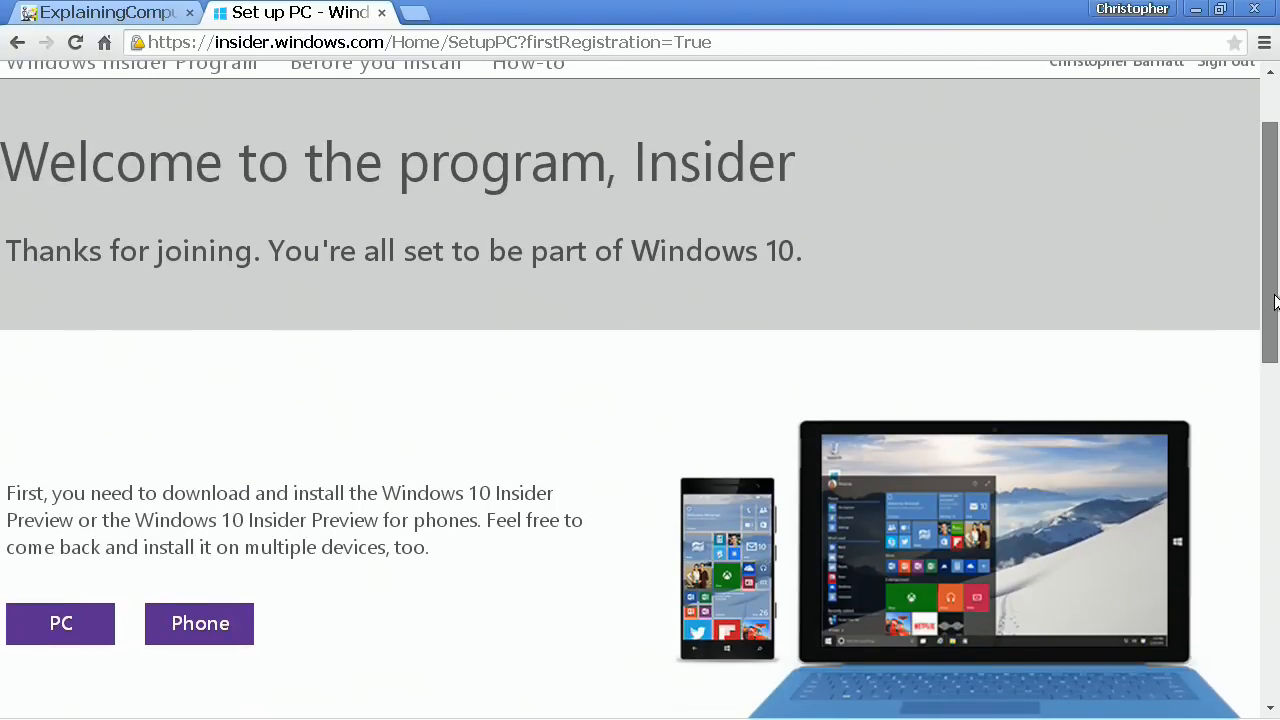
{"action": "scroll", "scroll_direction": "down", "scroll_amount": 3}
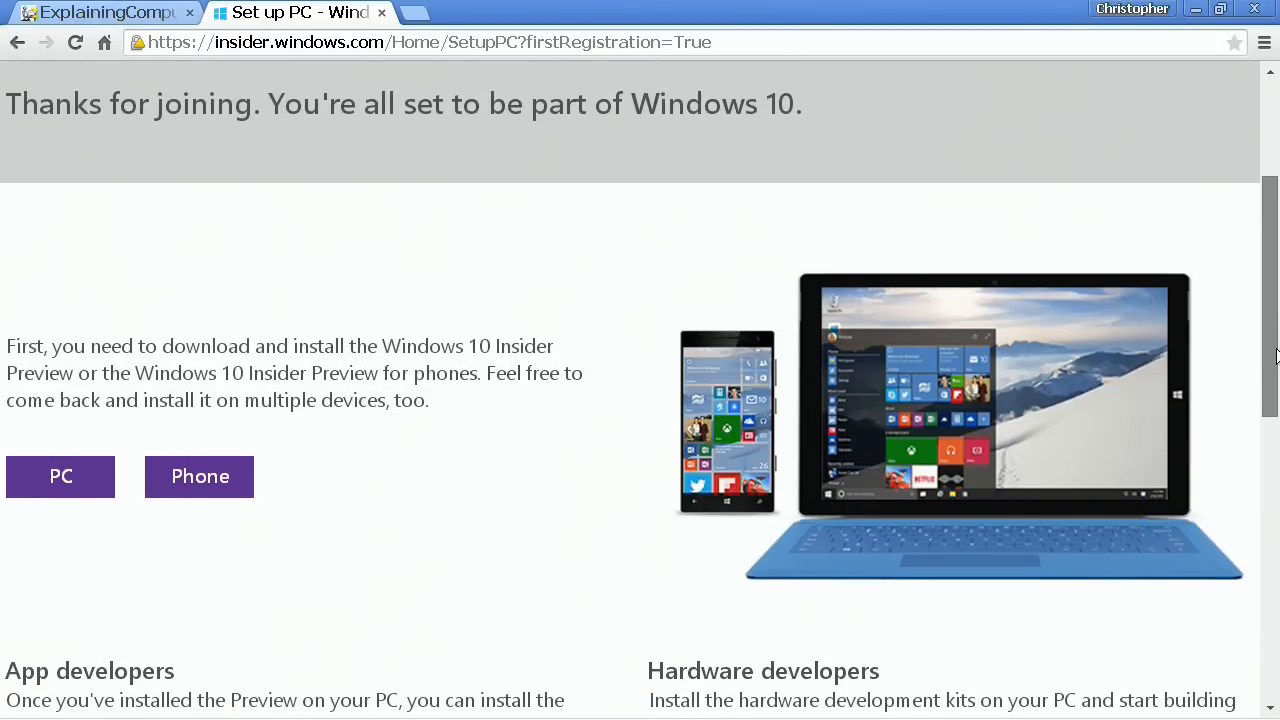
{"action": "scroll", "scroll_direction": "down", "scroll_amount": 3}
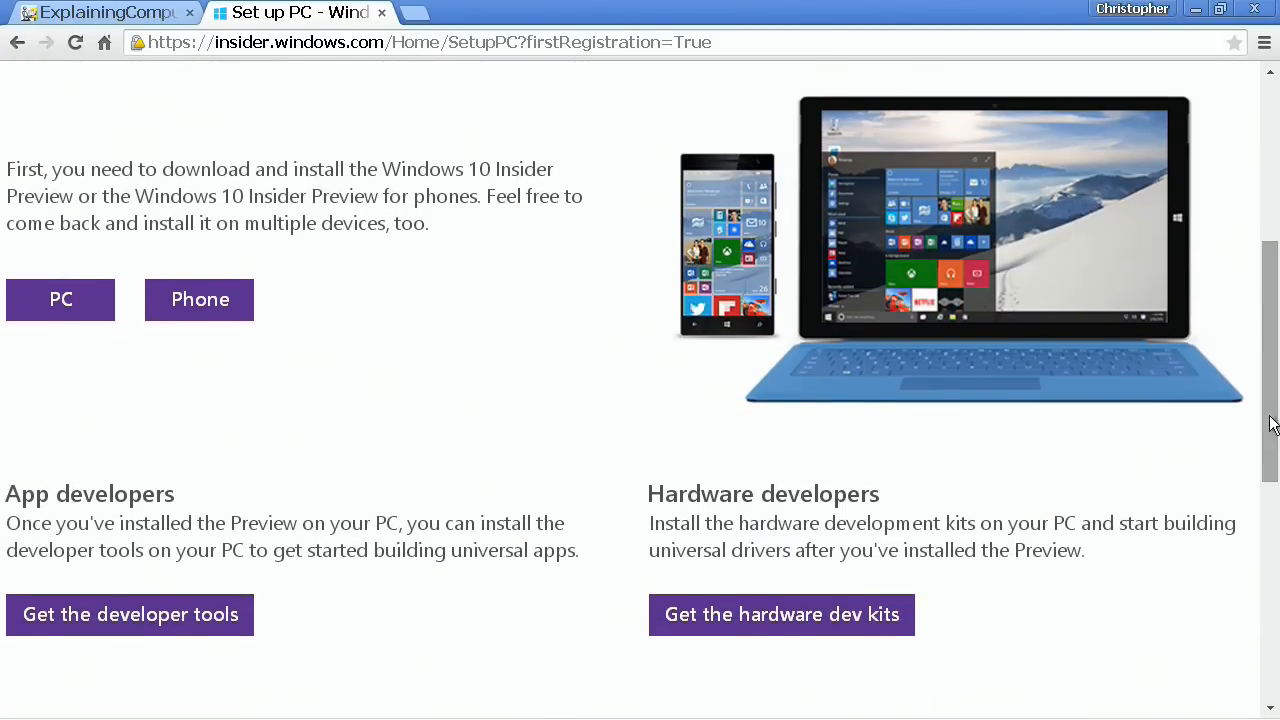
{"action": "mouse_move", "coordinate": [60, 299]}
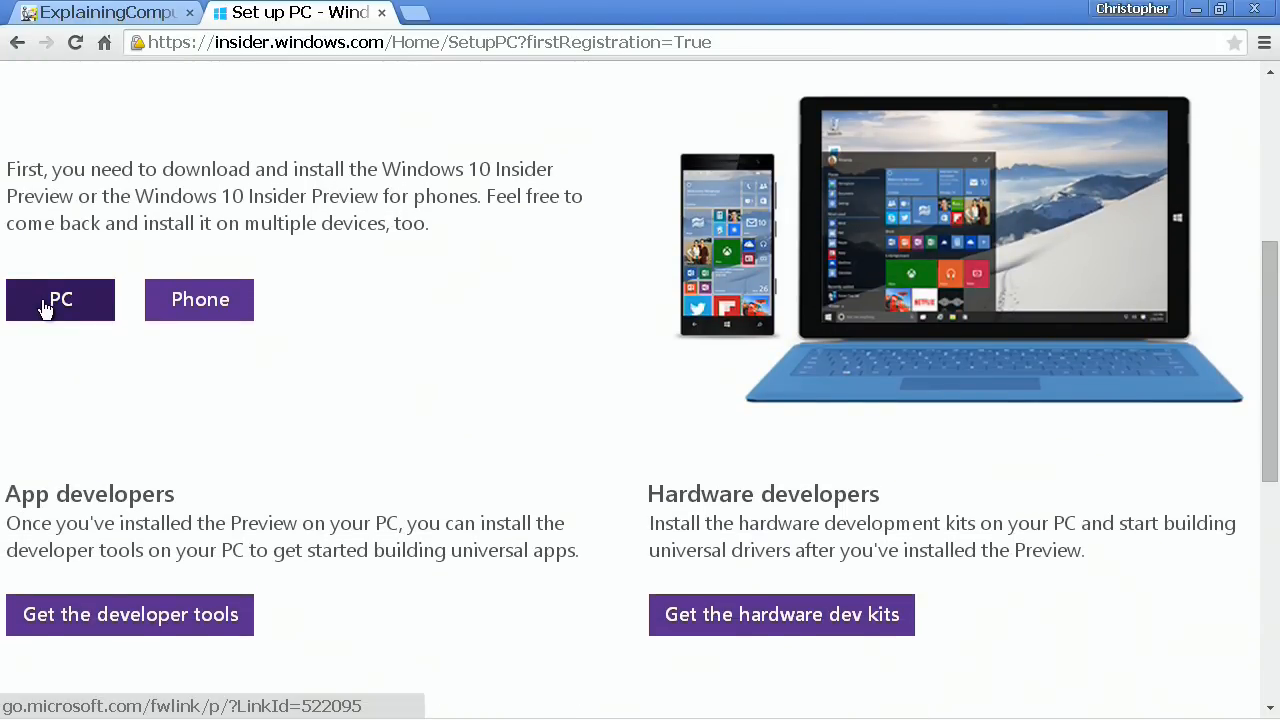
{"action": "left_click", "coordinate": [60, 300]}
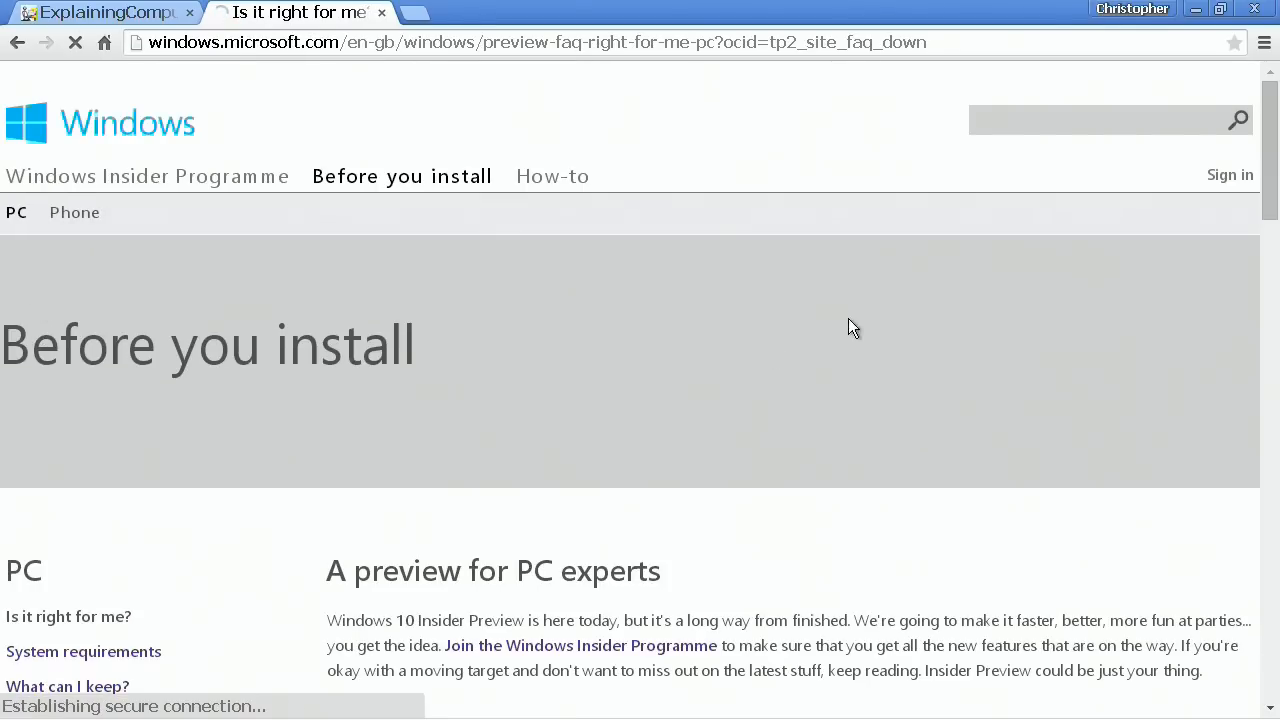
- Review the Before you install guidance and go to Get the preview
{"action": "scroll", "scroll_direction": "down", "scroll_amount": 3}
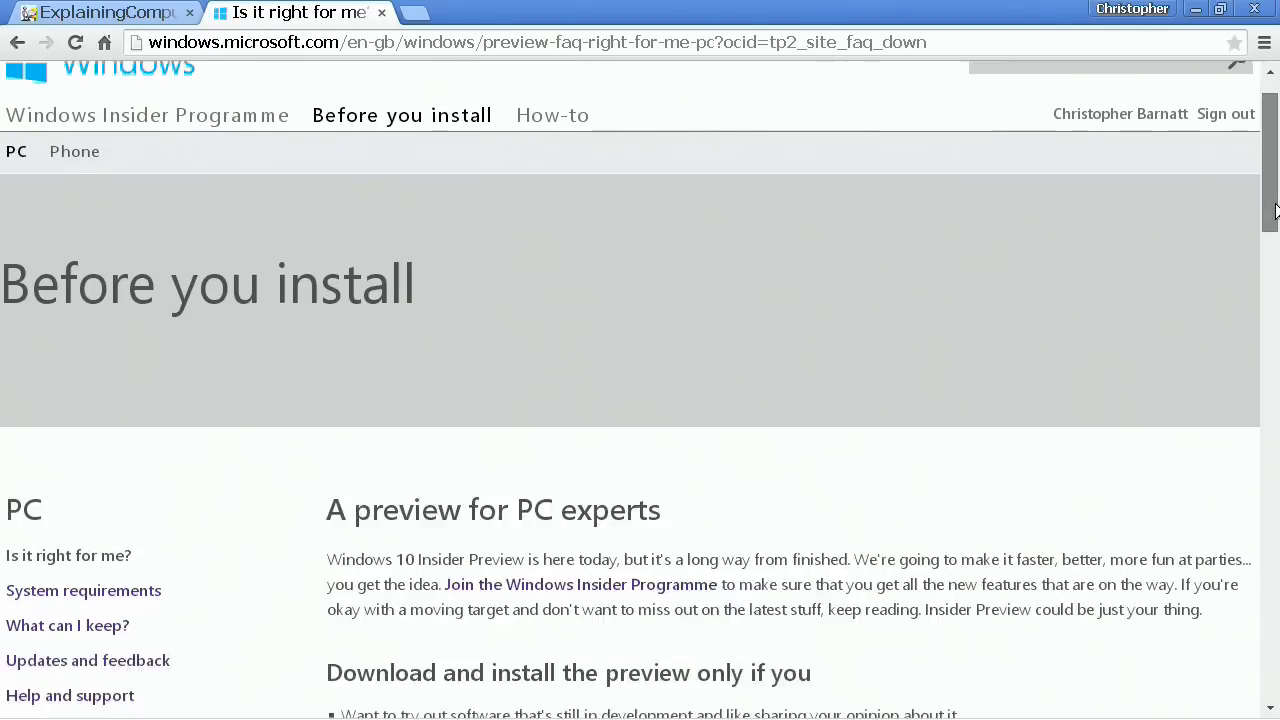
{"action": "scroll", "scroll_direction": "down", "scroll_amount": 3}
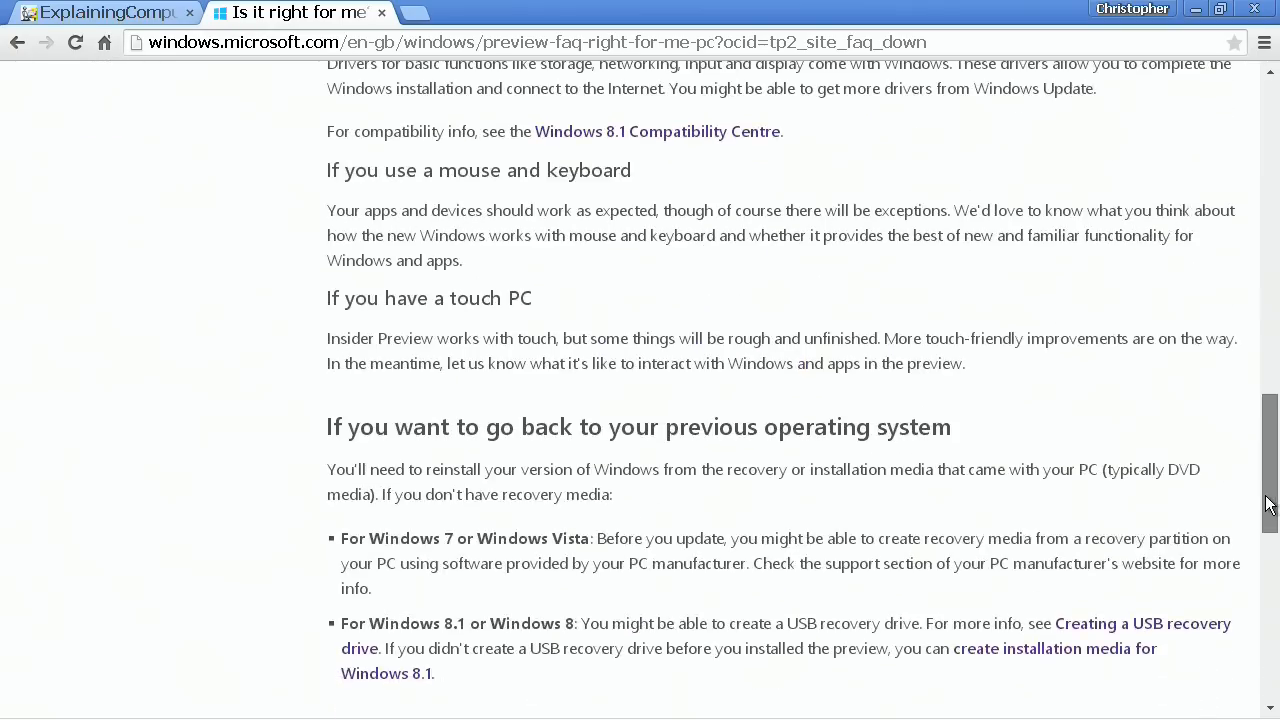
{"action": "scroll", "scroll_direction": "down", "scroll_amount": 3}
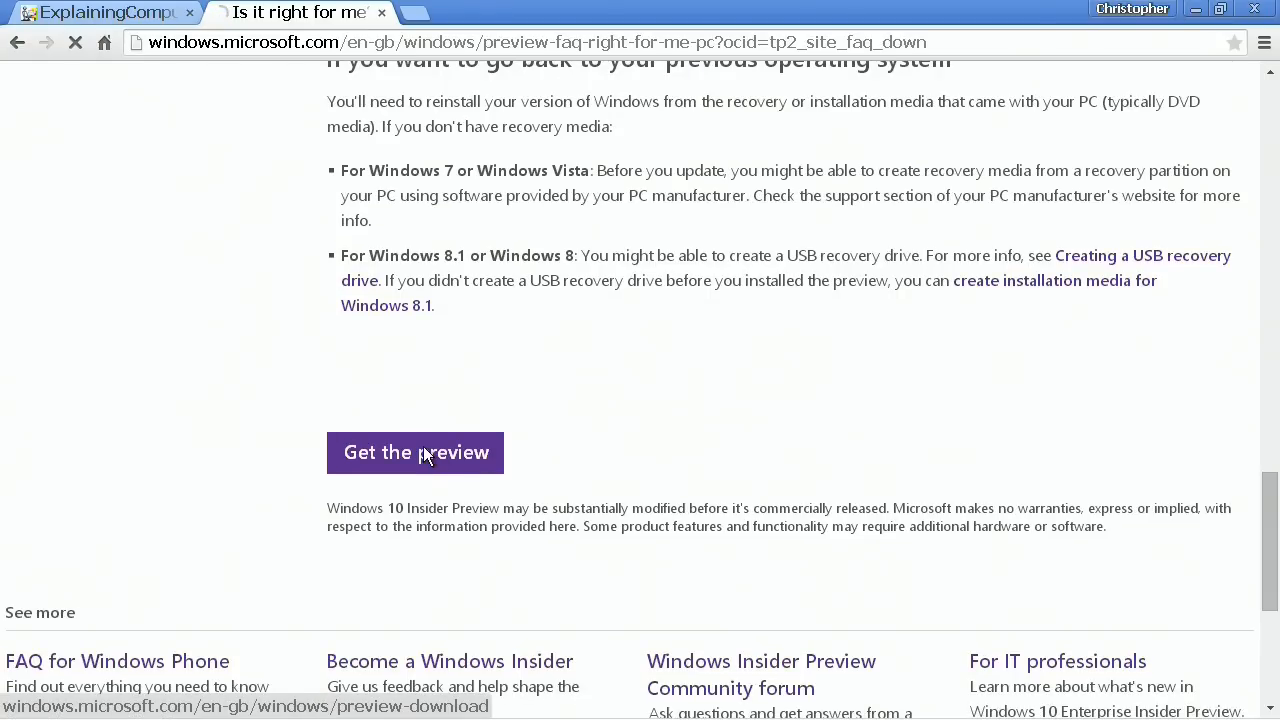
{"action": "left_click", "coordinate": [414, 452]}
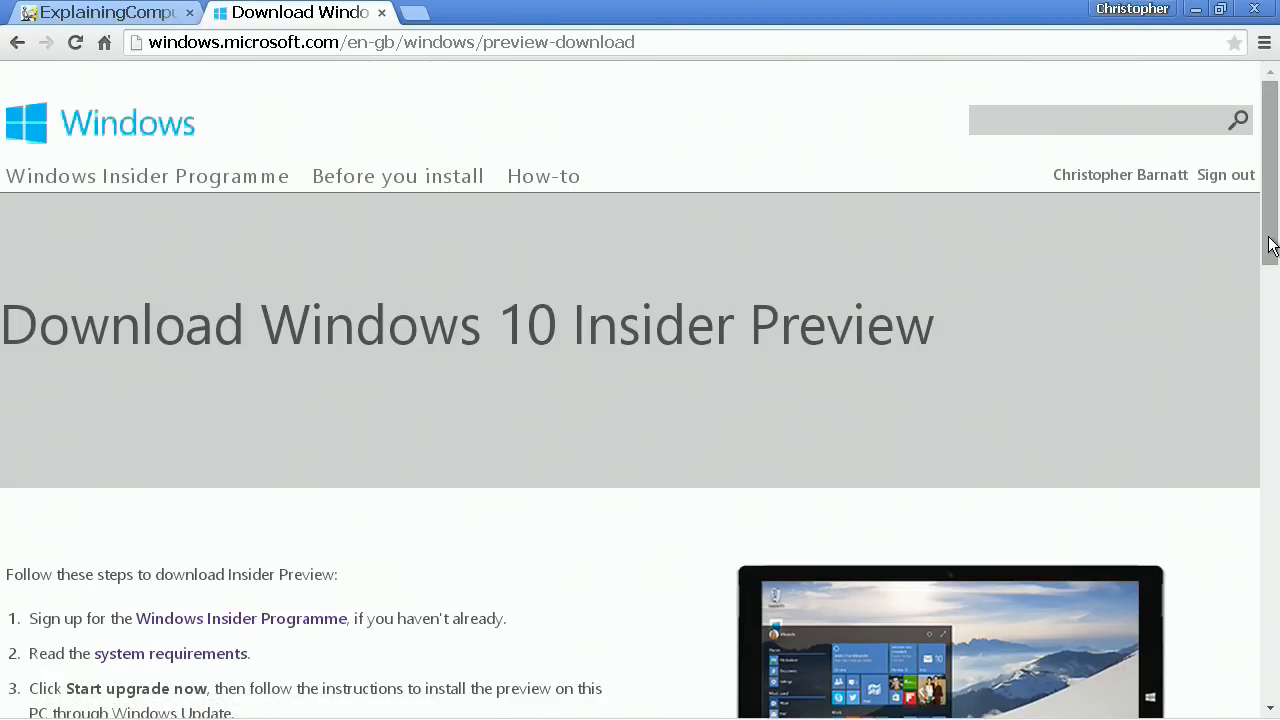
- Follow the 'download the ISO files' link on the Insider Preview download page
{"action": "scroll", "scroll_direction": "down", "scroll_amount": 3}
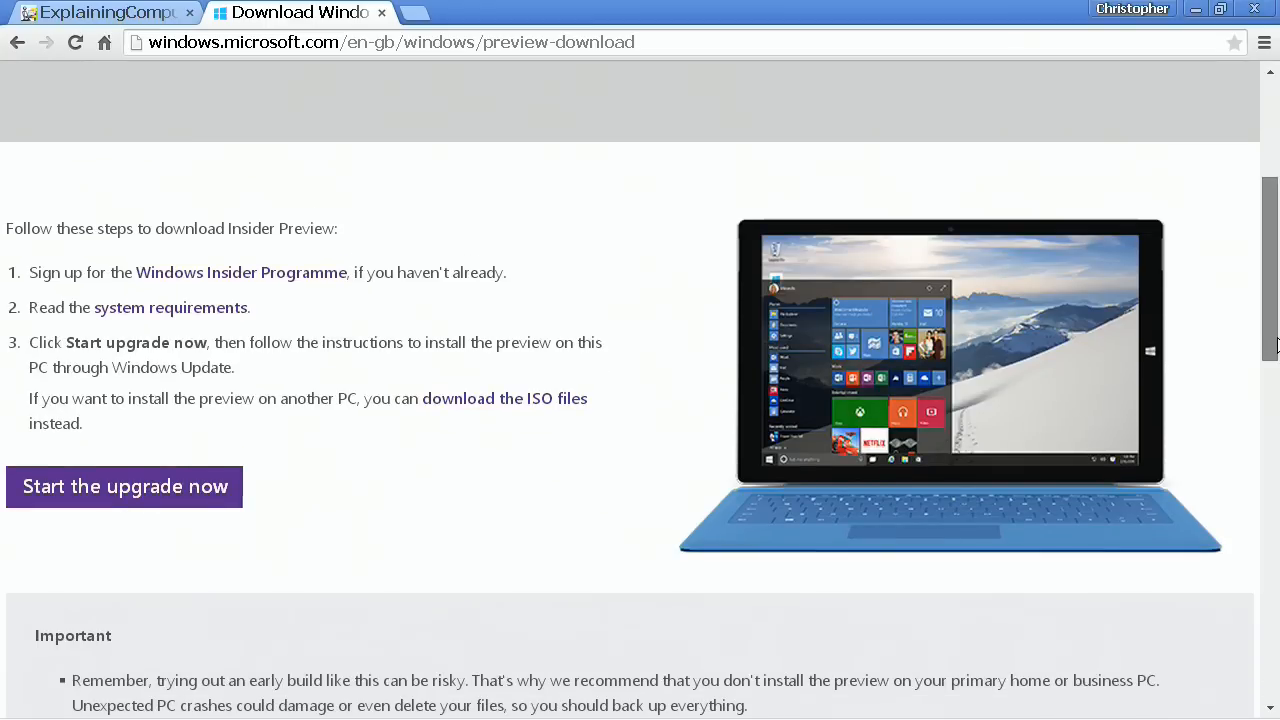
{"action": "scroll", "scroll_direction": "down", "scroll_amount": 3}
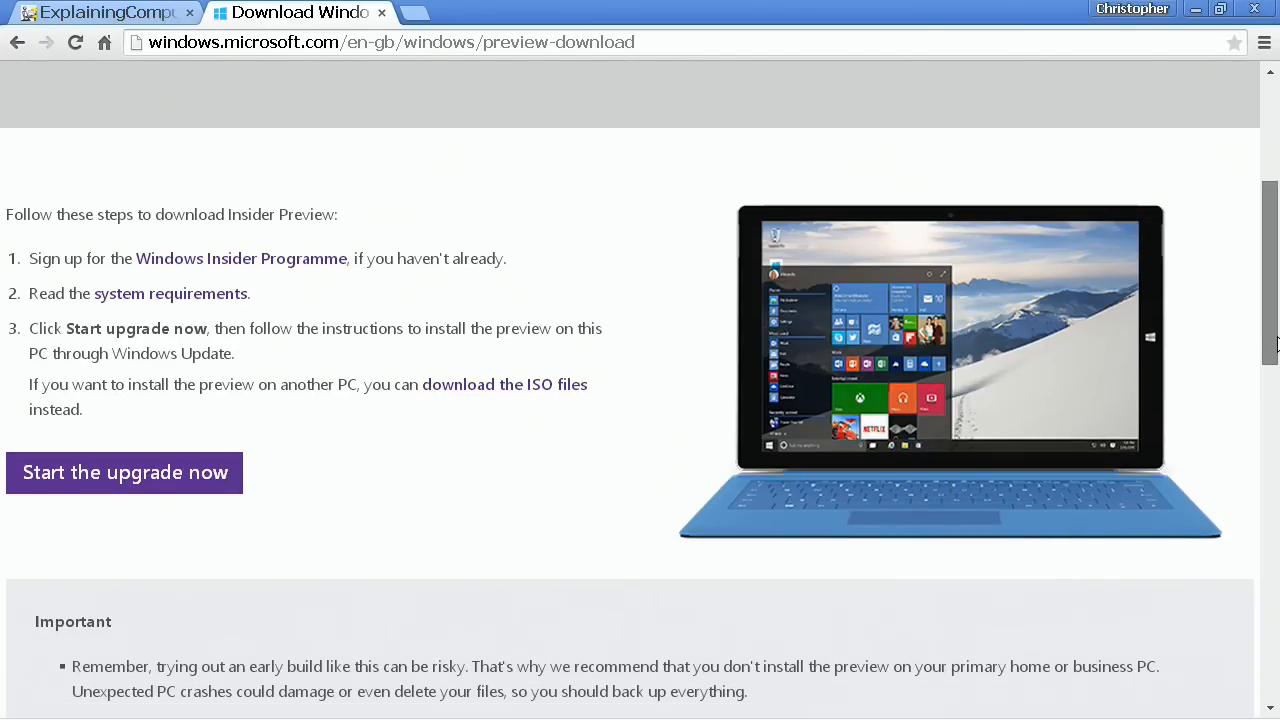
{"action": "mouse_move", "coordinate": [318, 325]}
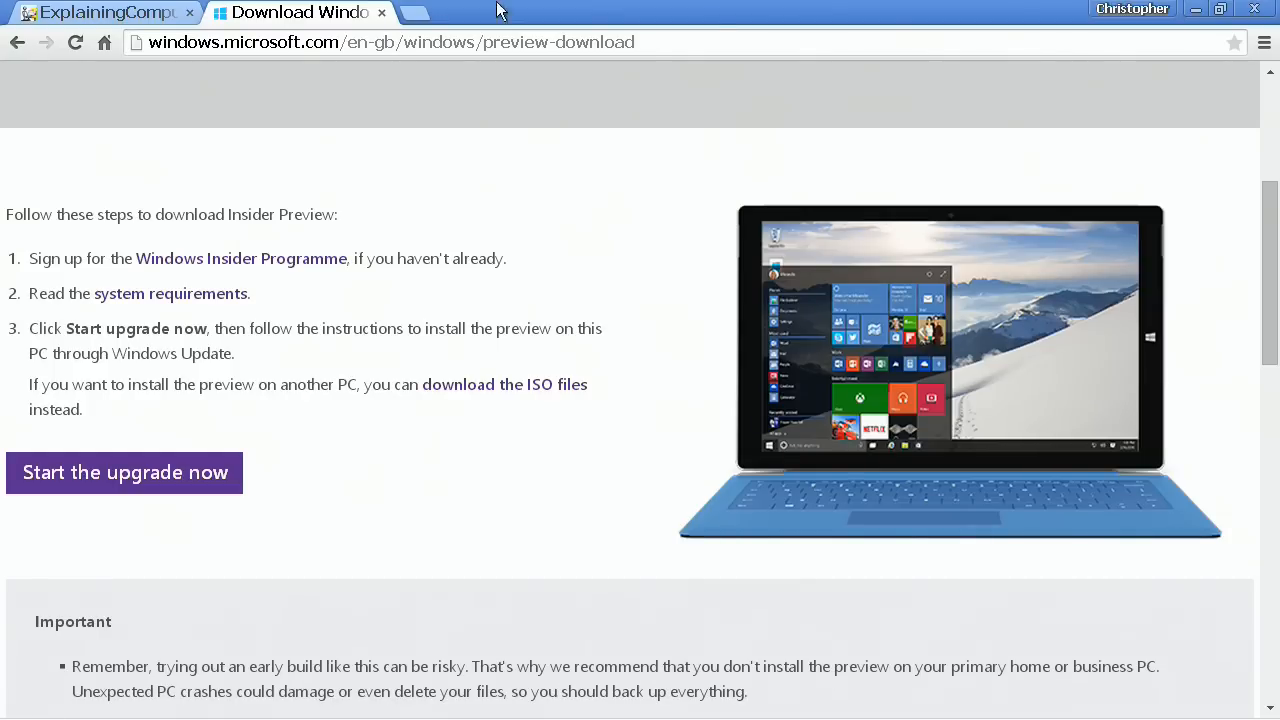
{"action": "mouse_move", "coordinate": [530, 388]}
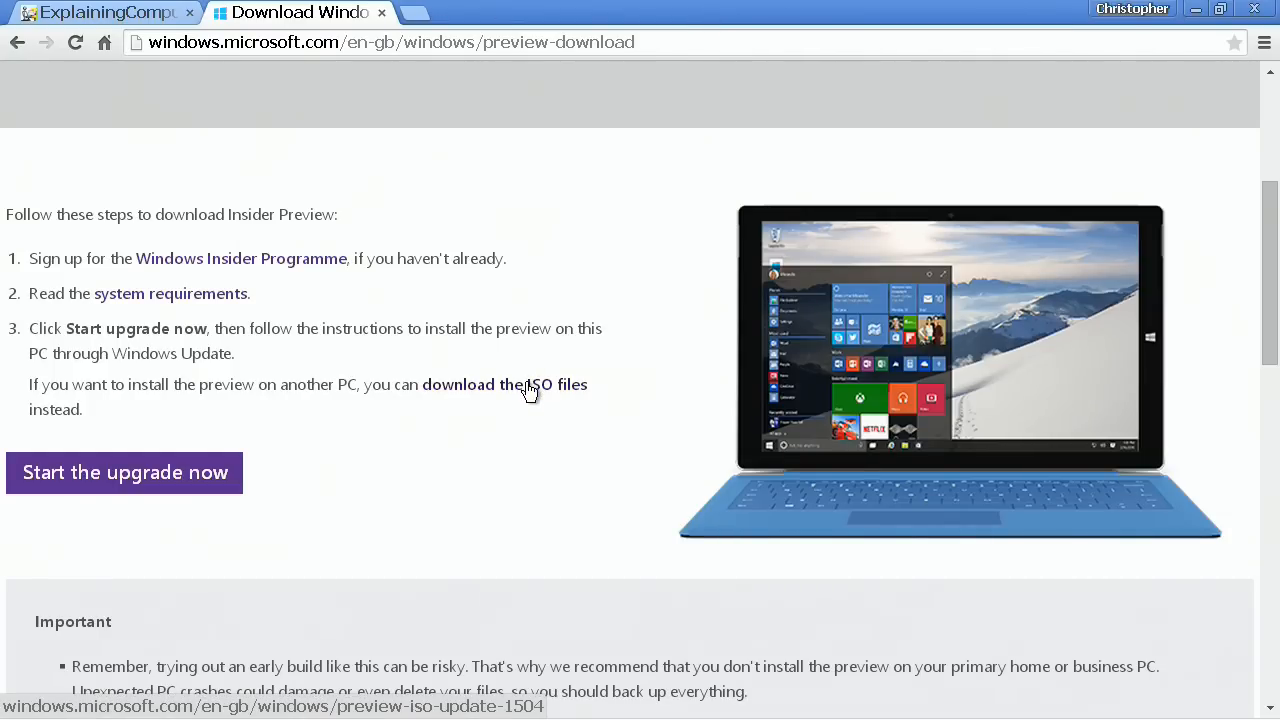
{"action": "left_click", "coordinate": [504, 384]}
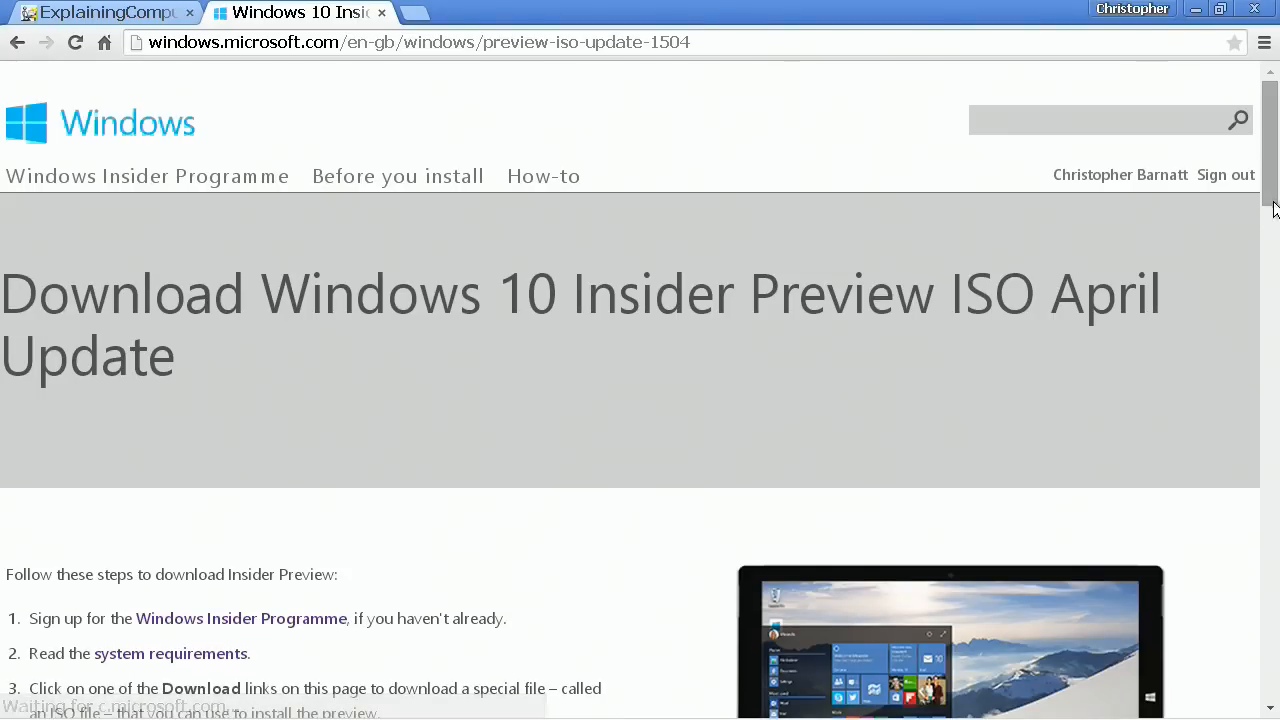
- Expand the English (United Kingdom) Build 10074 download section
{"action": "scroll", "scroll_direction": "down", "scroll_amount": 3}
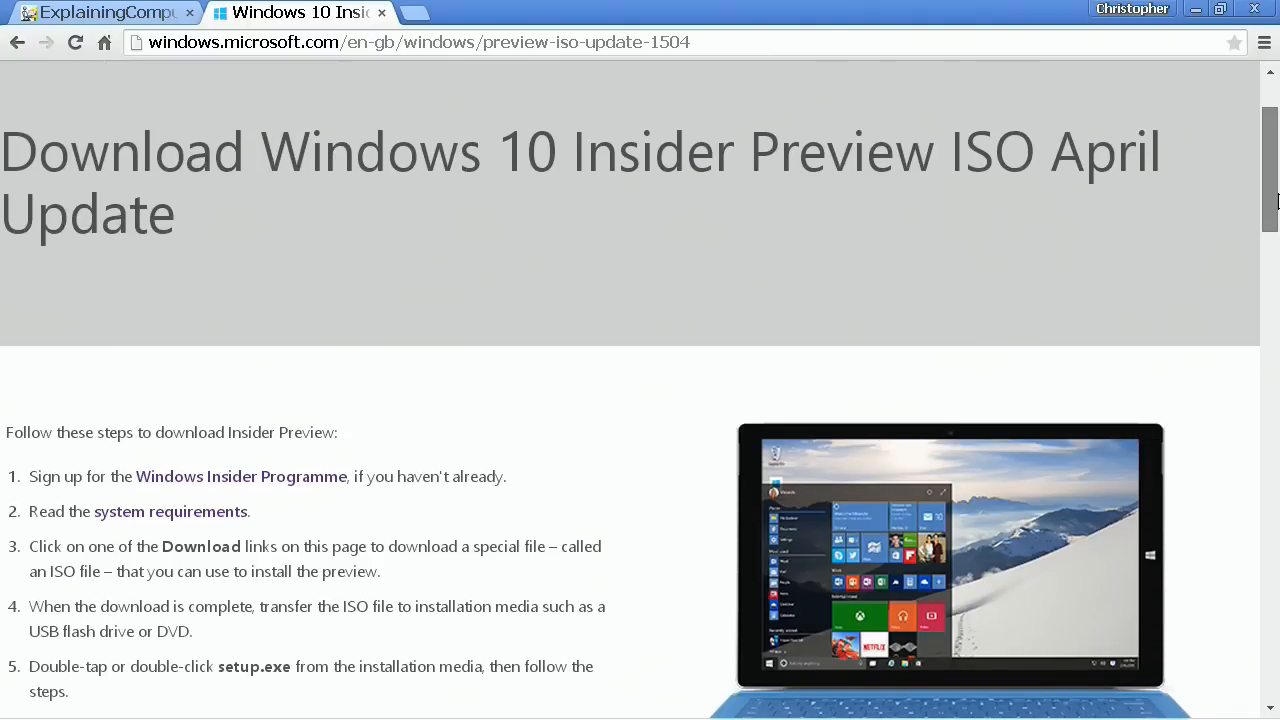
{"action": "scroll", "scroll_direction": "down", "scroll_amount": 3}
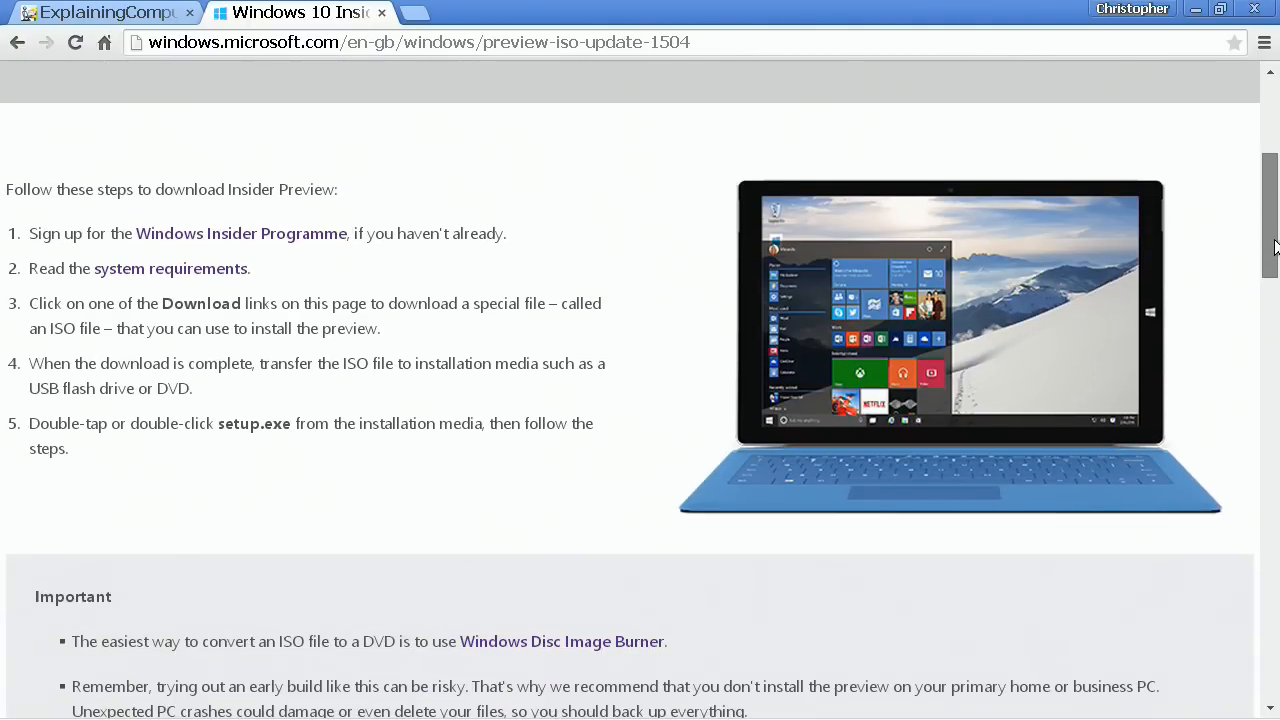
{"action": "scroll", "scroll_direction": "down", "scroll_amount": 3}
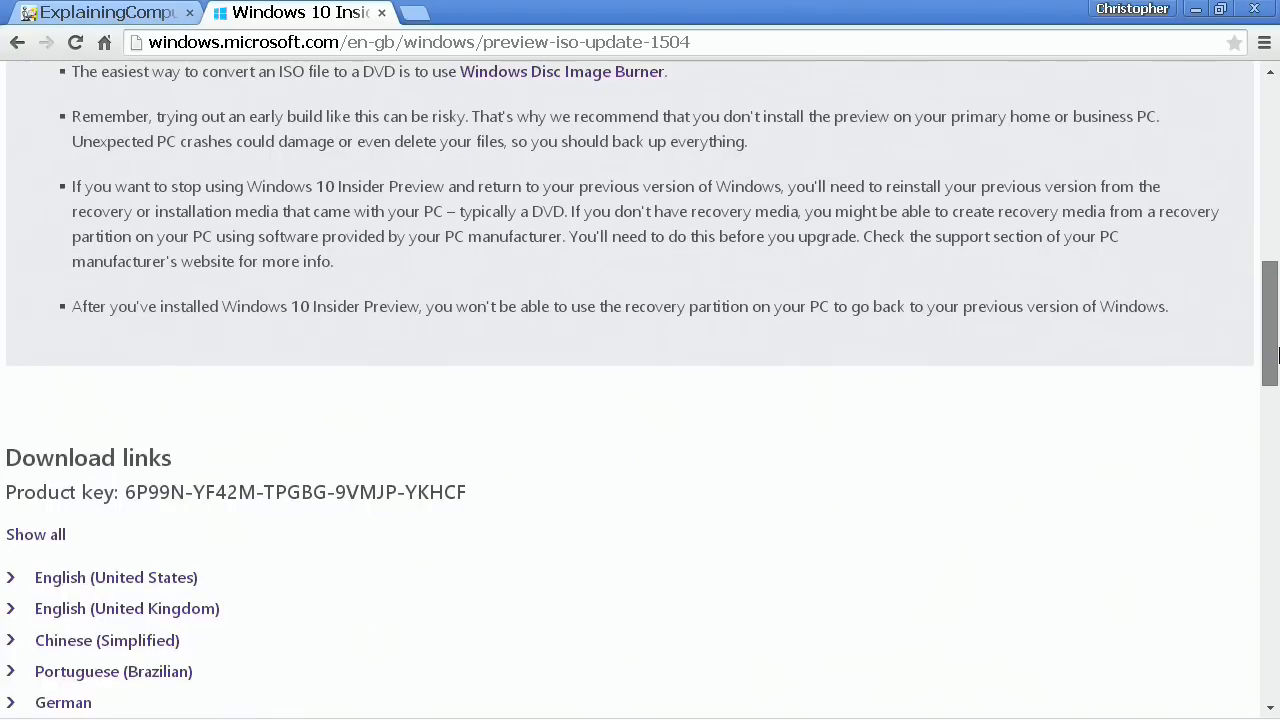
{"action": "scroll", "scroll_direction": "down", "scroll_amount": 3}
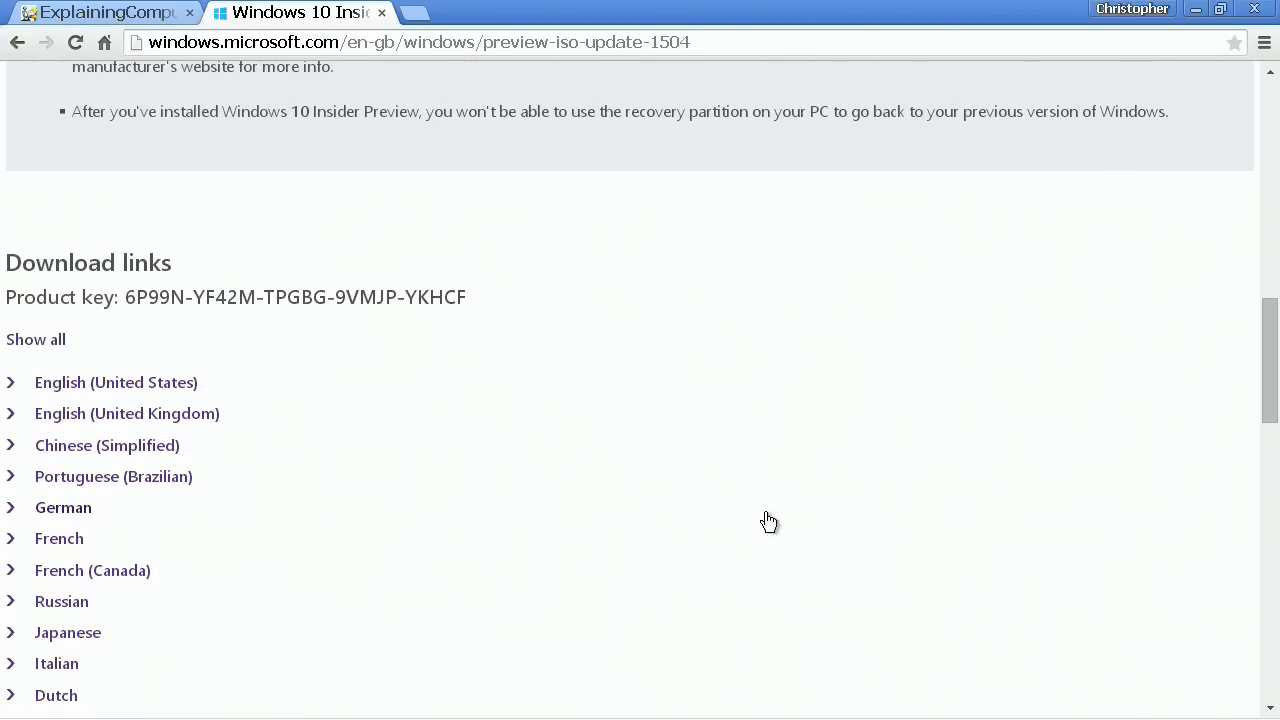
{"action": "mouse_move", "coordinate": [127, 413]}
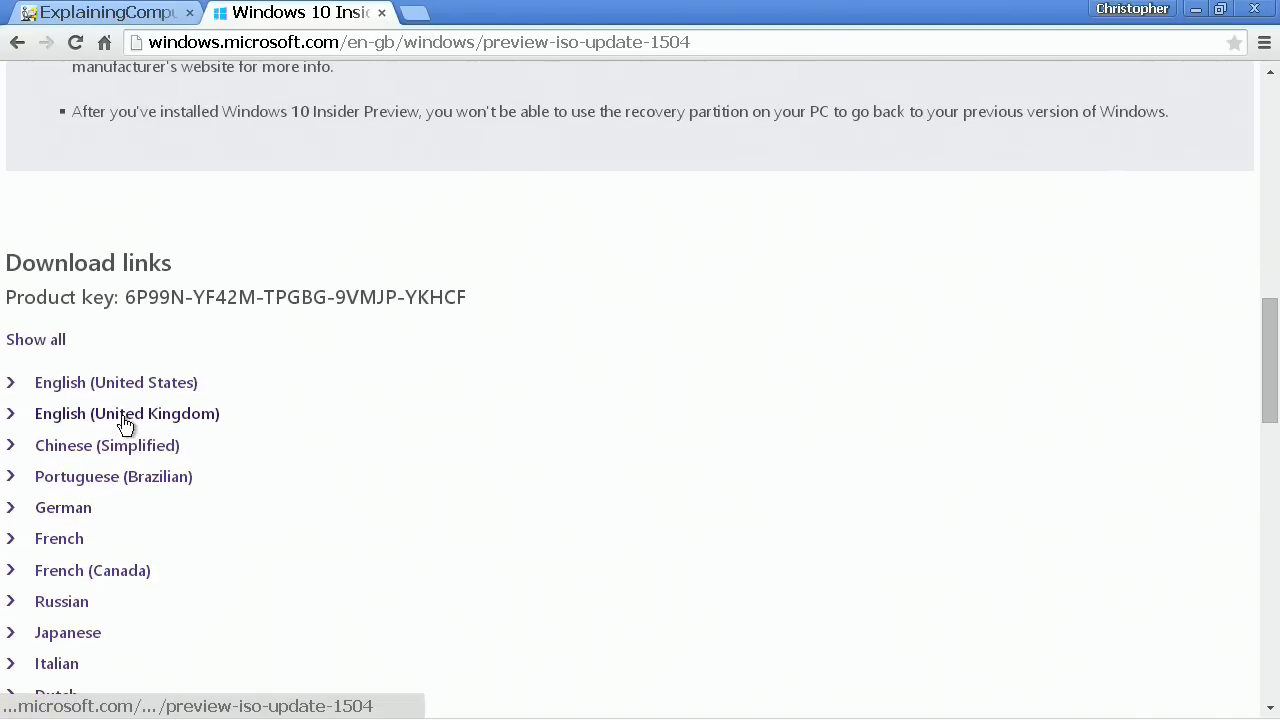
{"action": "left_click", "coordinate": [127, 413]}
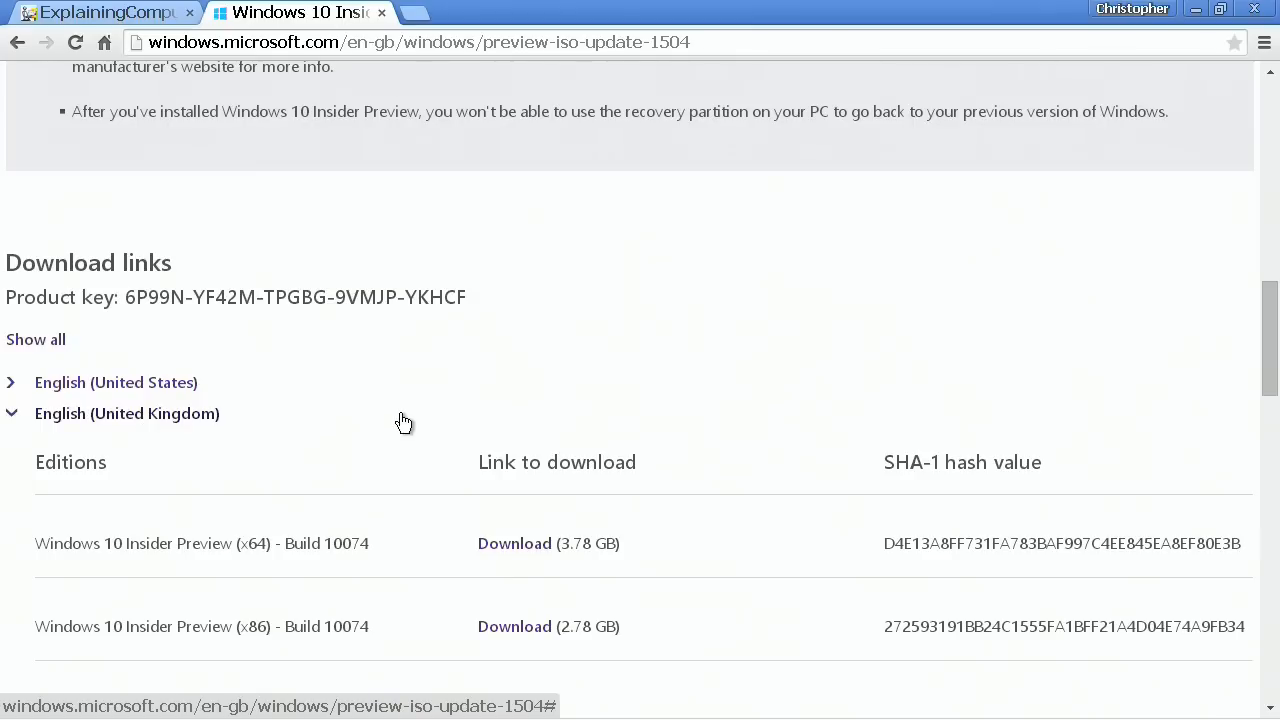
{"action": "mouse_move", "coordinate": [393, 417]}
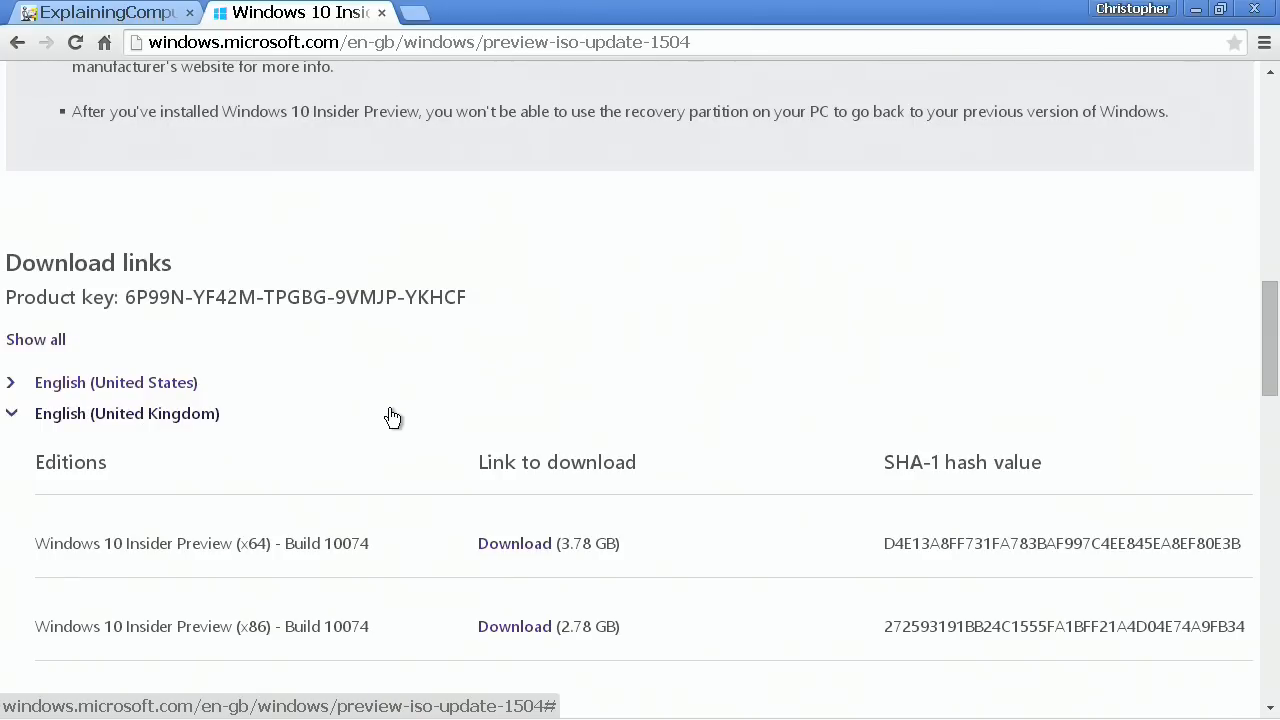
- Save the x64 Download link to disk with Save link as
{"action": "scroll", "scroll_direction": "down", "scroll_amount": 3}
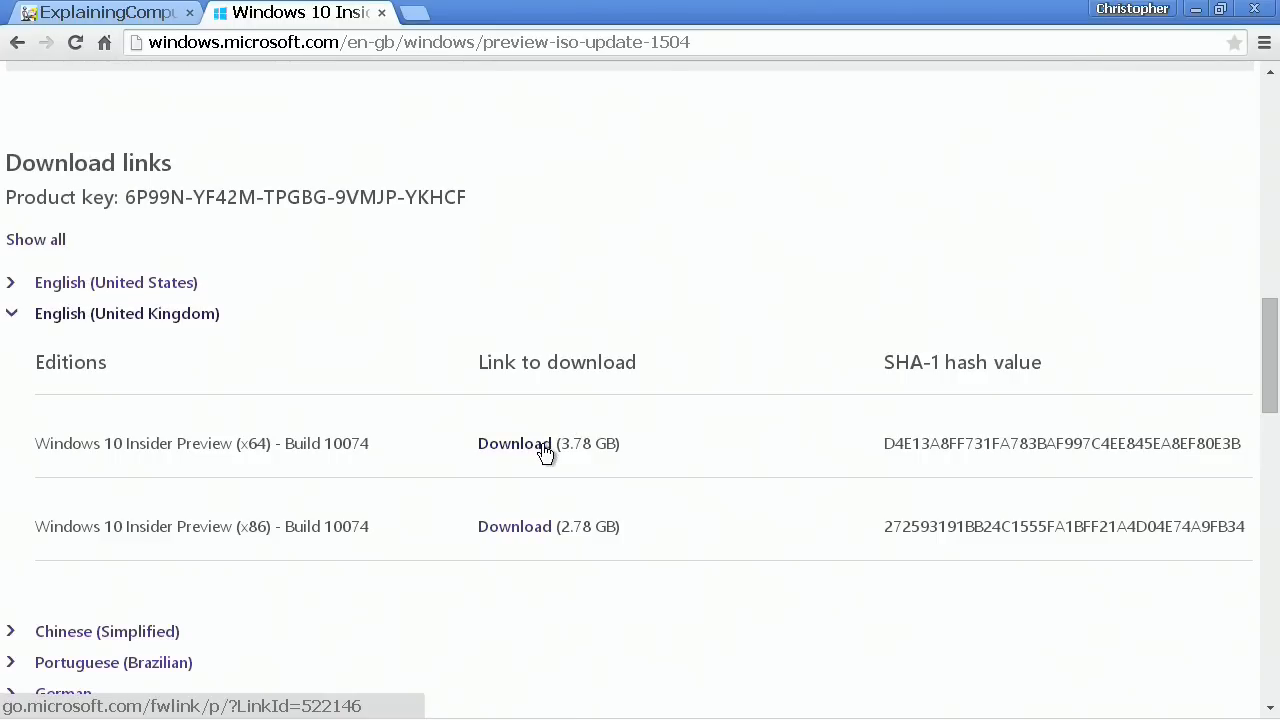
{"action": "right_click", "coordinate": [514, 443]}
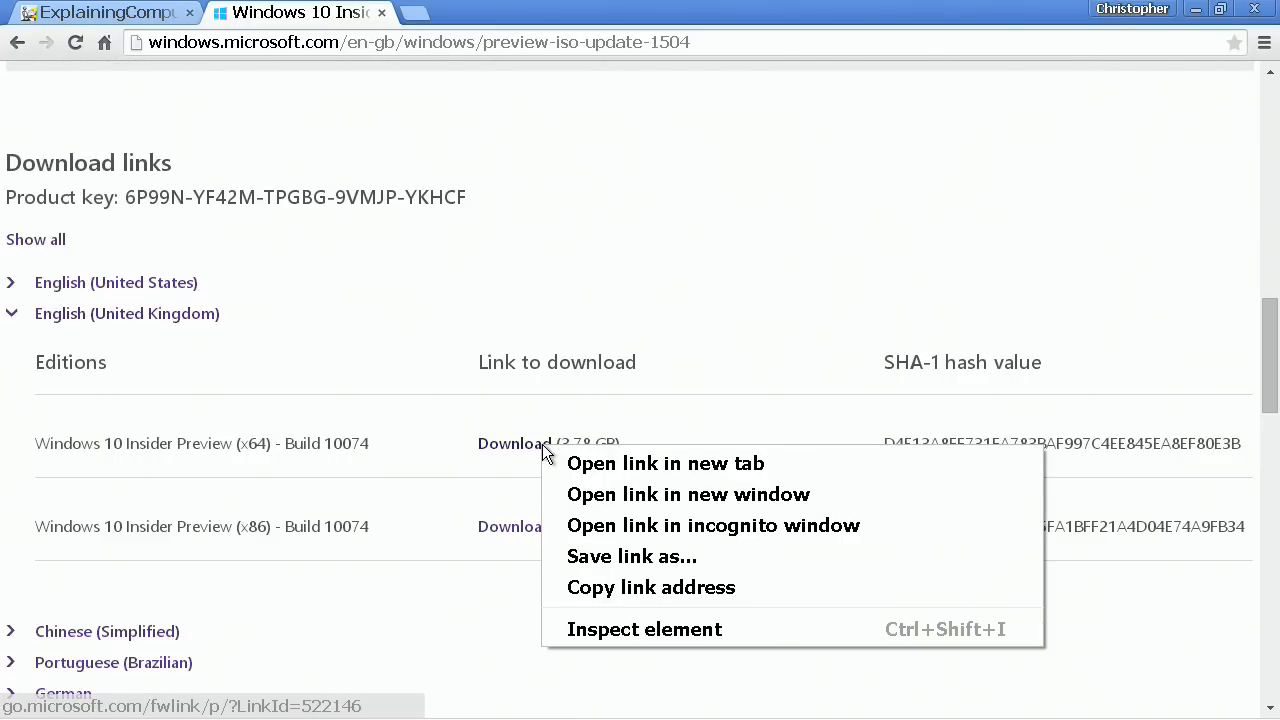
{"action": "mouse_move", "coordinate": [600, 556]}
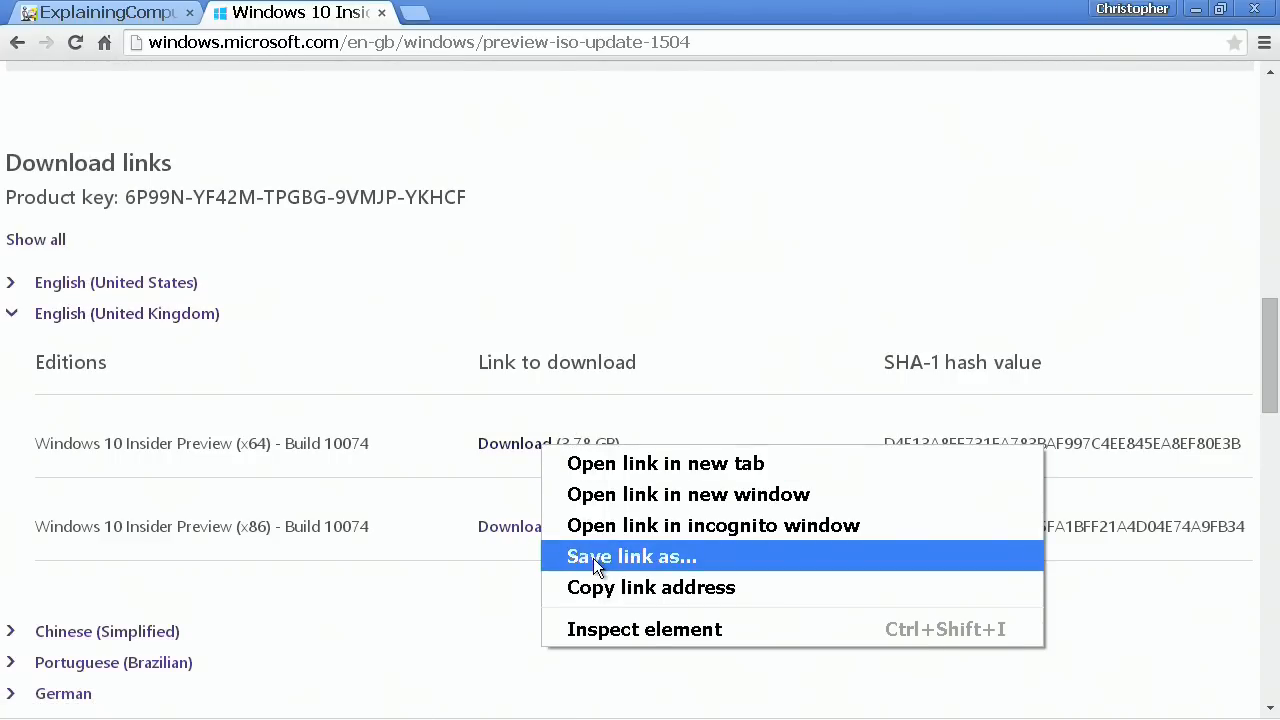
{"action": "left_click", "coordinate": [631, 556]}
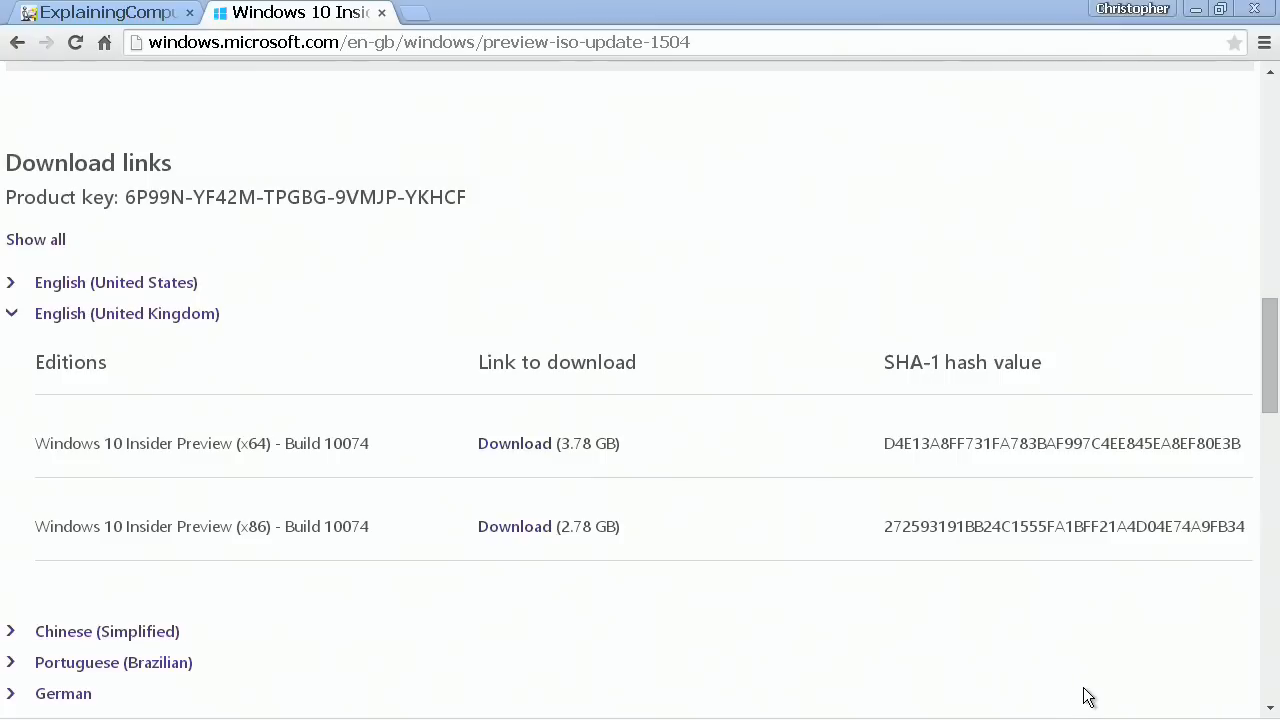
{"action": "left_click", "coordinate": [514, 443]}
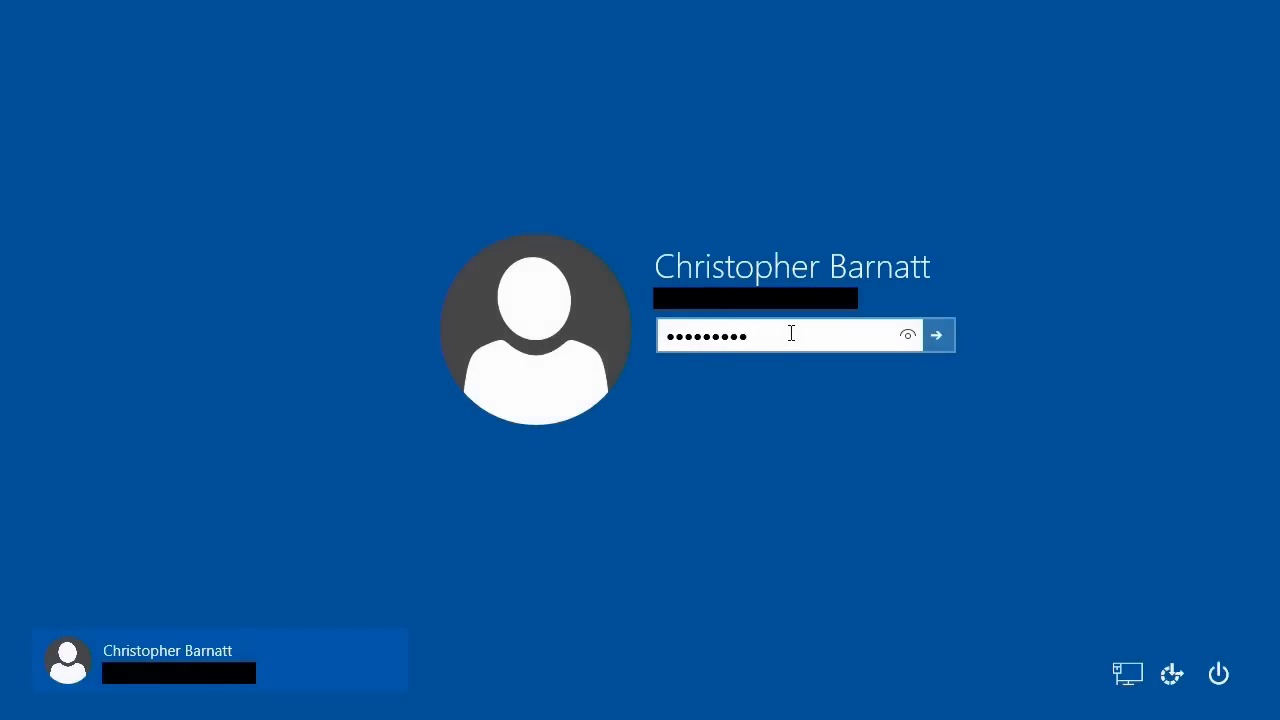
- Enter the account password on the lock screen to reach the Build 10074 desktop
{"action": "left_click", "coordinate": [937, 335]}
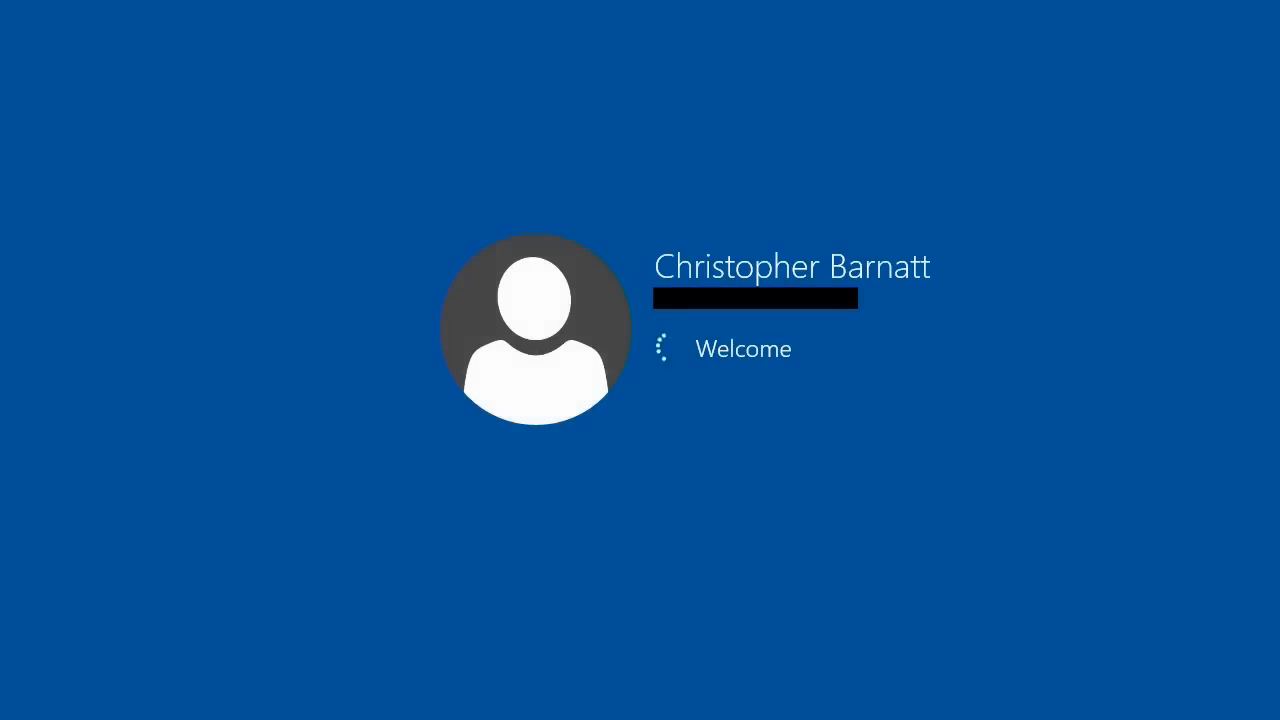
{"action": "key", "text": "enter"}
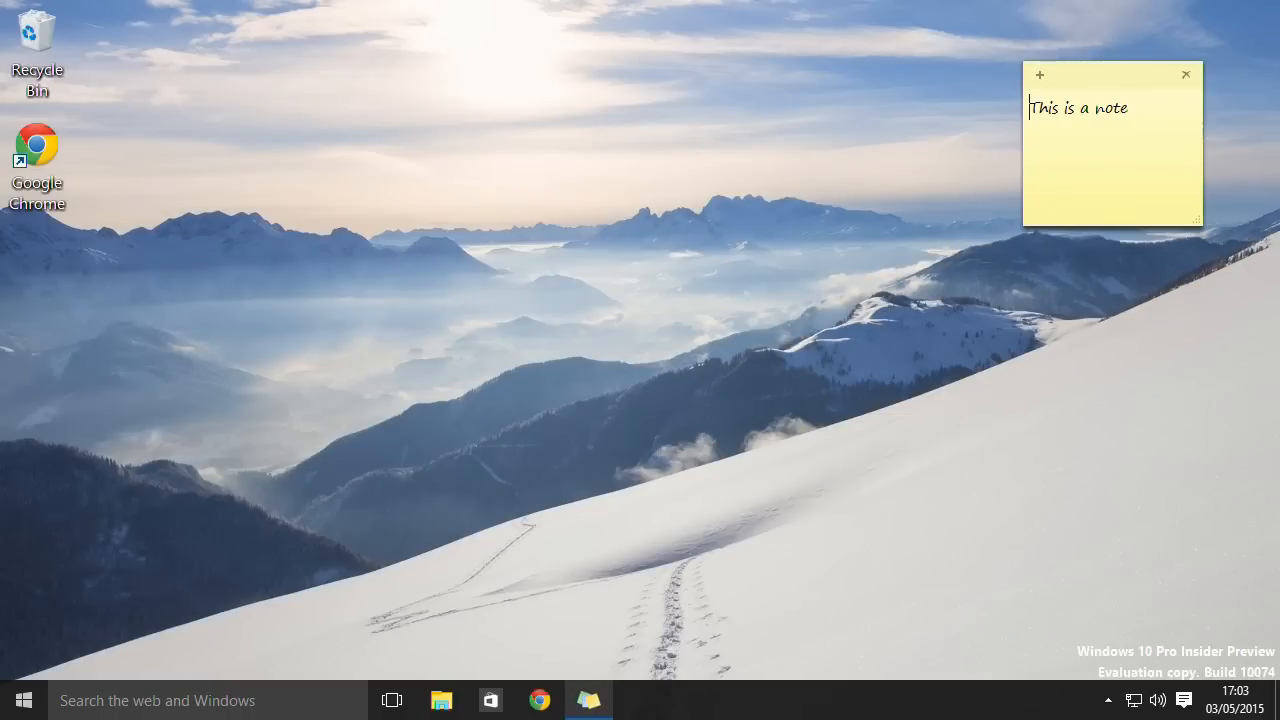
{"action": "mouse_move", "coordinate": [871, 384]}
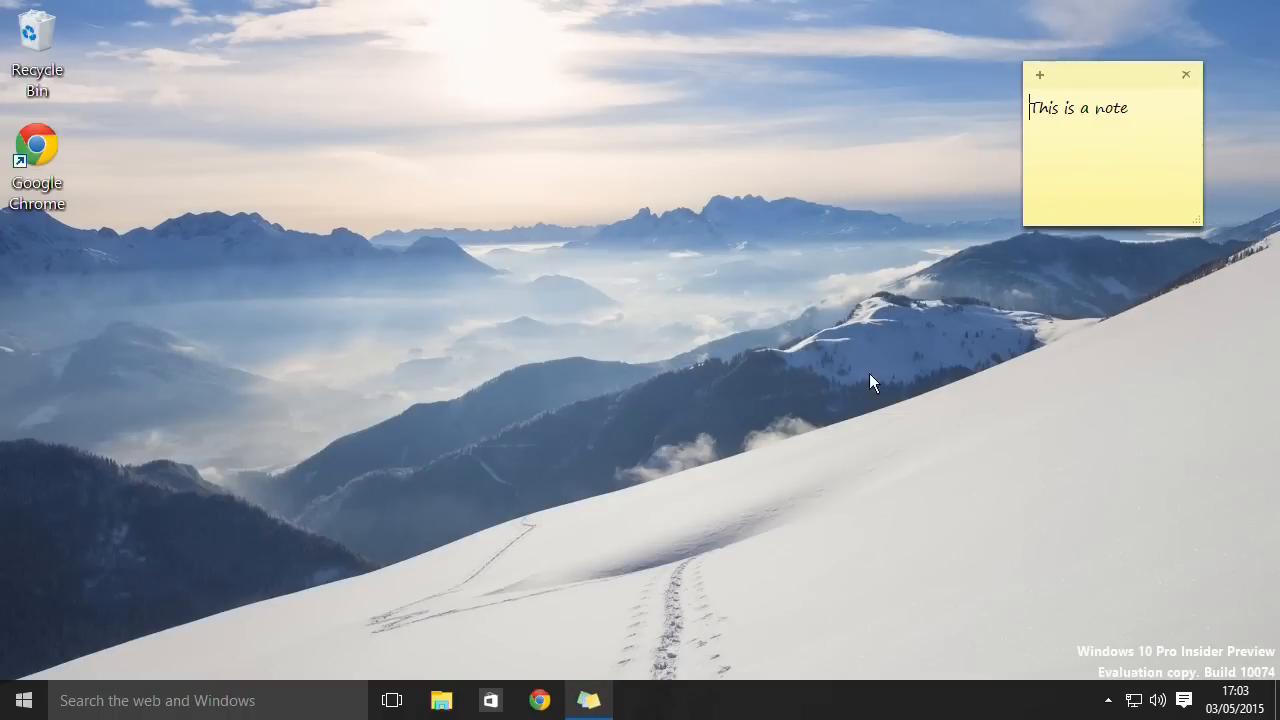
{"action": "mouse_move", "coordinate": [850, 373]}
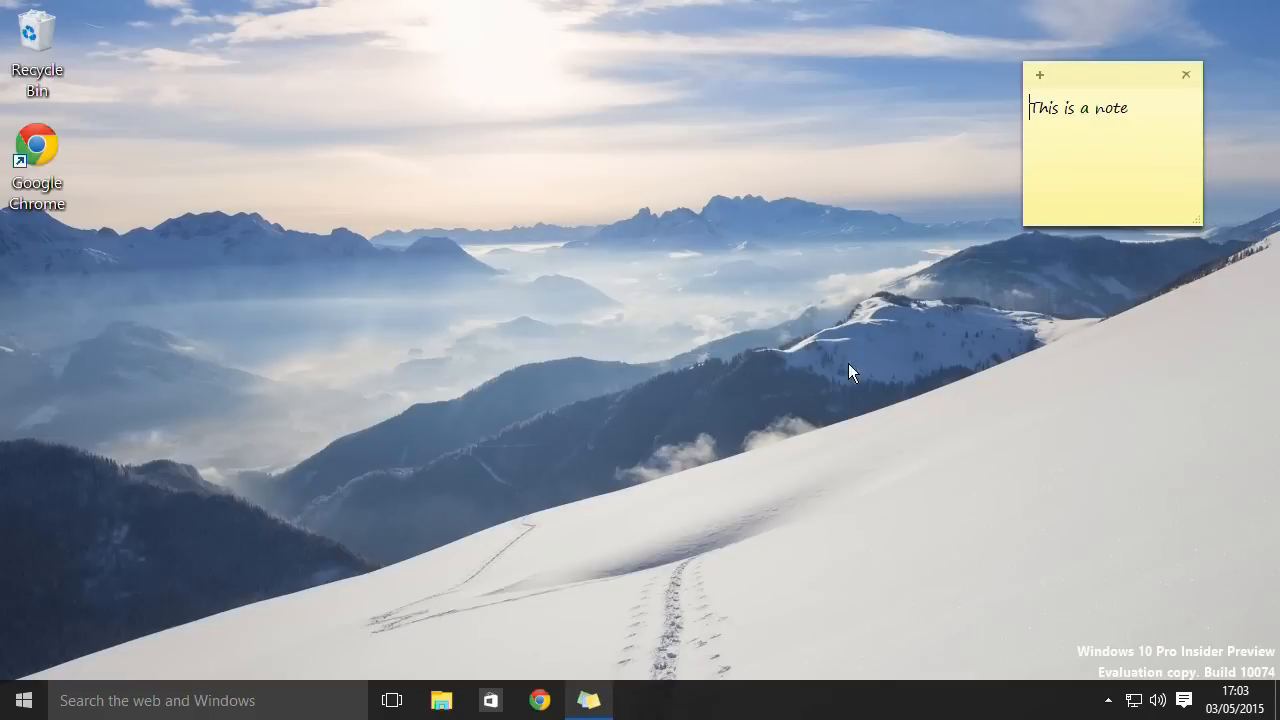
{"action": "left_click", "coordinate": [37, 147]}
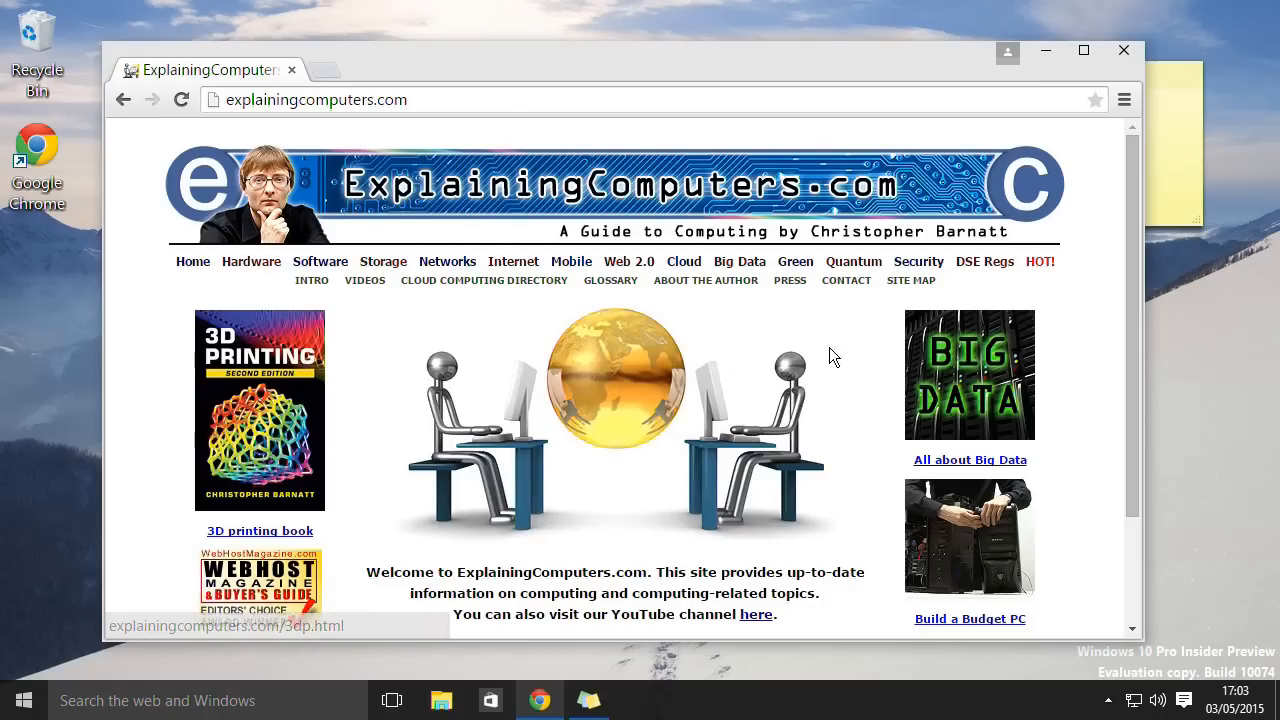
{"action": "scroll", "scroll_direction": "down", "scroll_amount": 3}
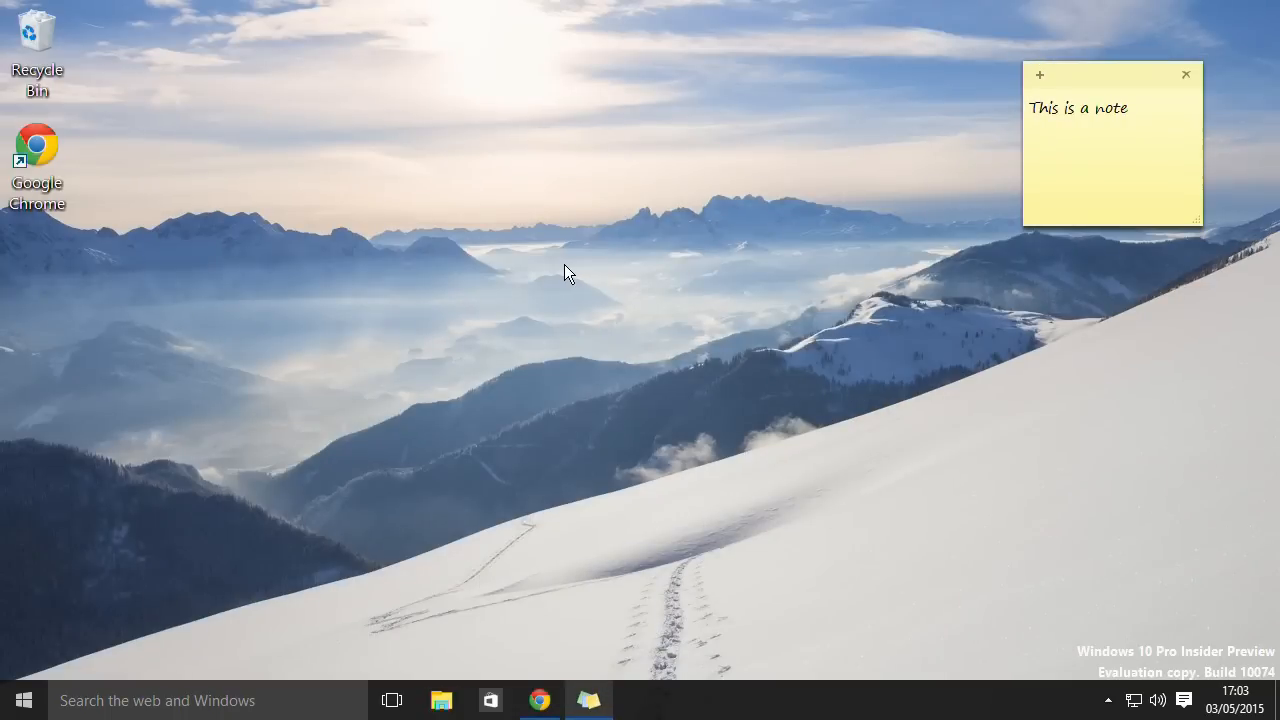
{"action": "mouse_move", "coordinate": [276, 258]}
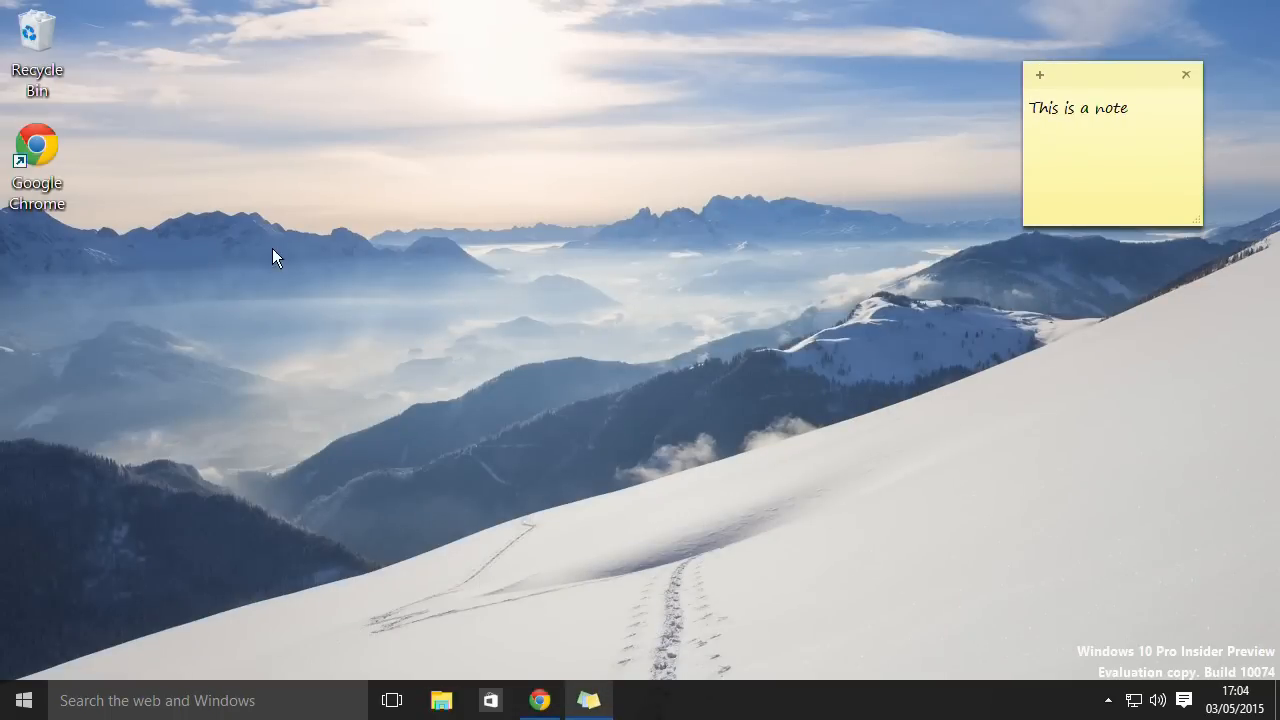
{"action": "mouse_move", "coordinate": [293, 650]}
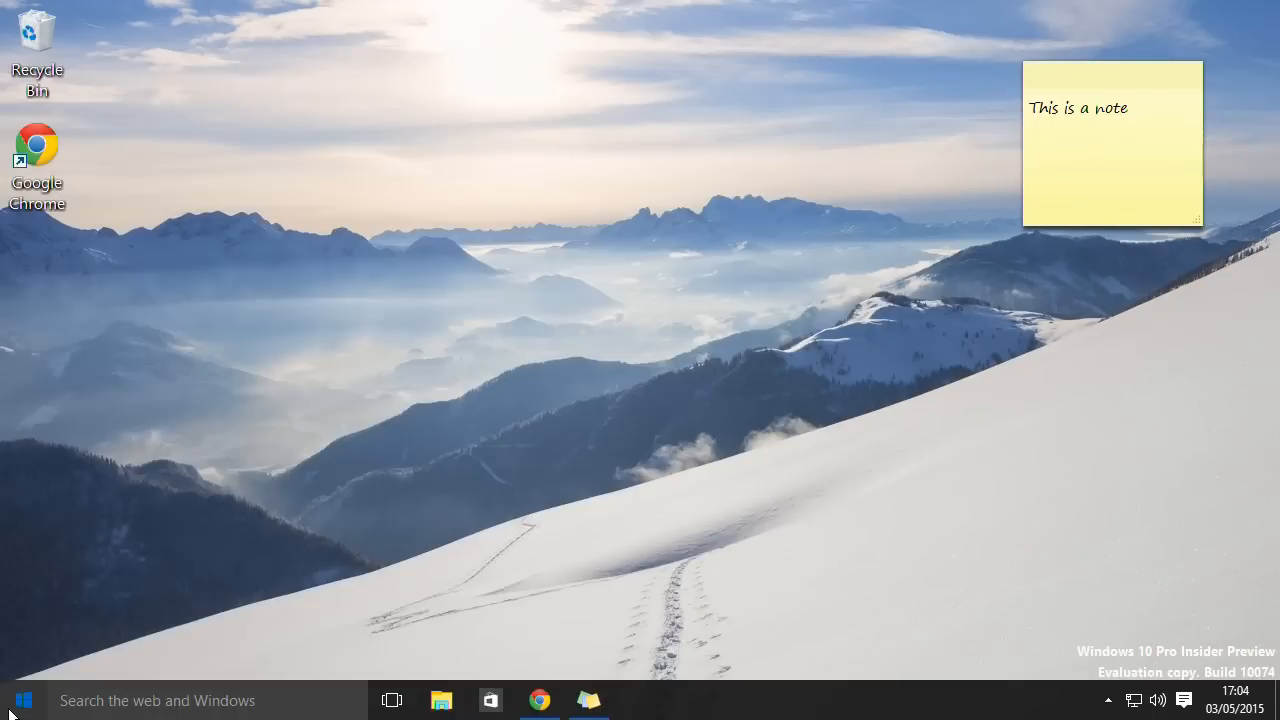
- Open the Start menu and switch to All apps, listing recently added apps first
{"action": "left_click", "coordinate": [20, 699]}
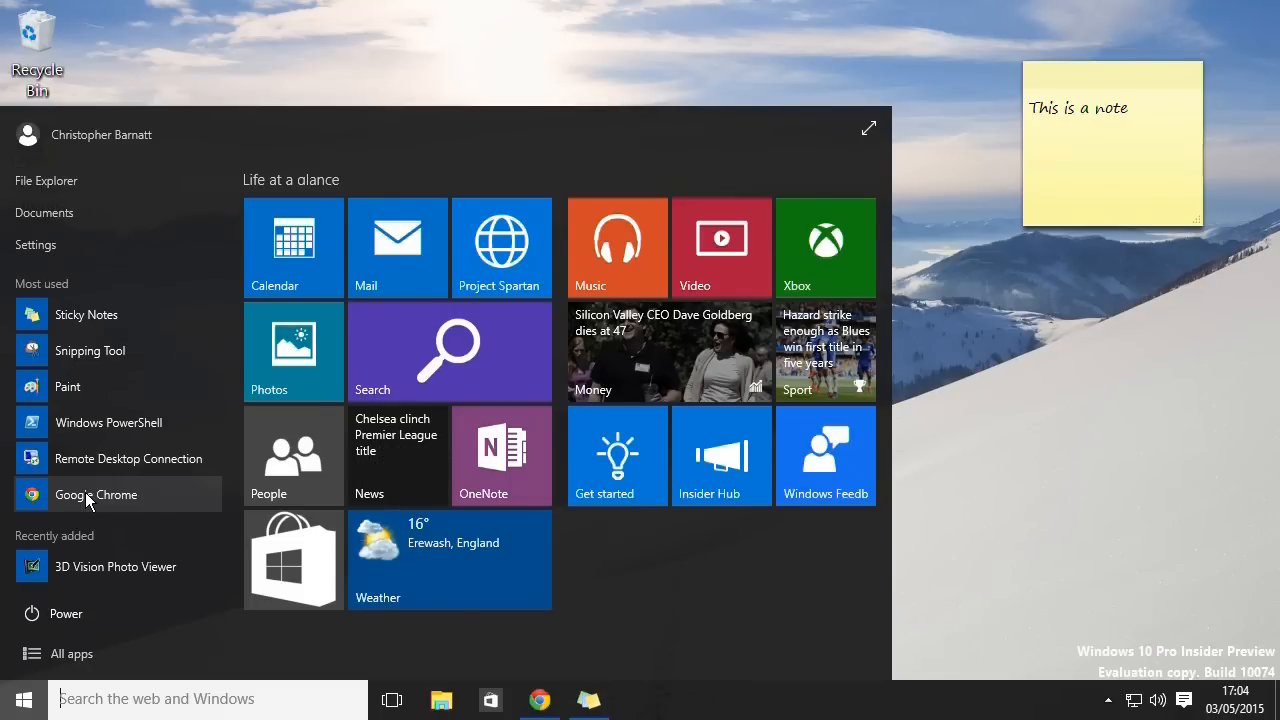
{"action": "mouse_move", "coordinate": [78, 588]}
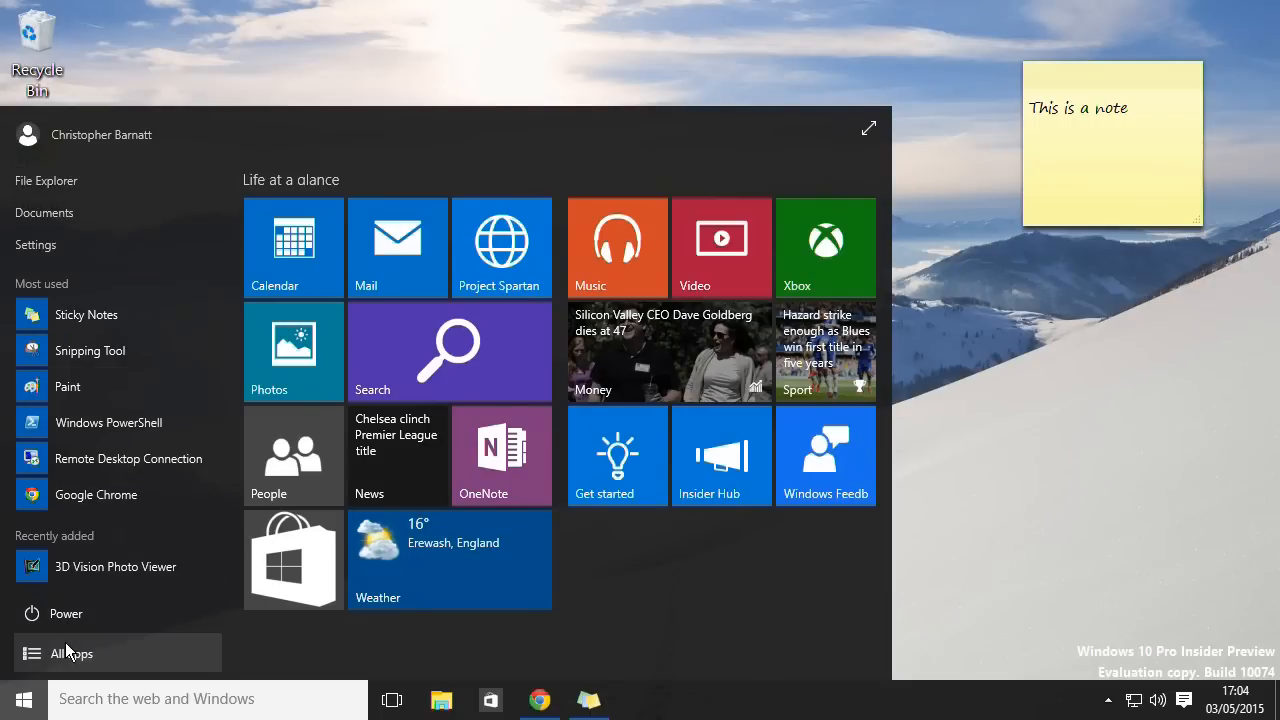
{"action": "left_click", "coordinate": [71, 653]}
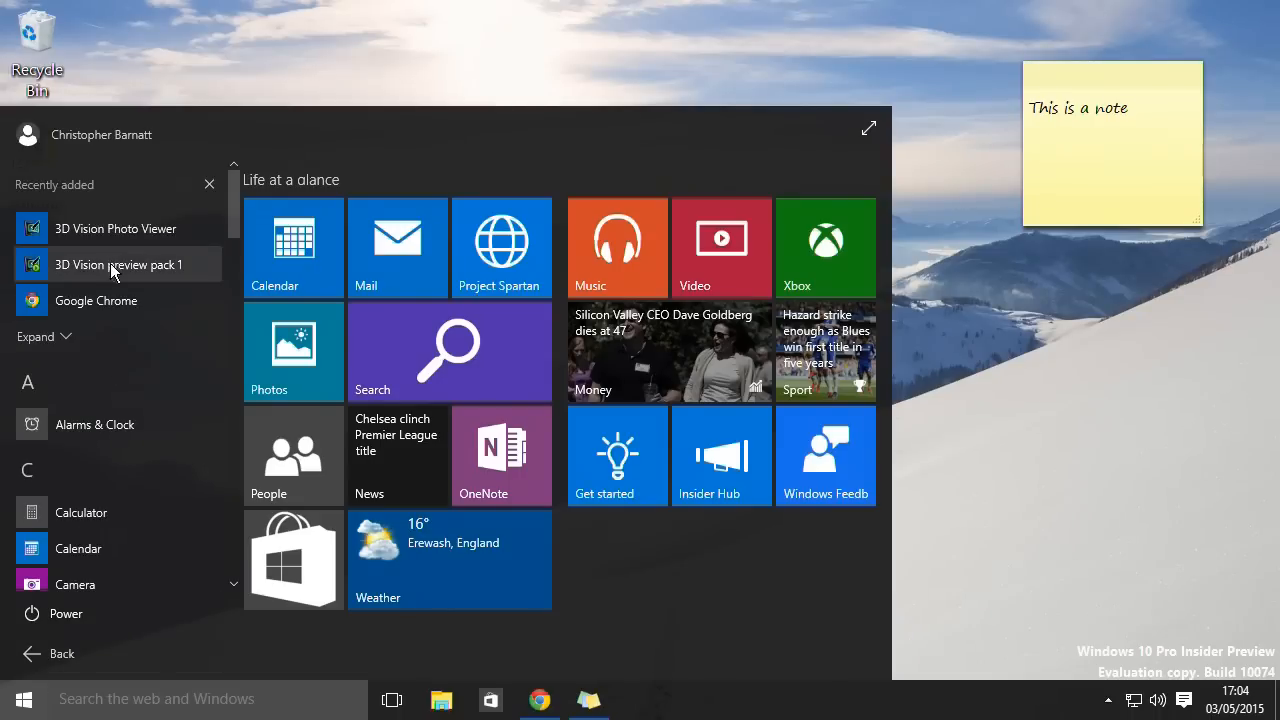
{"action": "mouse_move", "coordinate": [112, 372]}
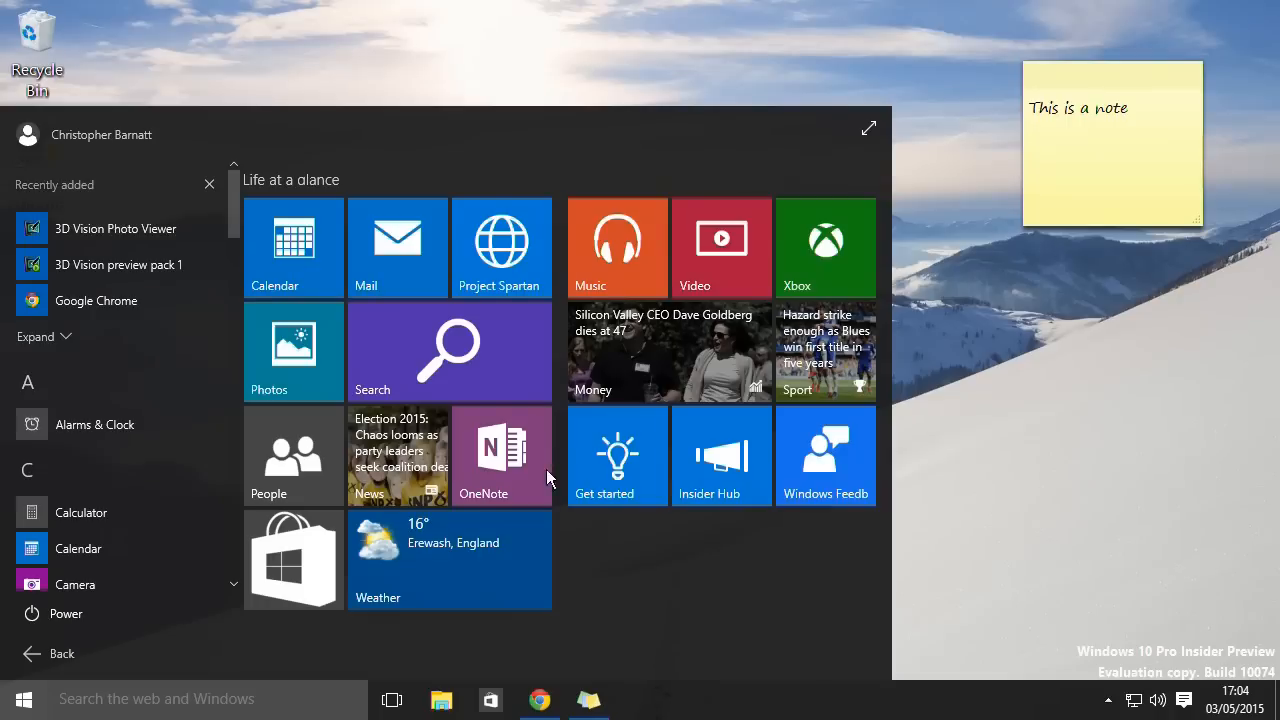
{"action": "mouse_move", "coordinate": [645, 580]}
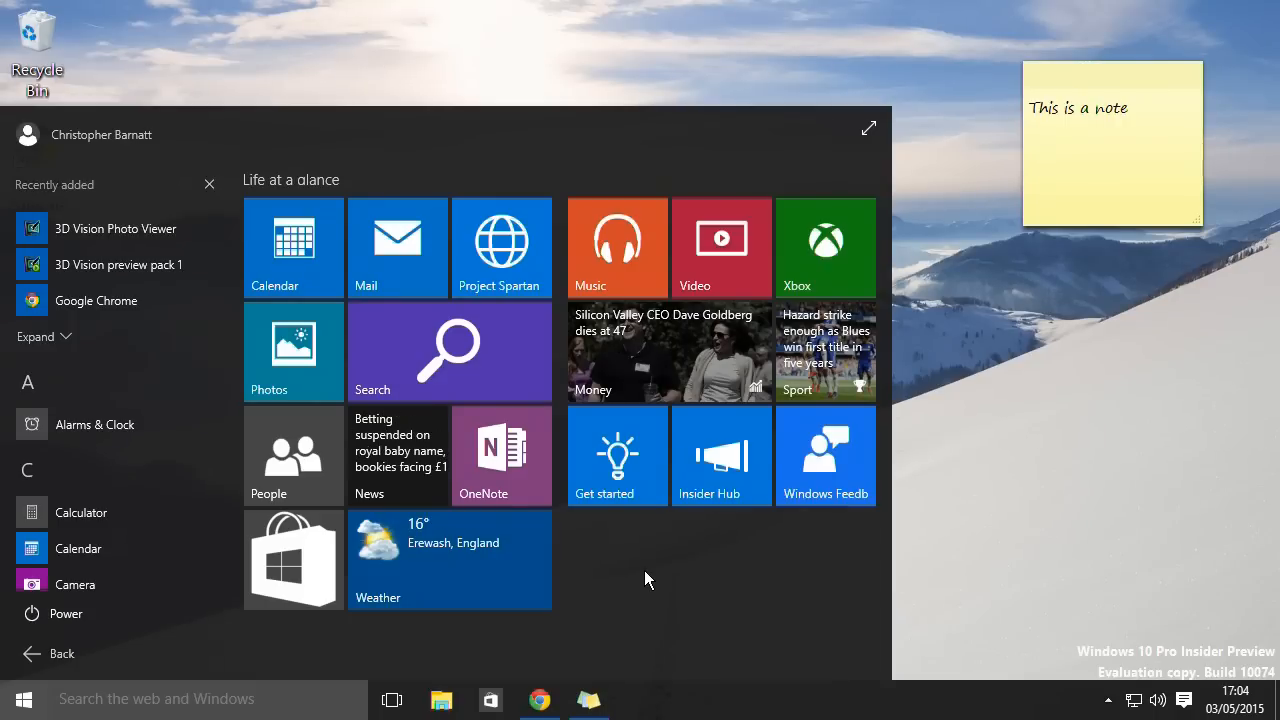
{"action": "mouse_move", "coordinate": [632, 575]}
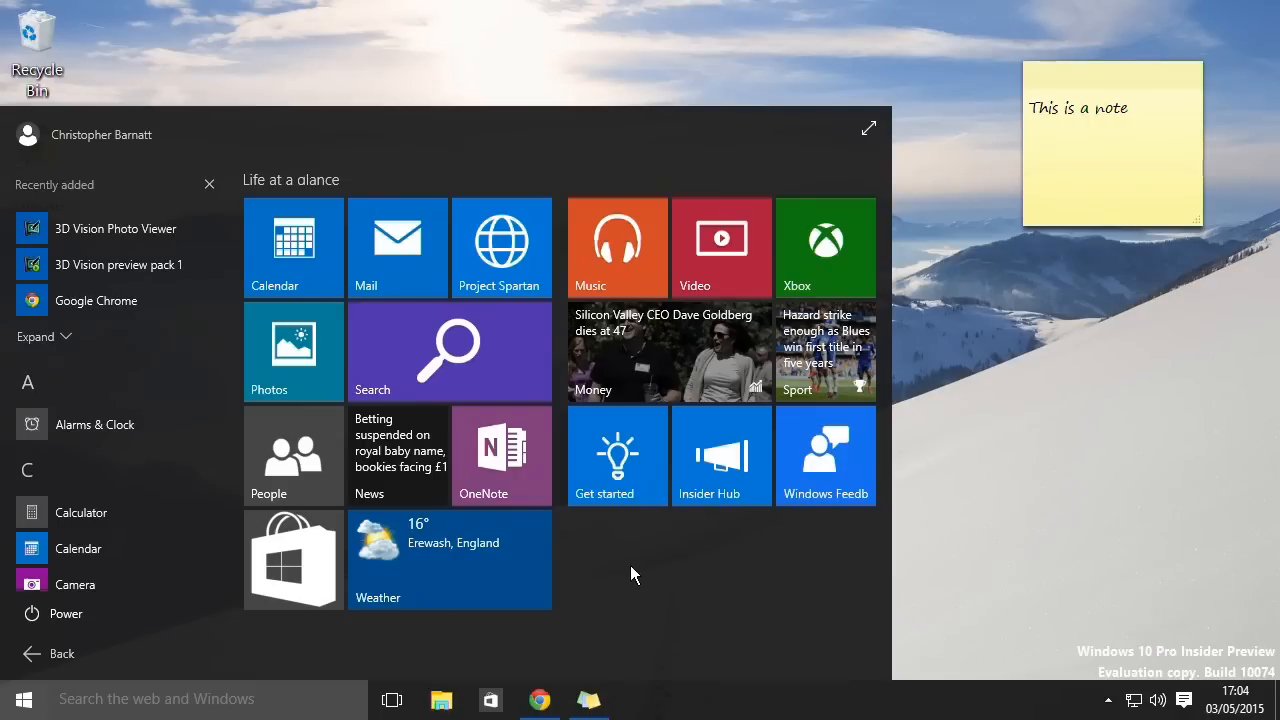
{"action": "mouse_move", "coordinate": [655, 305]}
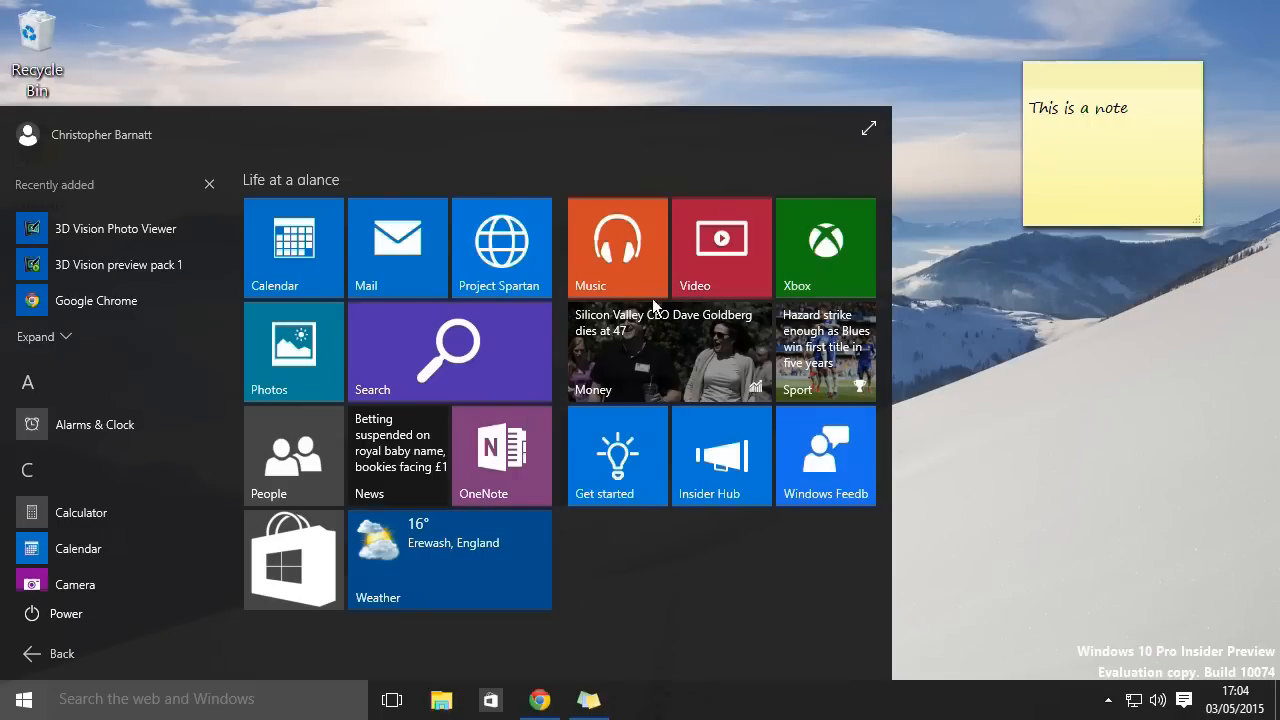
- Launch the Weather live tile from the Start menu
{"action": "left_click", "coordinate": [448, 560]}
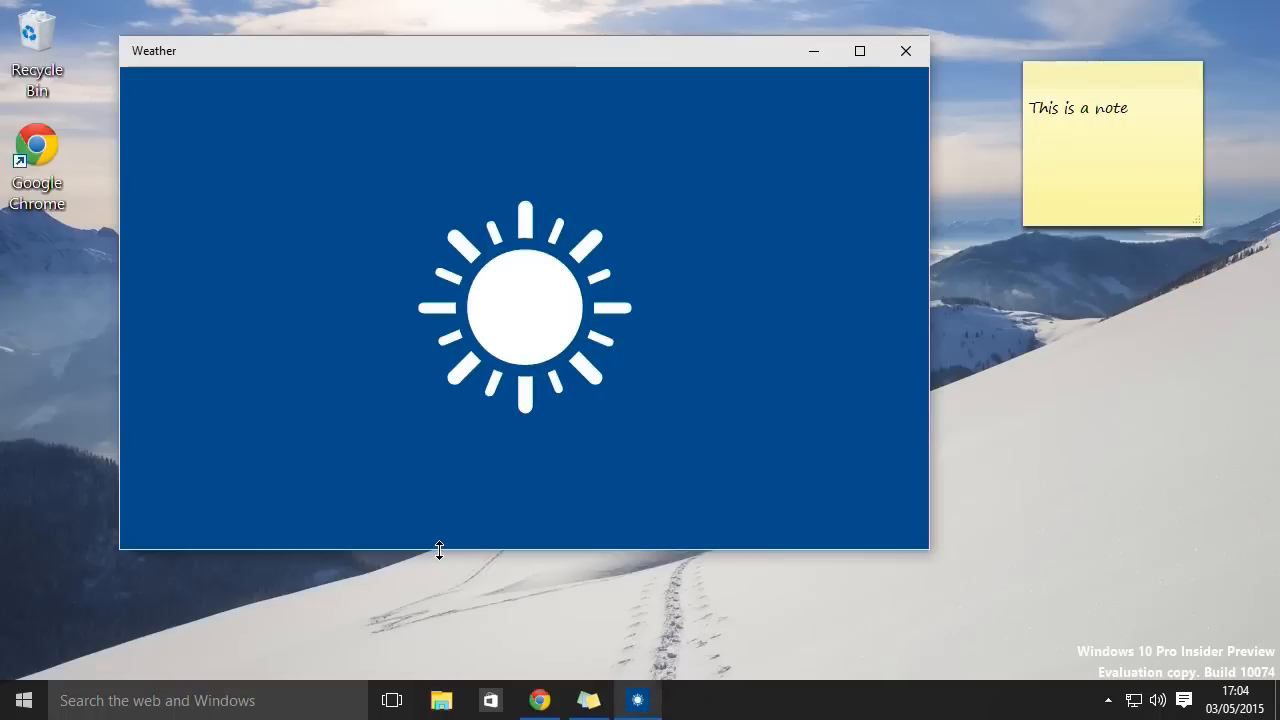
{"action": "mouse_move", "coordinate": [438, 614]}
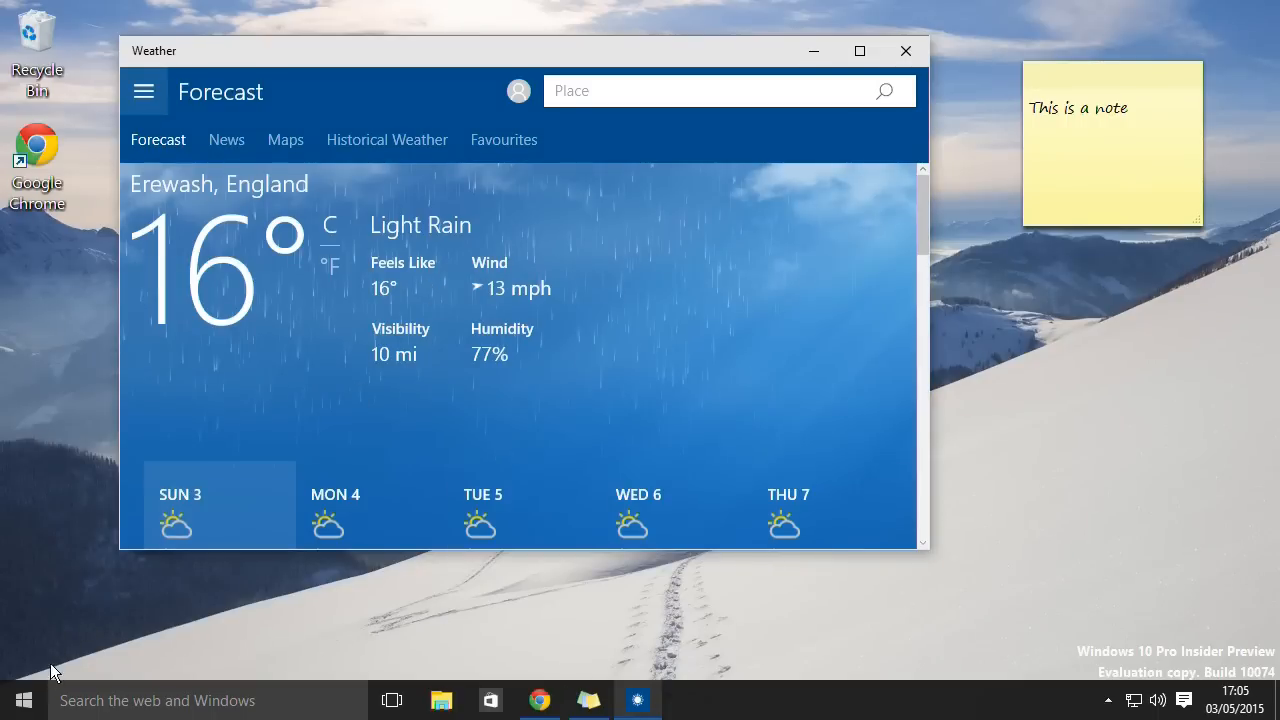
- Launch Internet Explorer from the expanded Recently added list under All apps
{"action": "left_click", "coordinate": [23, 699]}
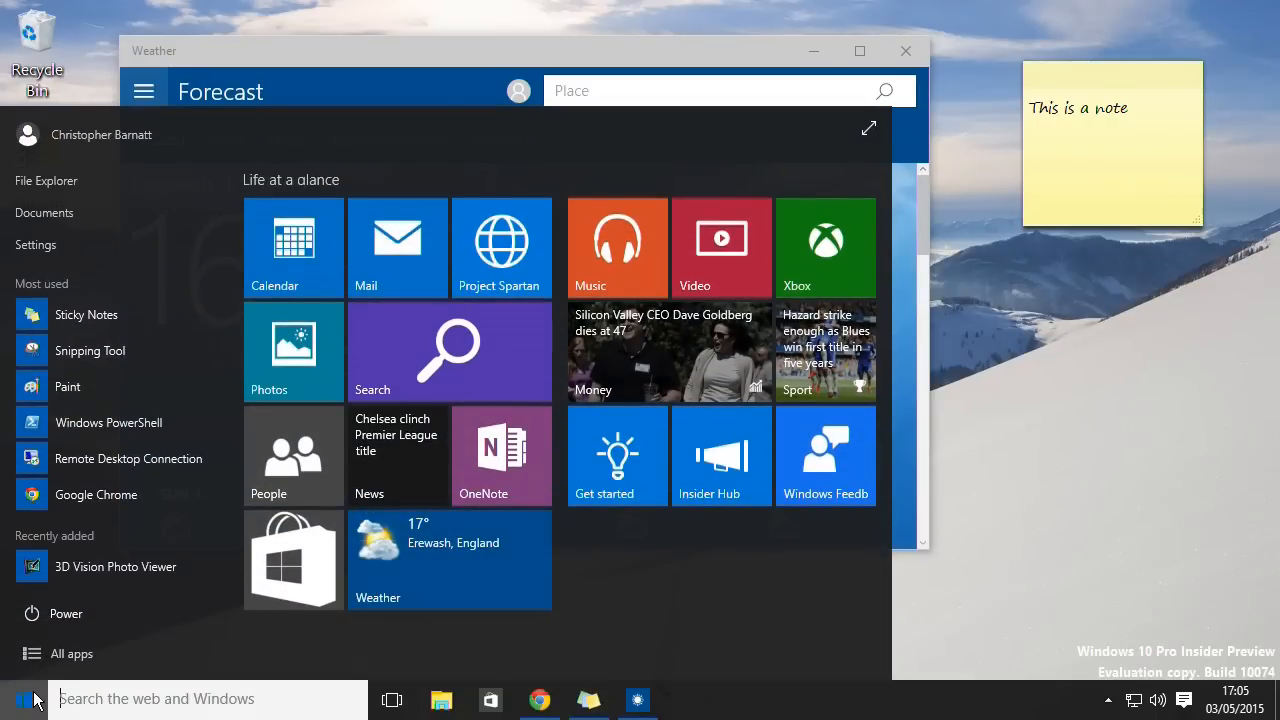
{"action": "left_click", "coordinate": [71, 653]}
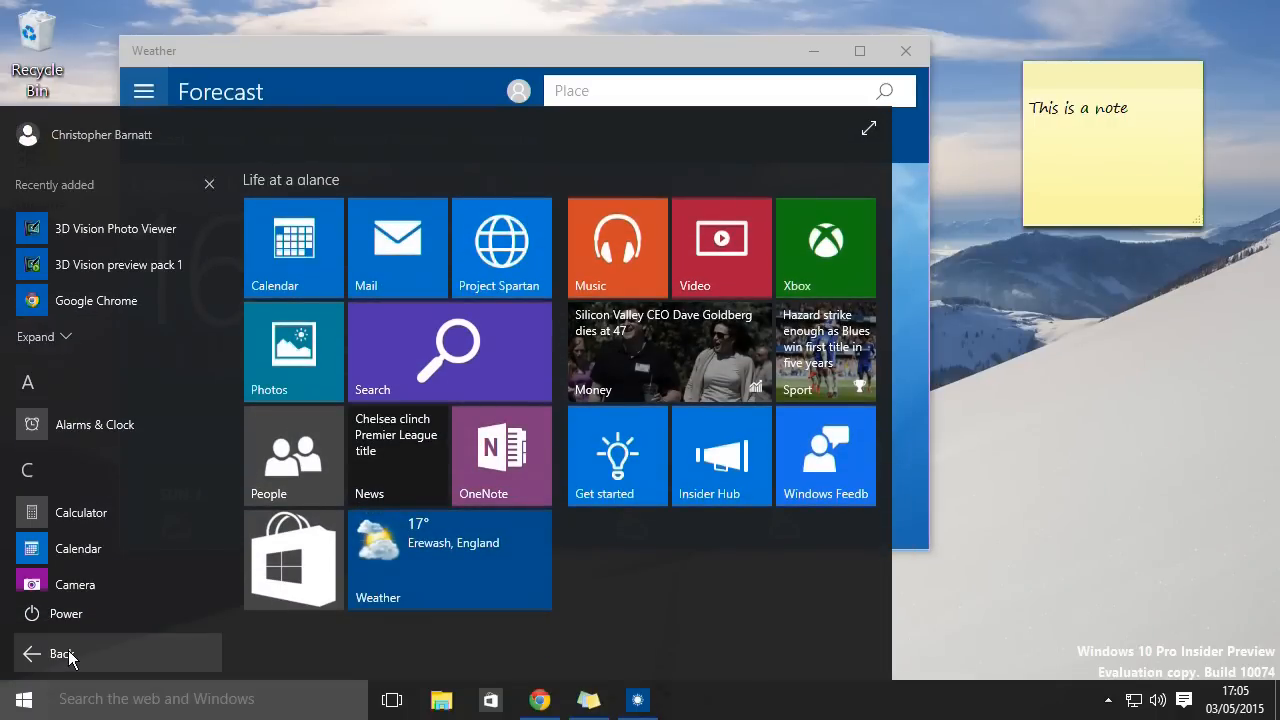
{"action": "left_click", "coordinate": [35, 336]}
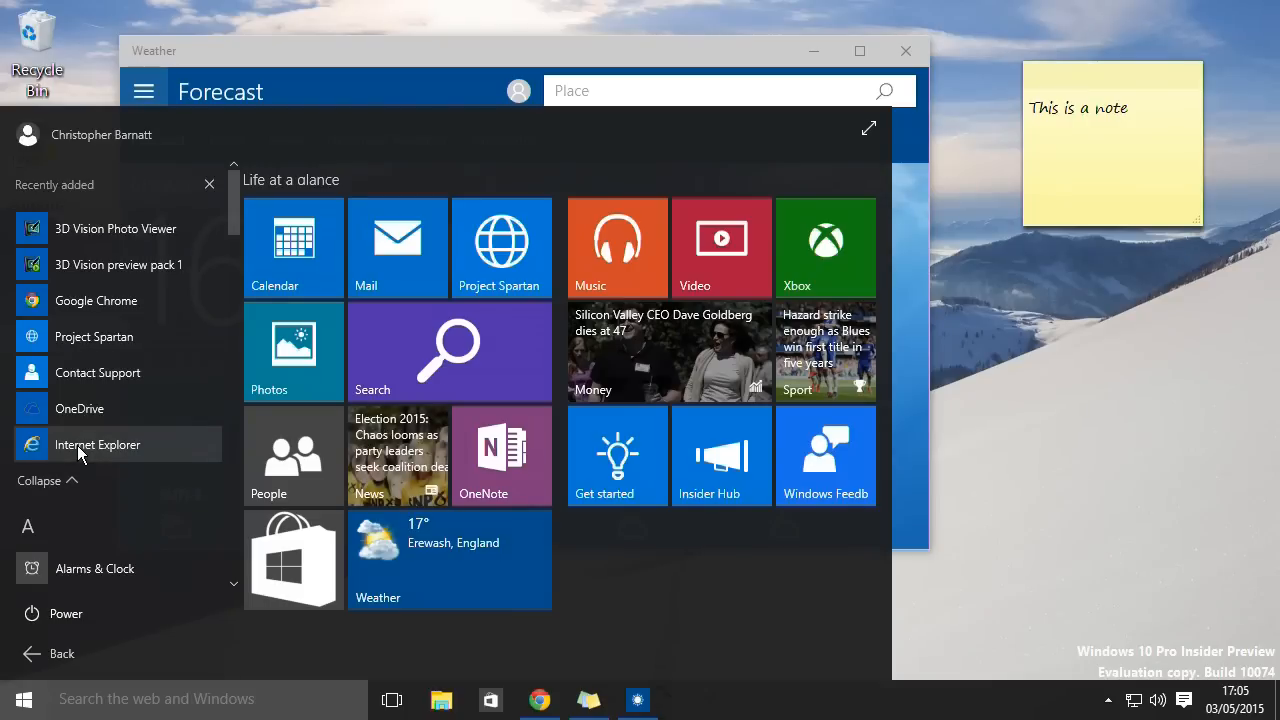
{"action": "left_click", "coordinate": [97, 444]}
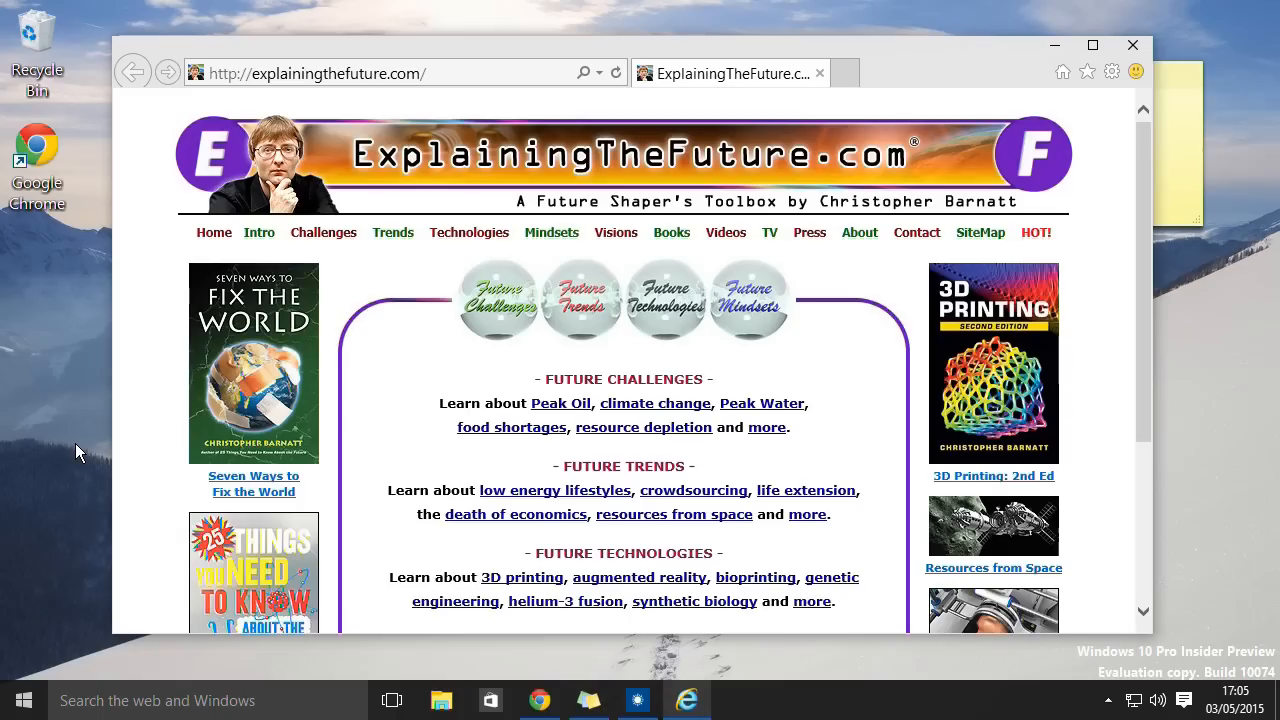
{"action": "mouse_move", "coordinate": [922, 273]}
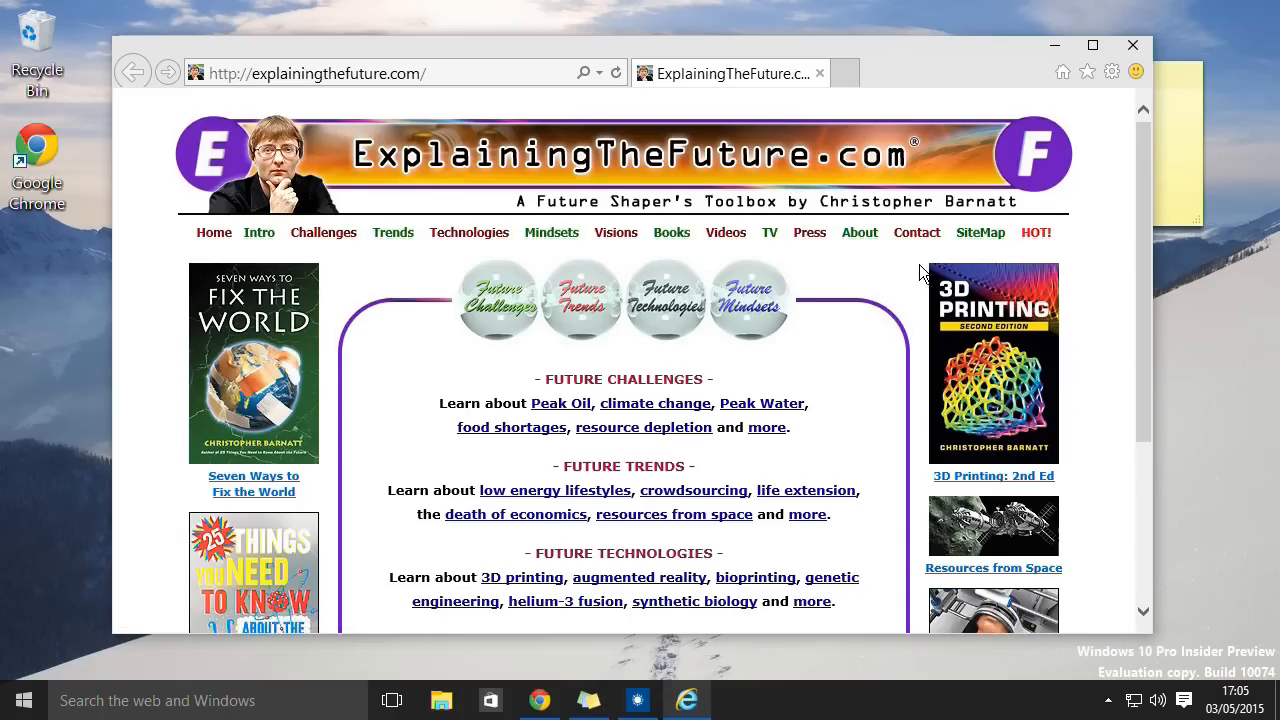
{"action": "mouse_move", "coordinate": [315, 445]}
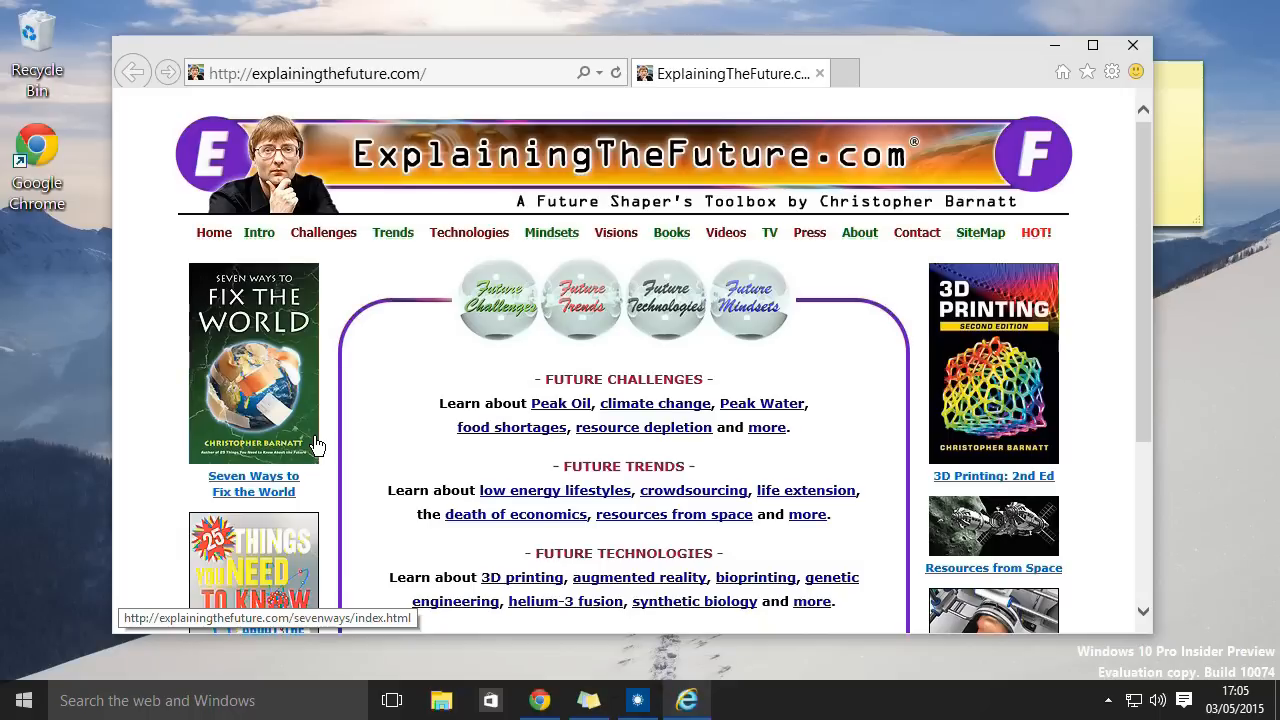
{"action": "mouse_move", "coordinate": [107, 437]}
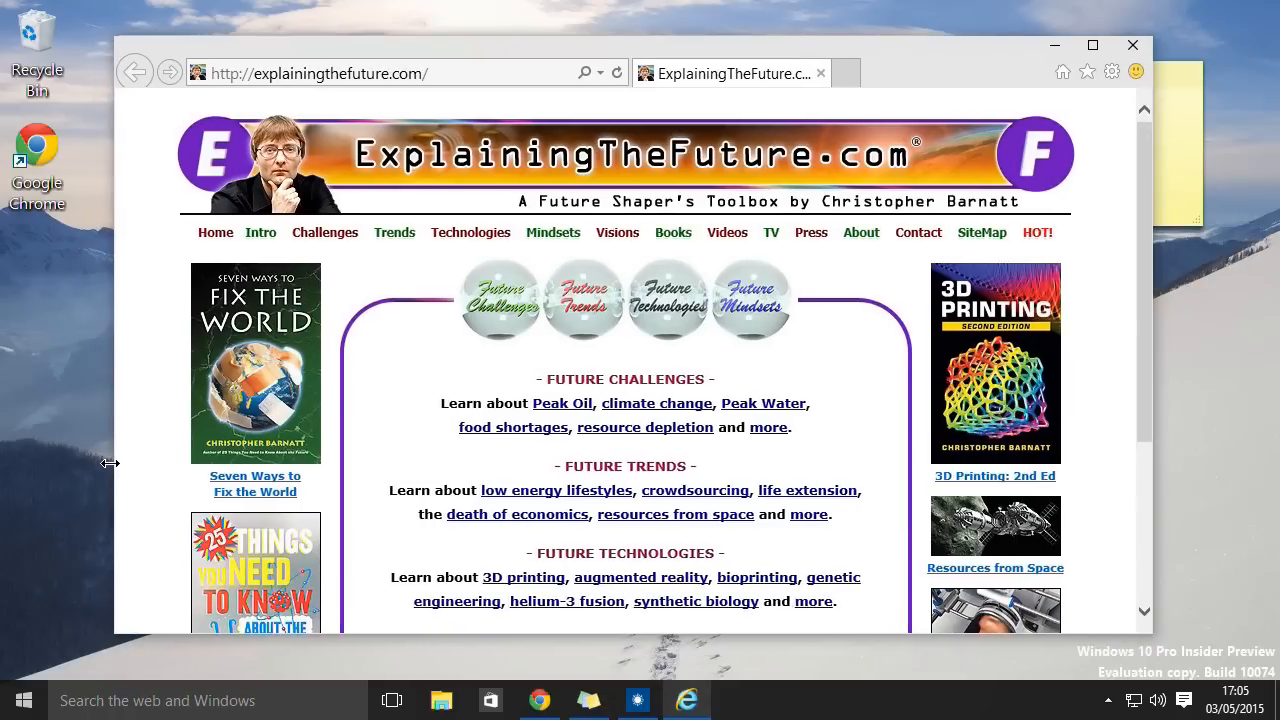
{"action": "mouse_move", "coordinate": [145, 640]}
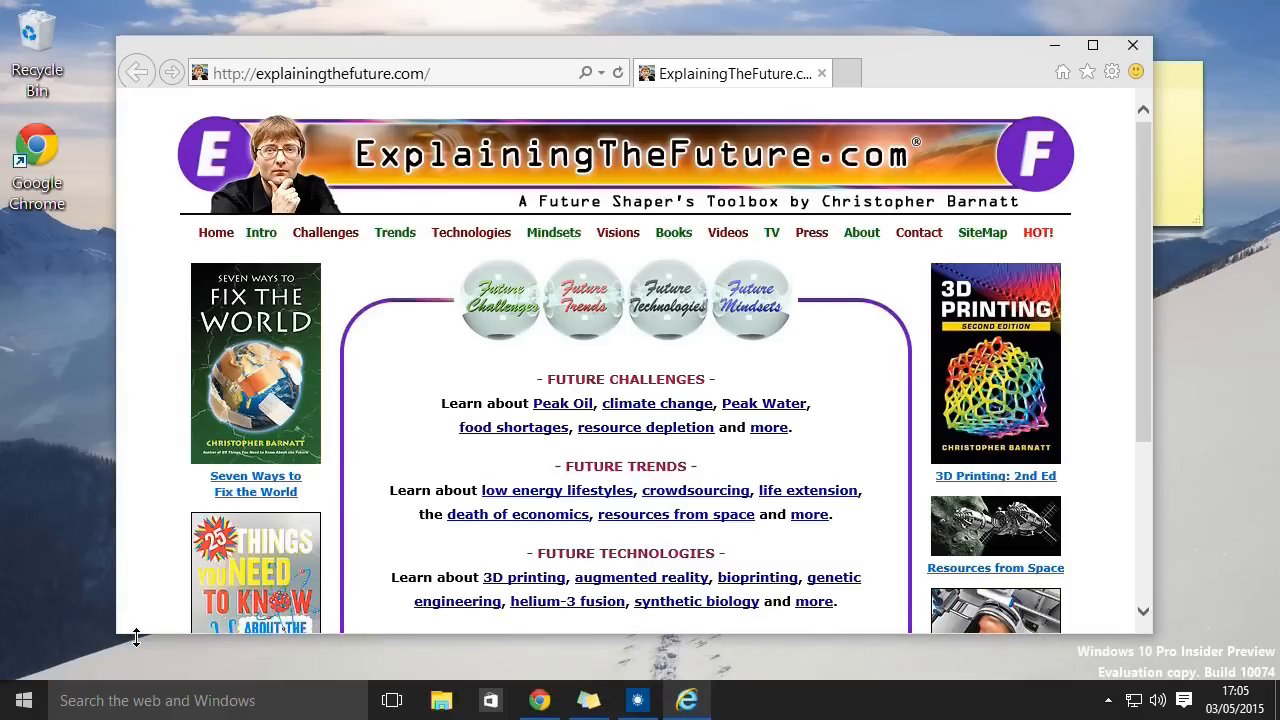
{"action": "mouse_move", "coordinate": [143, 369]}
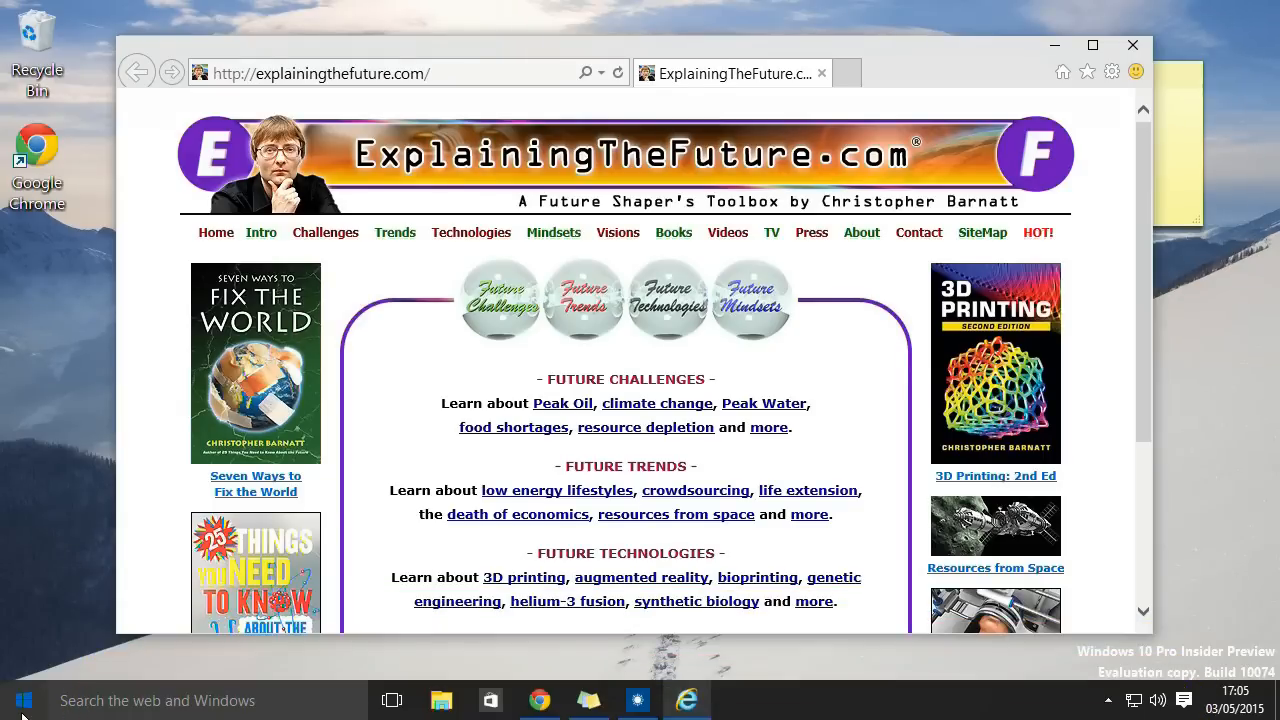
- Open the Start menu's All apps list to reach Project Spartan
{"action": "left_click", "coordinate": [22, 700]}
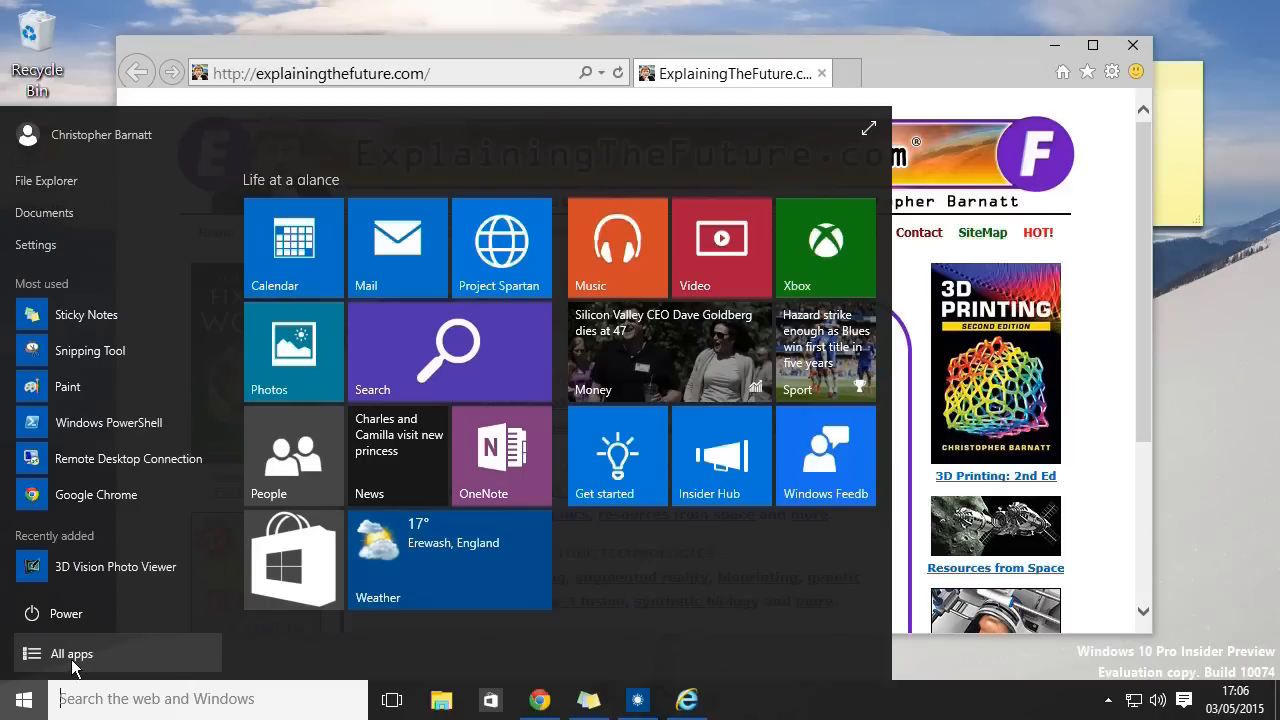
{"action": "left_click", "coordinate": [71, 653]}
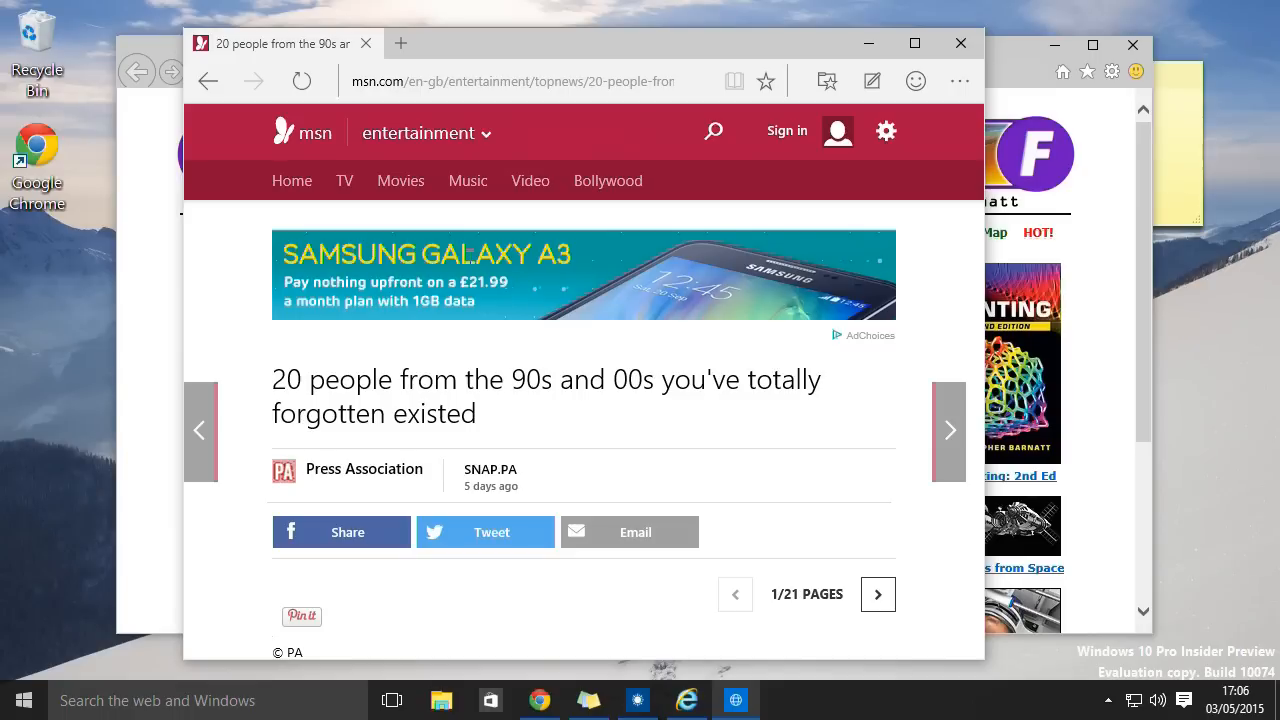
- Scroll down the MSN 90s/00s article and click the page while sign-in completes
{"action": "scroll", "scroll_direction": "down", "scroll_amount": 3}
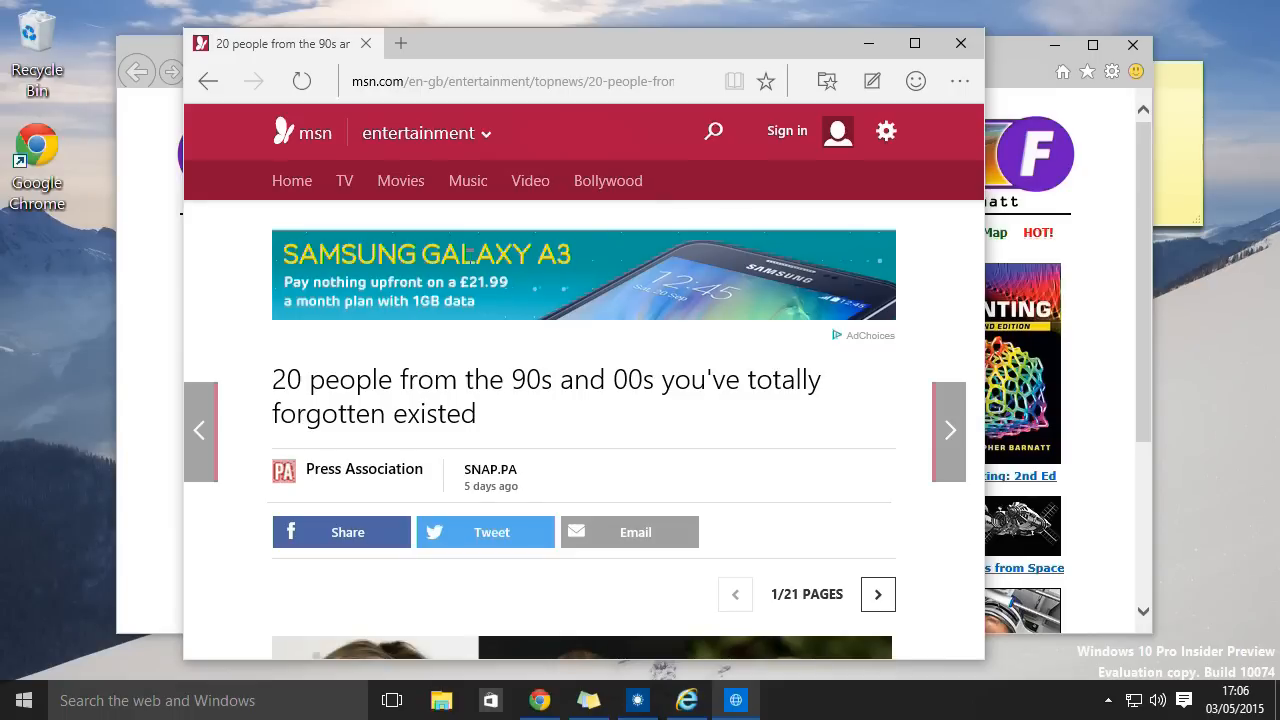
{"action": "left_click", "coordinate": [787, 131]}
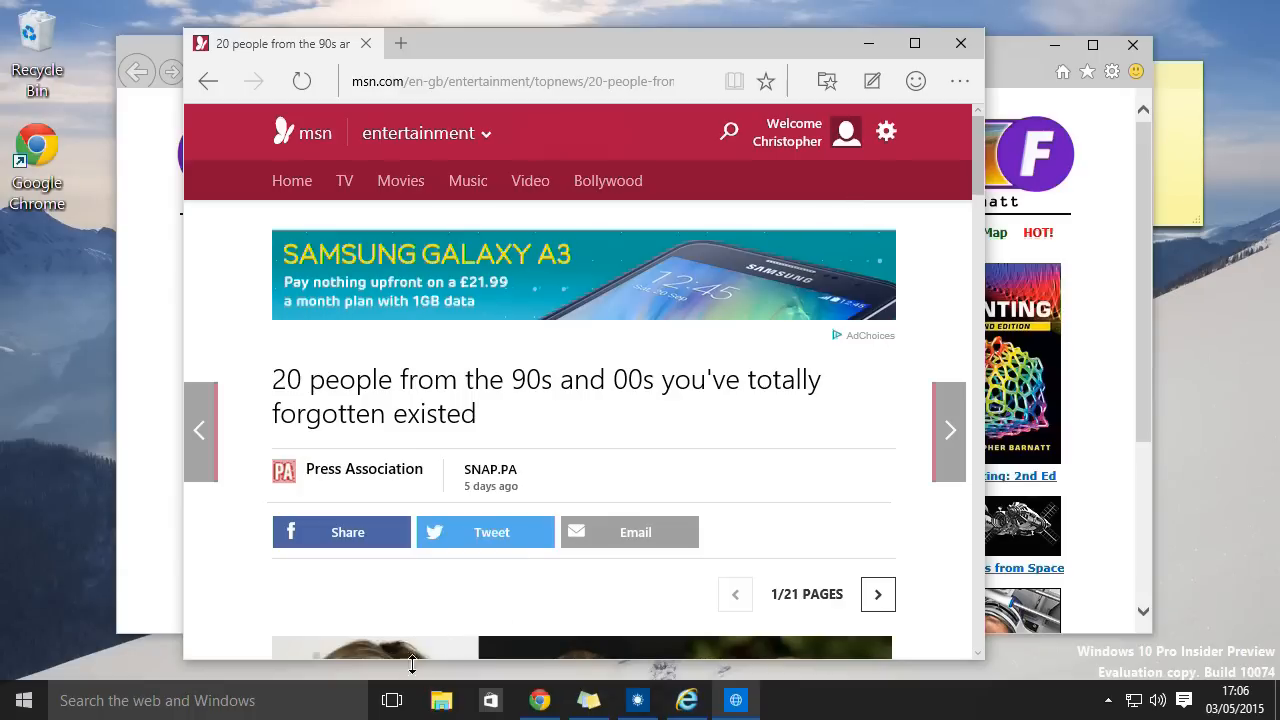
{"action": "mouse_move", "coordinate": [391, 700]}
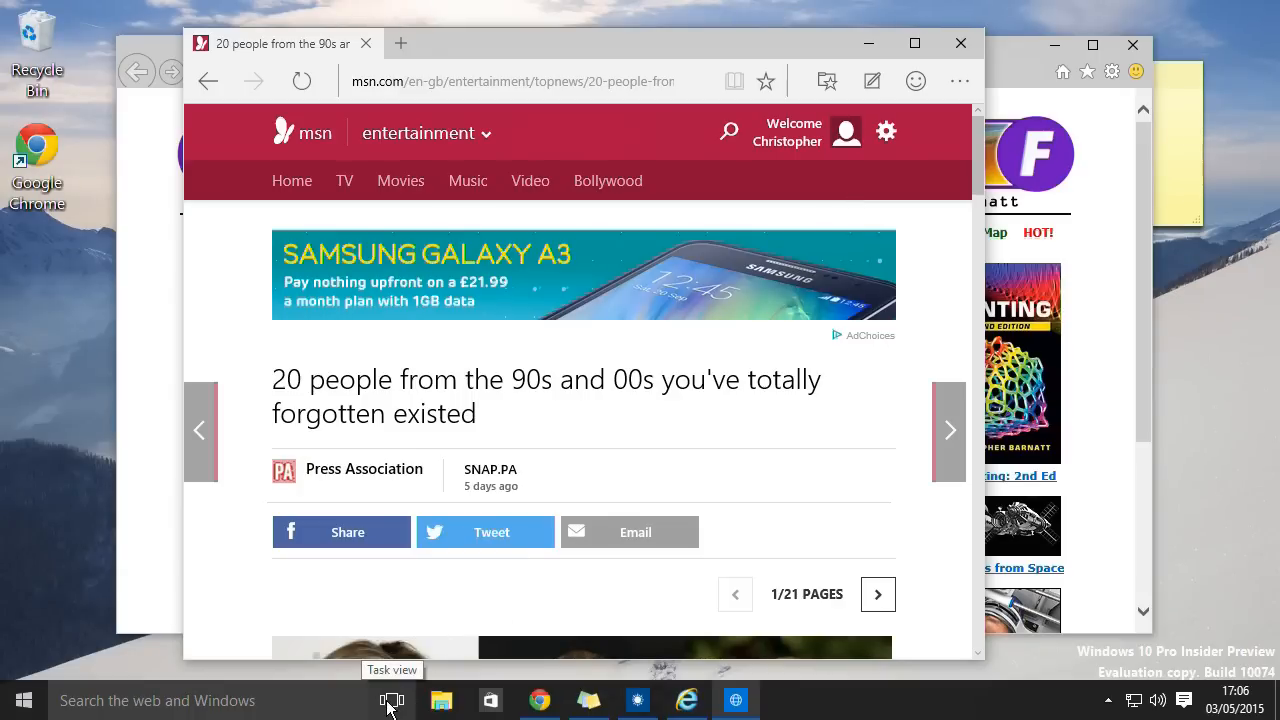
- Close Project Spartan from Task View and bring Chrome's ExplainingComputers.com window forward
{"action": "left_click", "coordinate": [392, 700]}
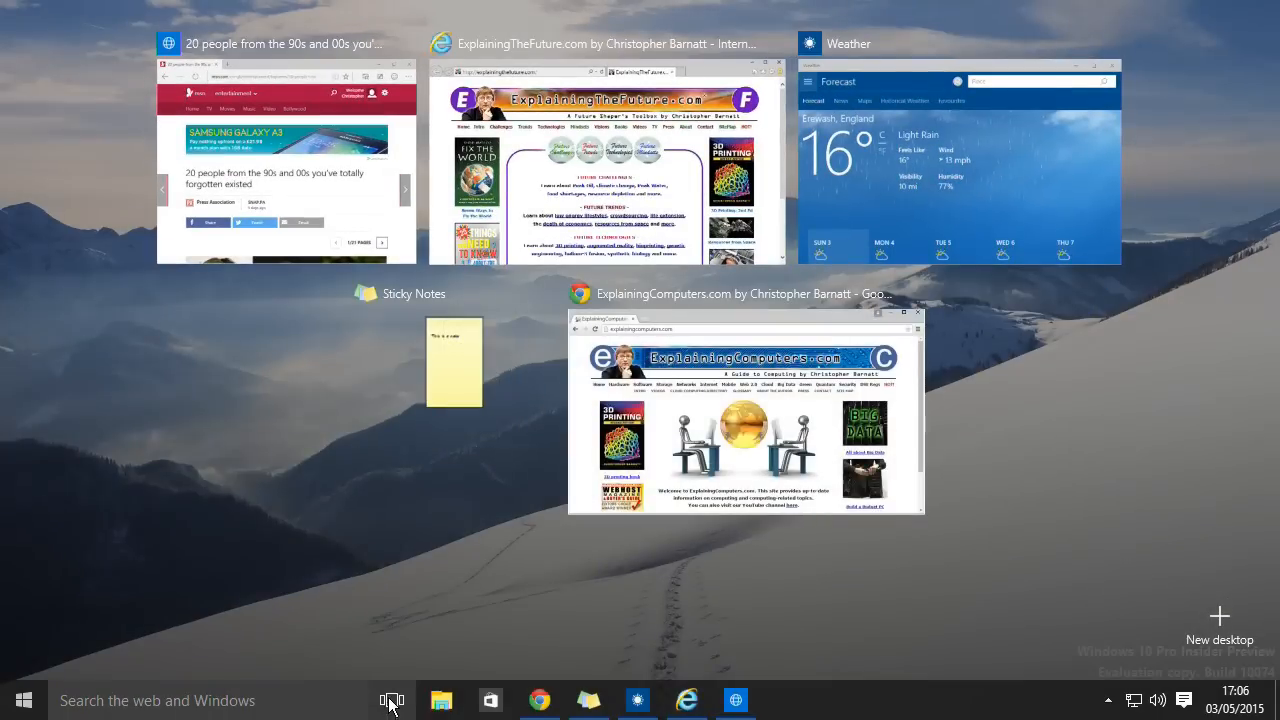
{"action": "mouse_move", "coordinate": [909, 137]}
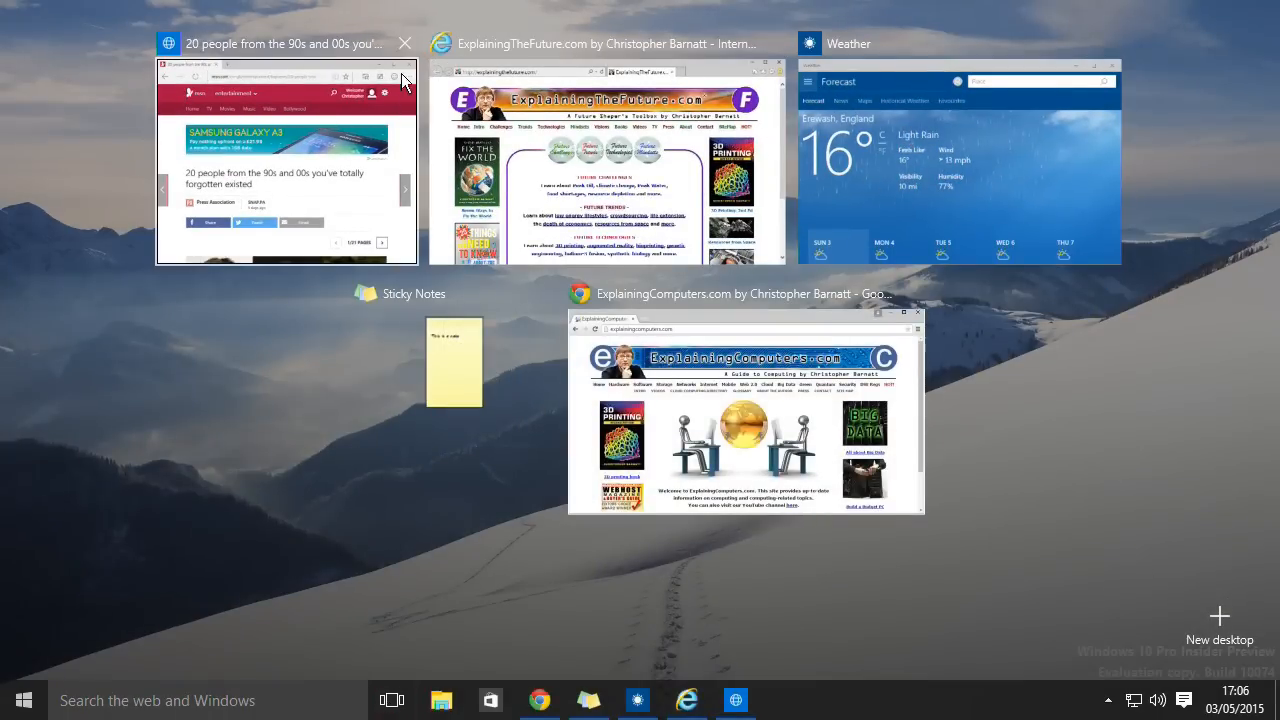
{"action": "left_click", "coordinate": [404, 43]}
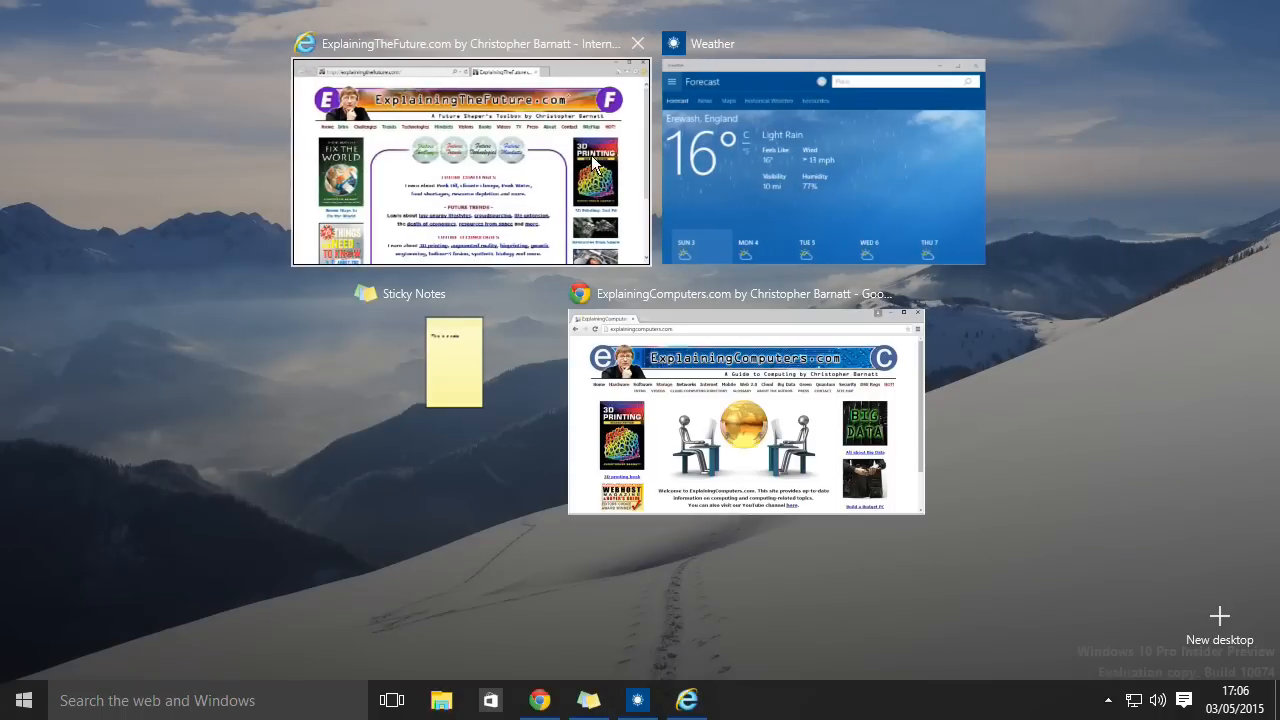
{"action": "left_click", "coordinate": [742, 410]}
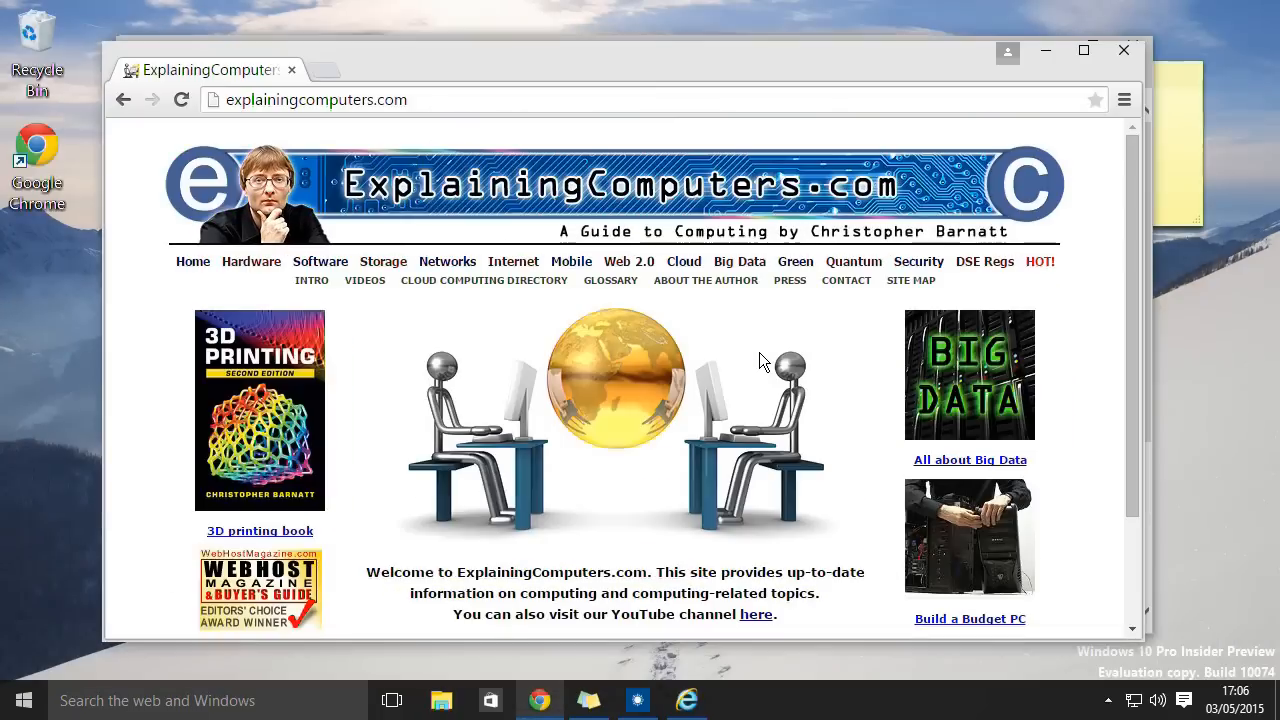
{"action": "mouse_move", "coordinate": [1219, 426]}
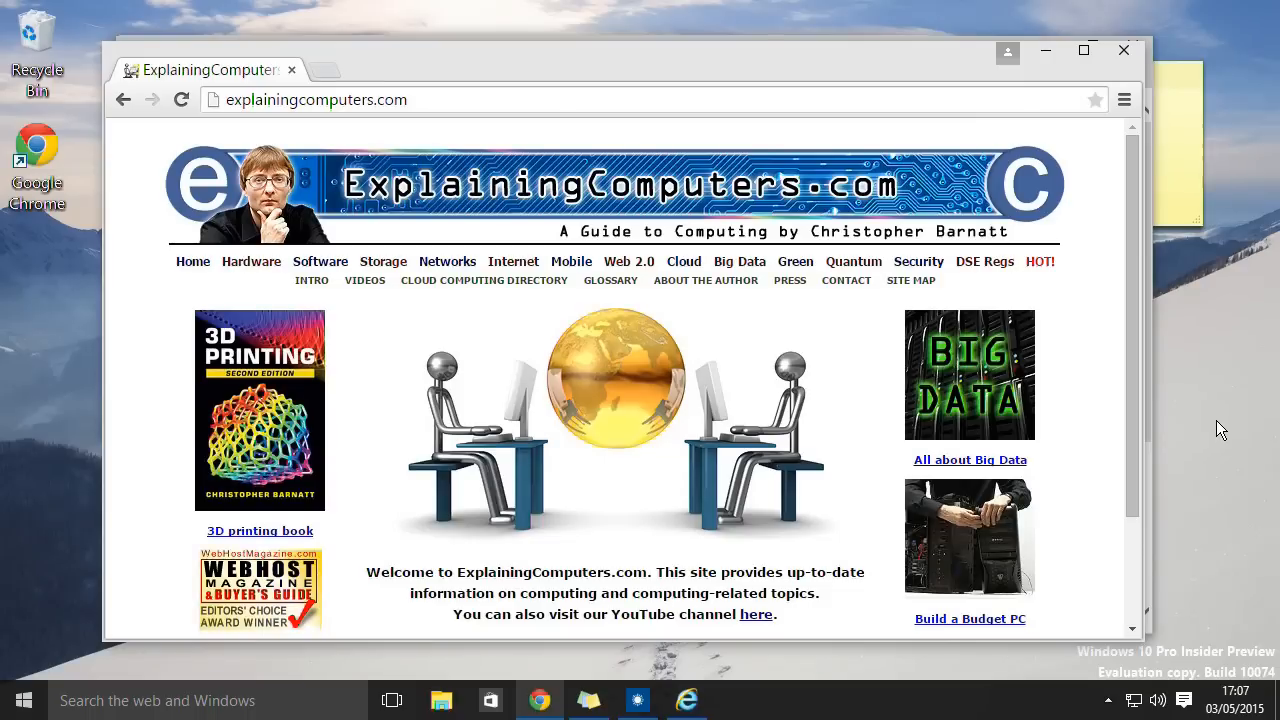
{"action": "mouse_move", "coordinate": [1098, 103]}
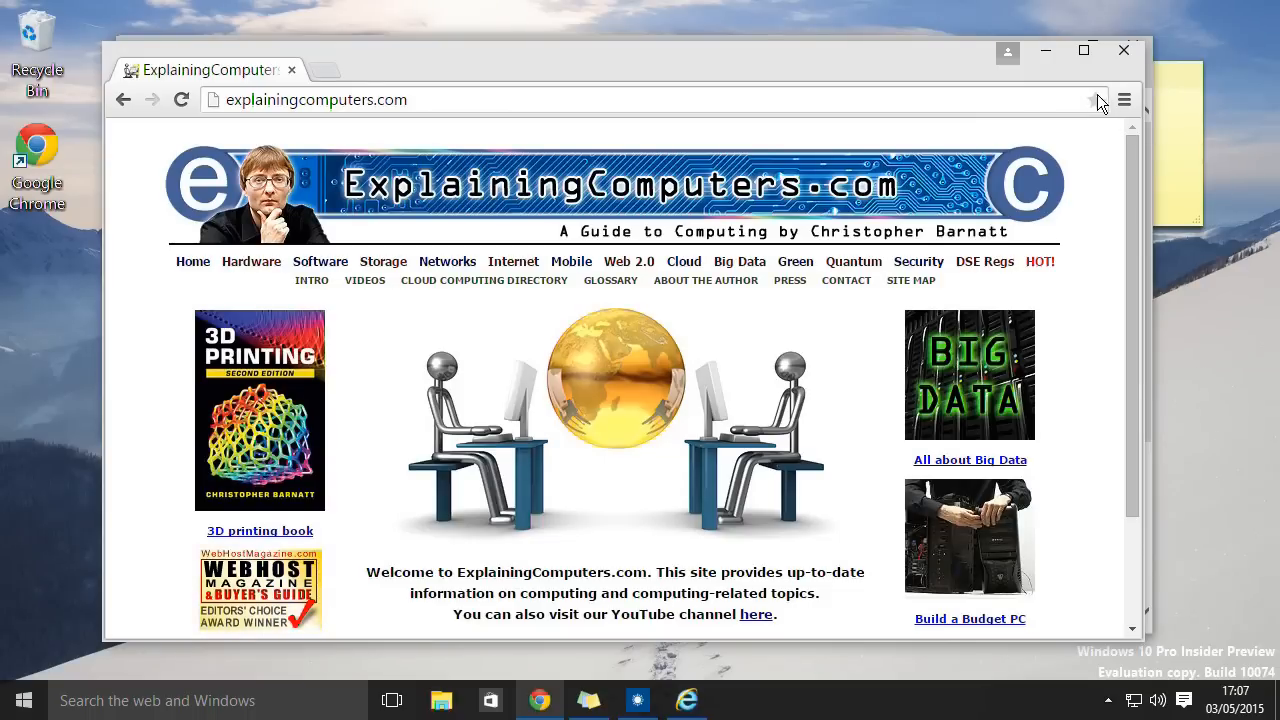
- Minimise the Chrome and Weather windows, leaving the desktop and sticky note
{"action": "left_click", "coordinate": [637, 700]}
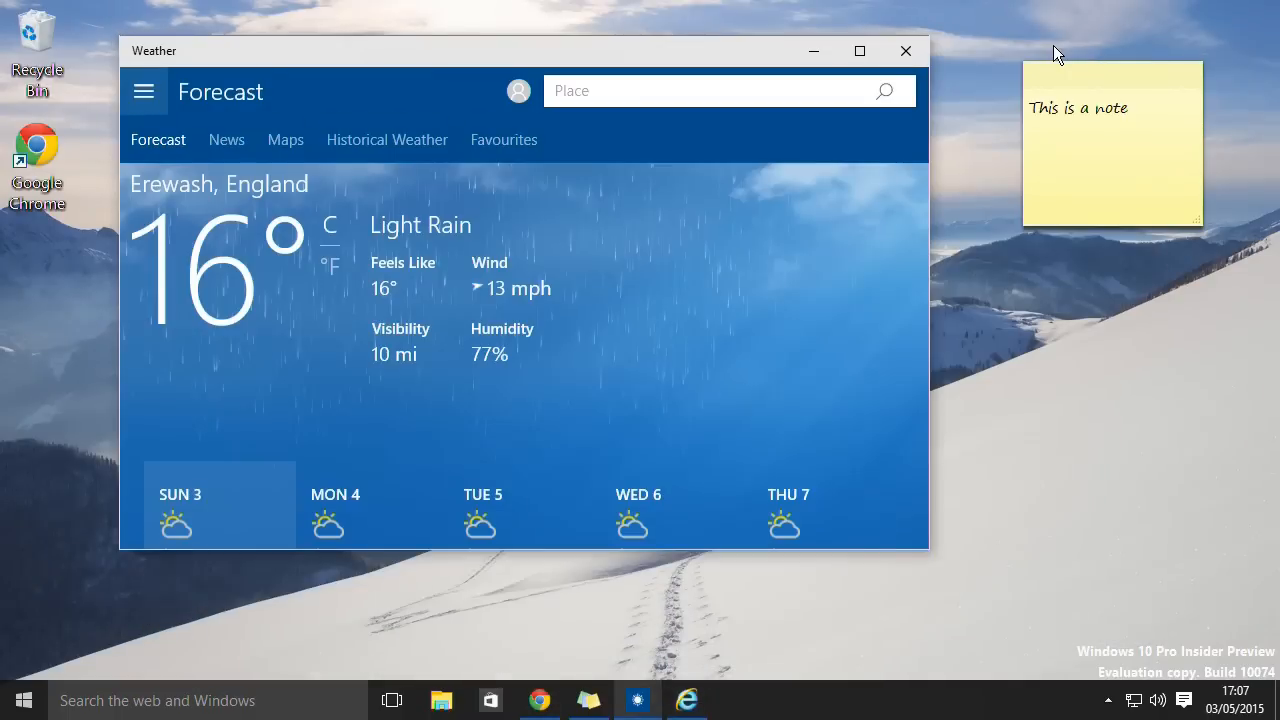
{"action": "mouse_move", "coordinate": [1065, 270]}
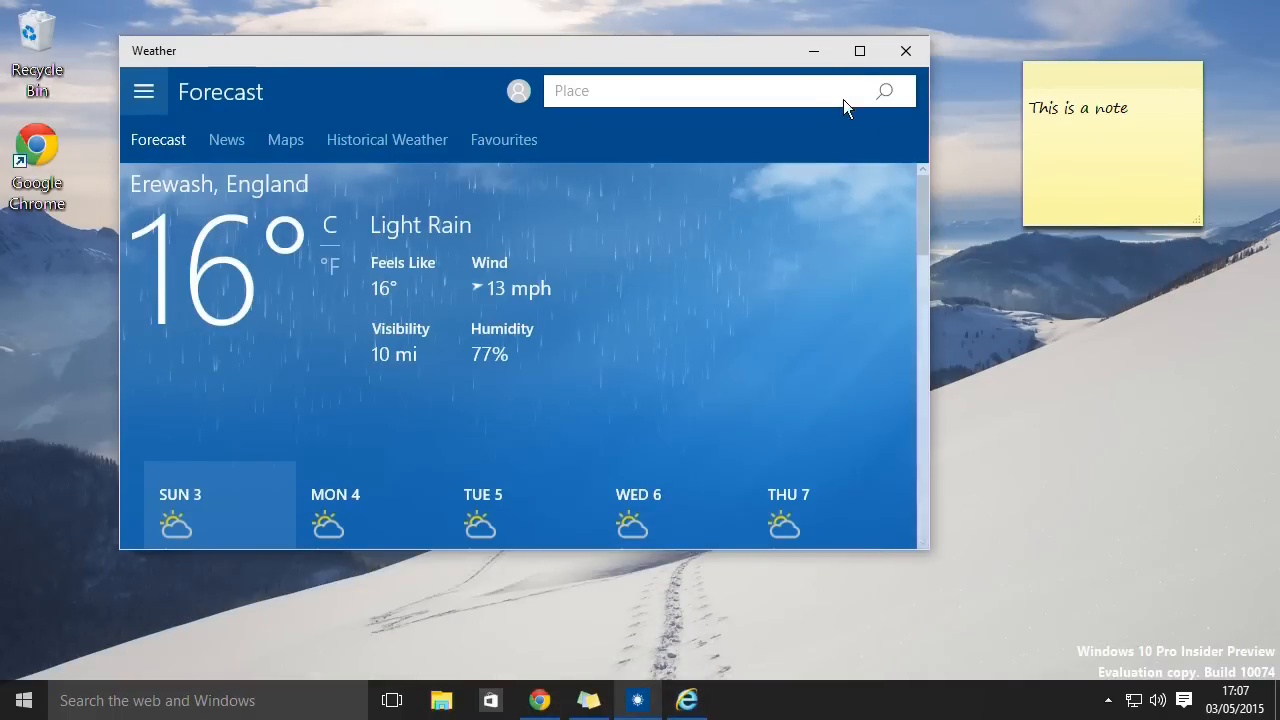
{"action": "left_click", "coordinate": [905, 50]}
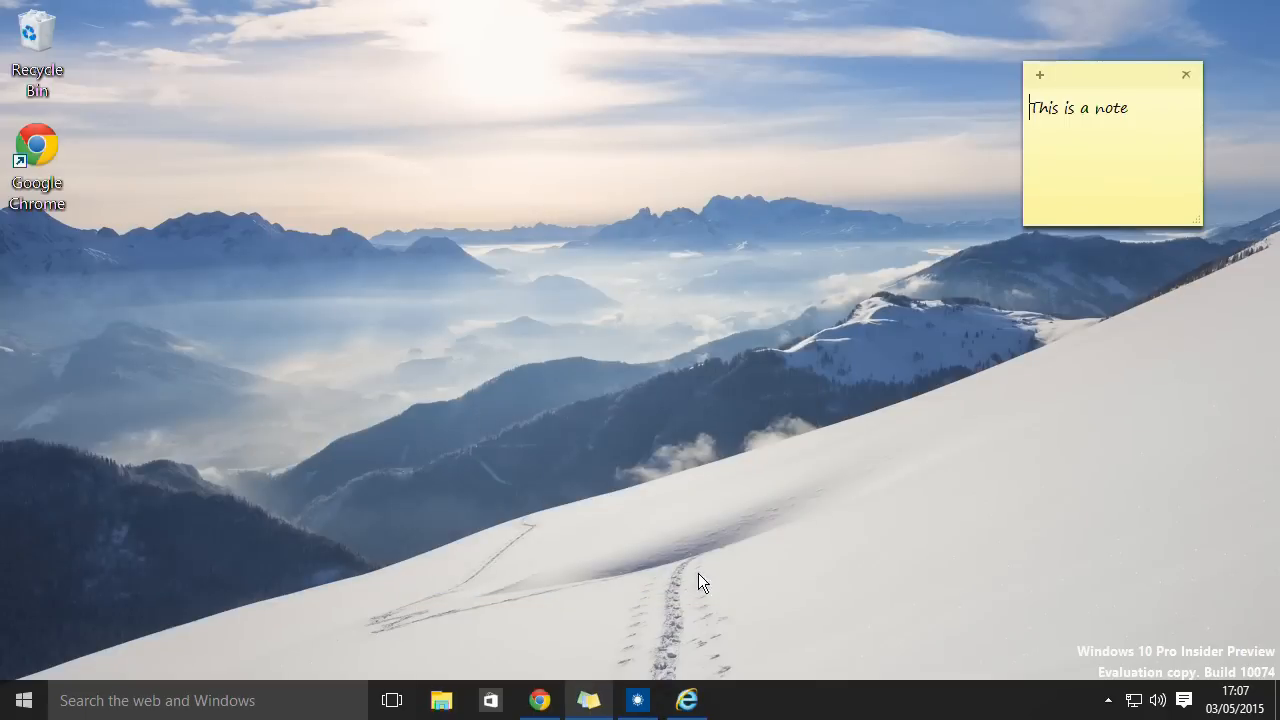
{"action": "mouse_move", "coordinate": [483, 260]}
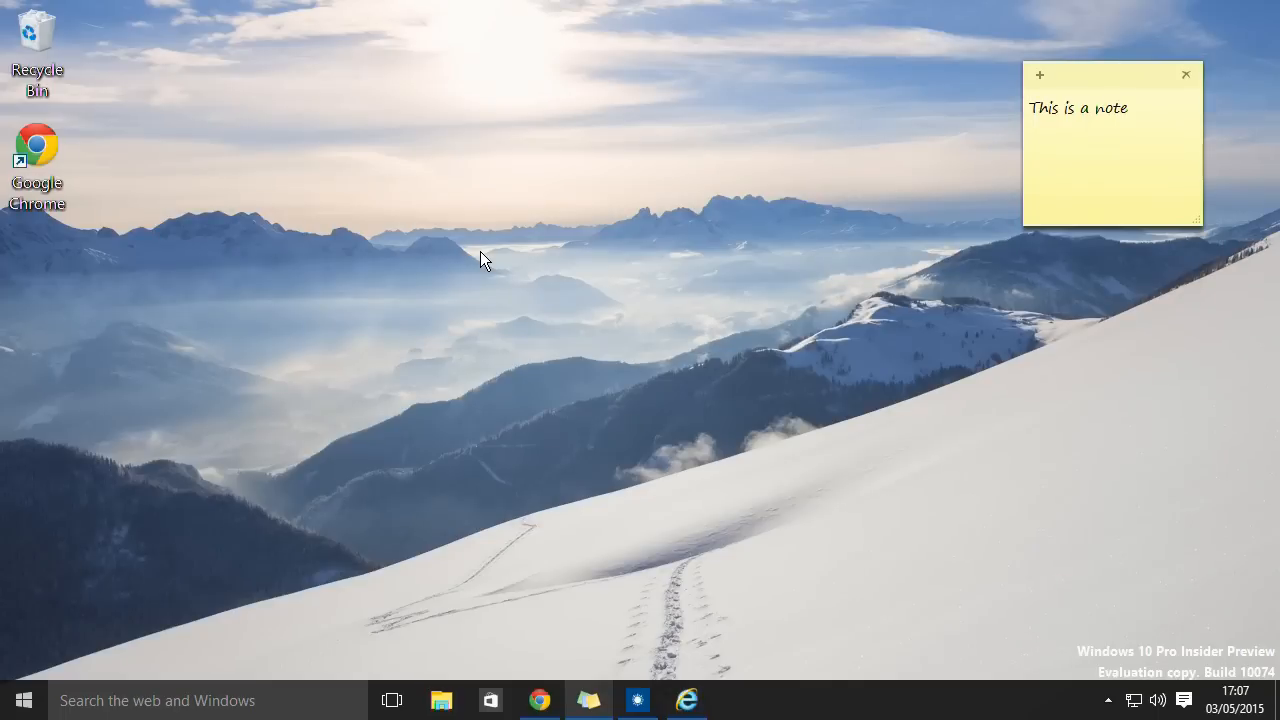
{"action": "mouse_move", "coordinate": [898, 491]}
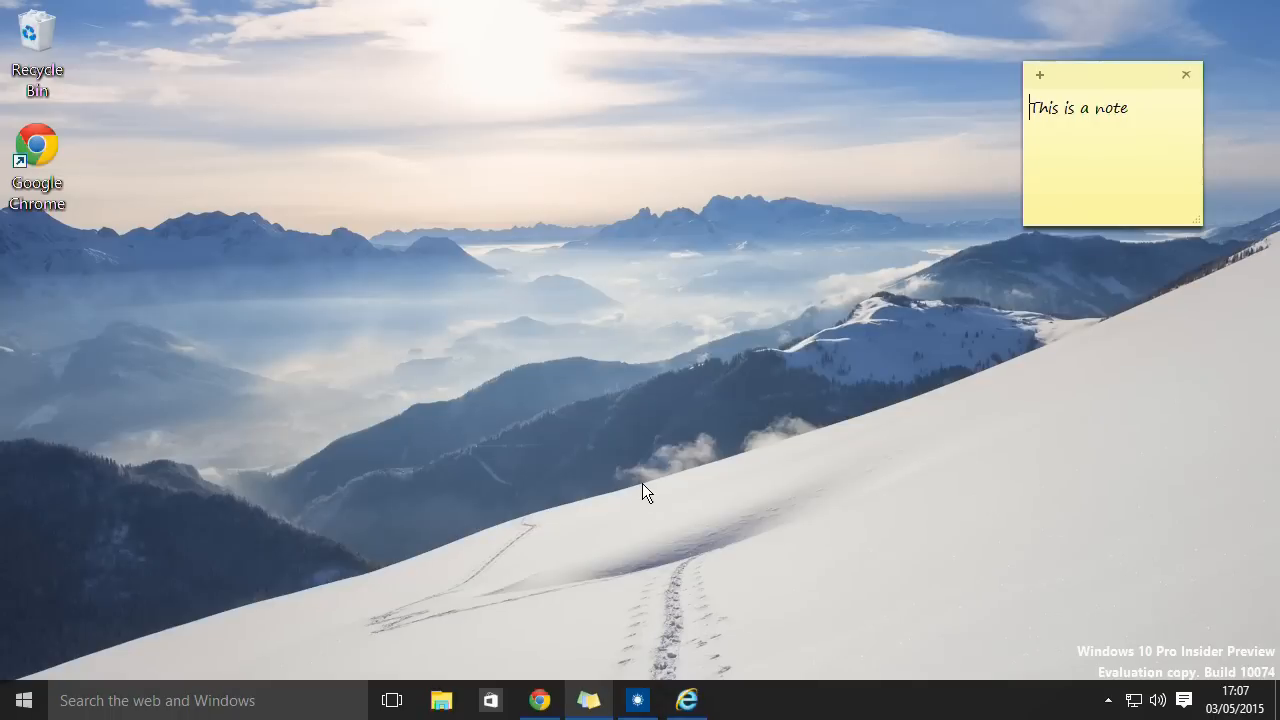
{"action": "mouse_move", "coordinate": [388, 485]}
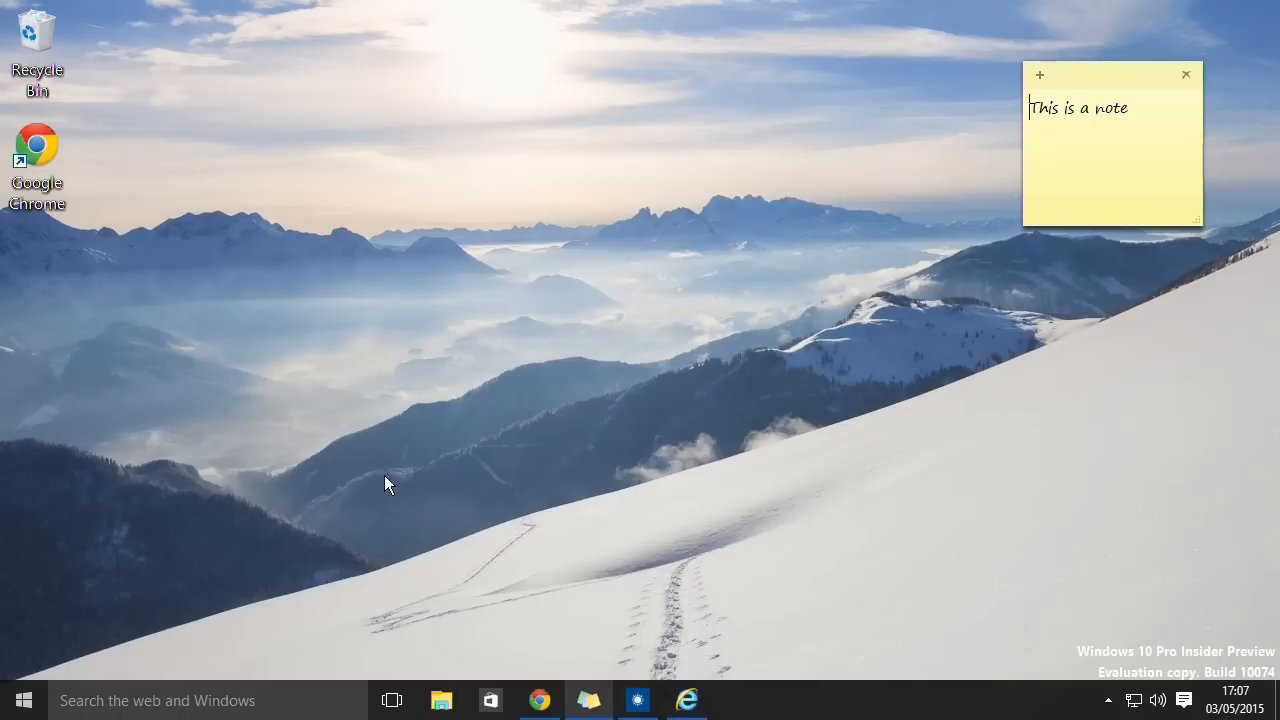
- Open the Start menu's Power menu showing Sleep, Shut down and Restart
{"action": "left_click", "coordinate": [22, 699]}
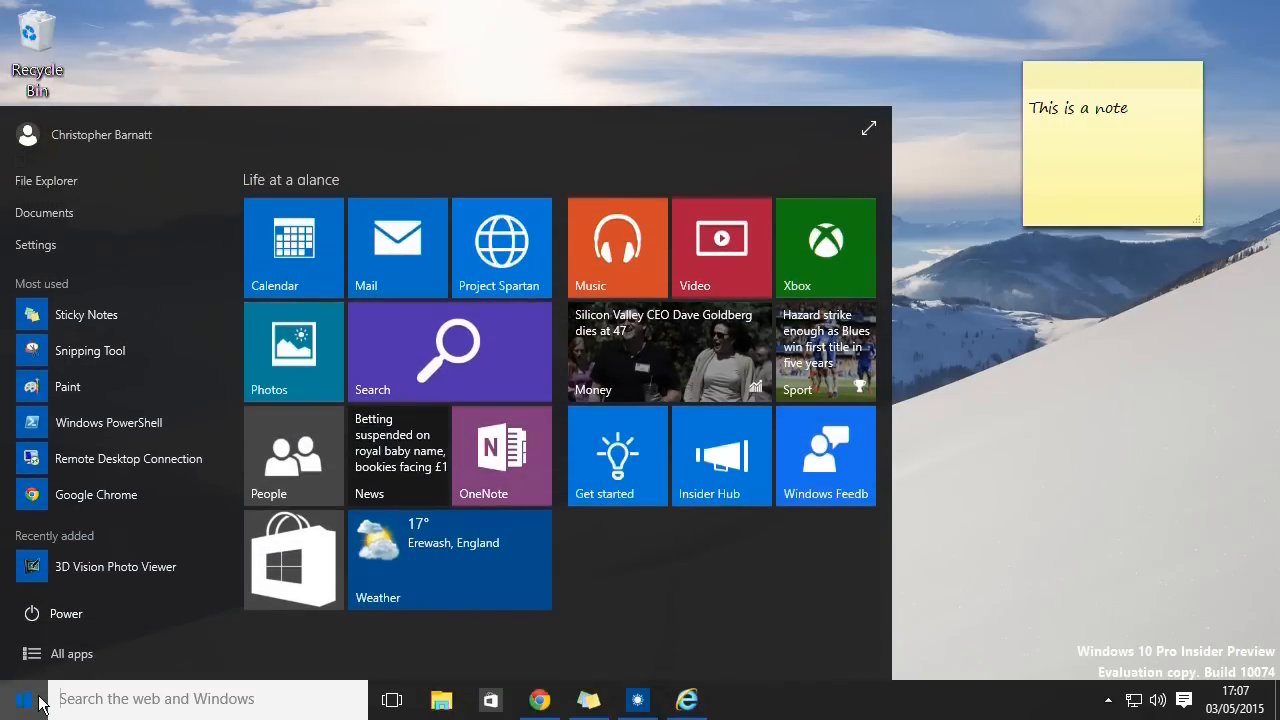
{"action": "left_click", "coordinate": [54, 613]}
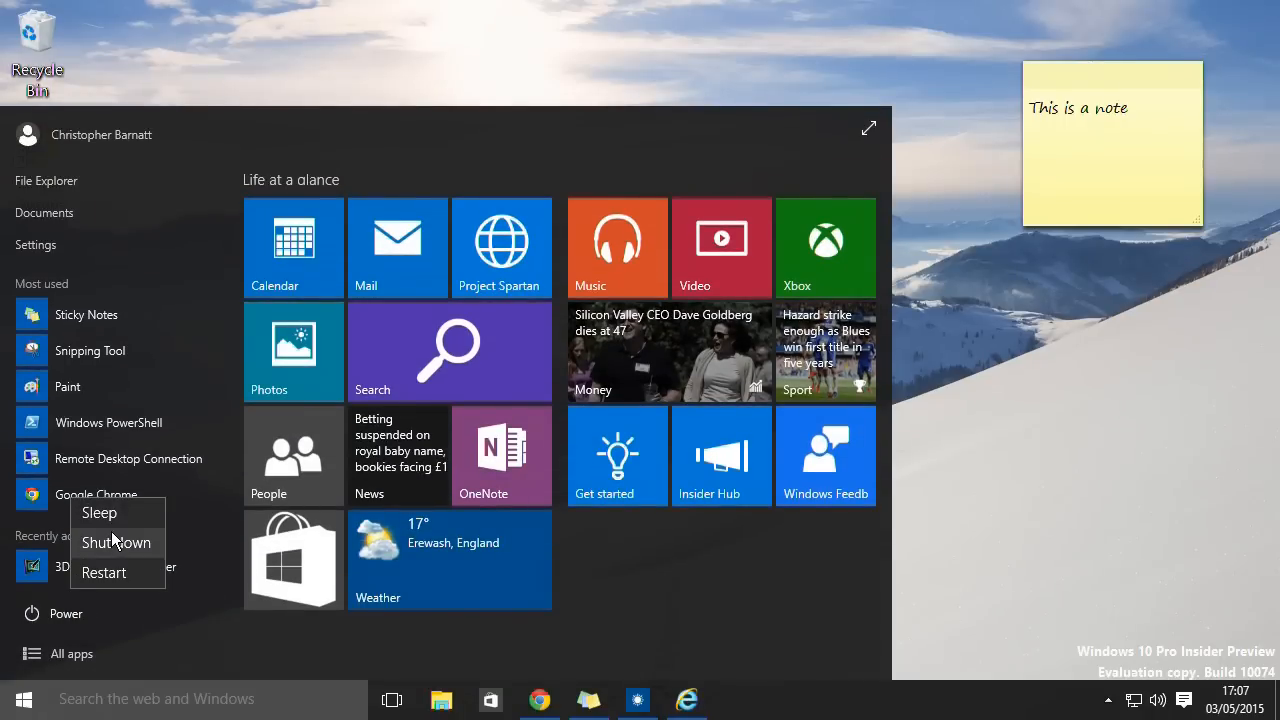